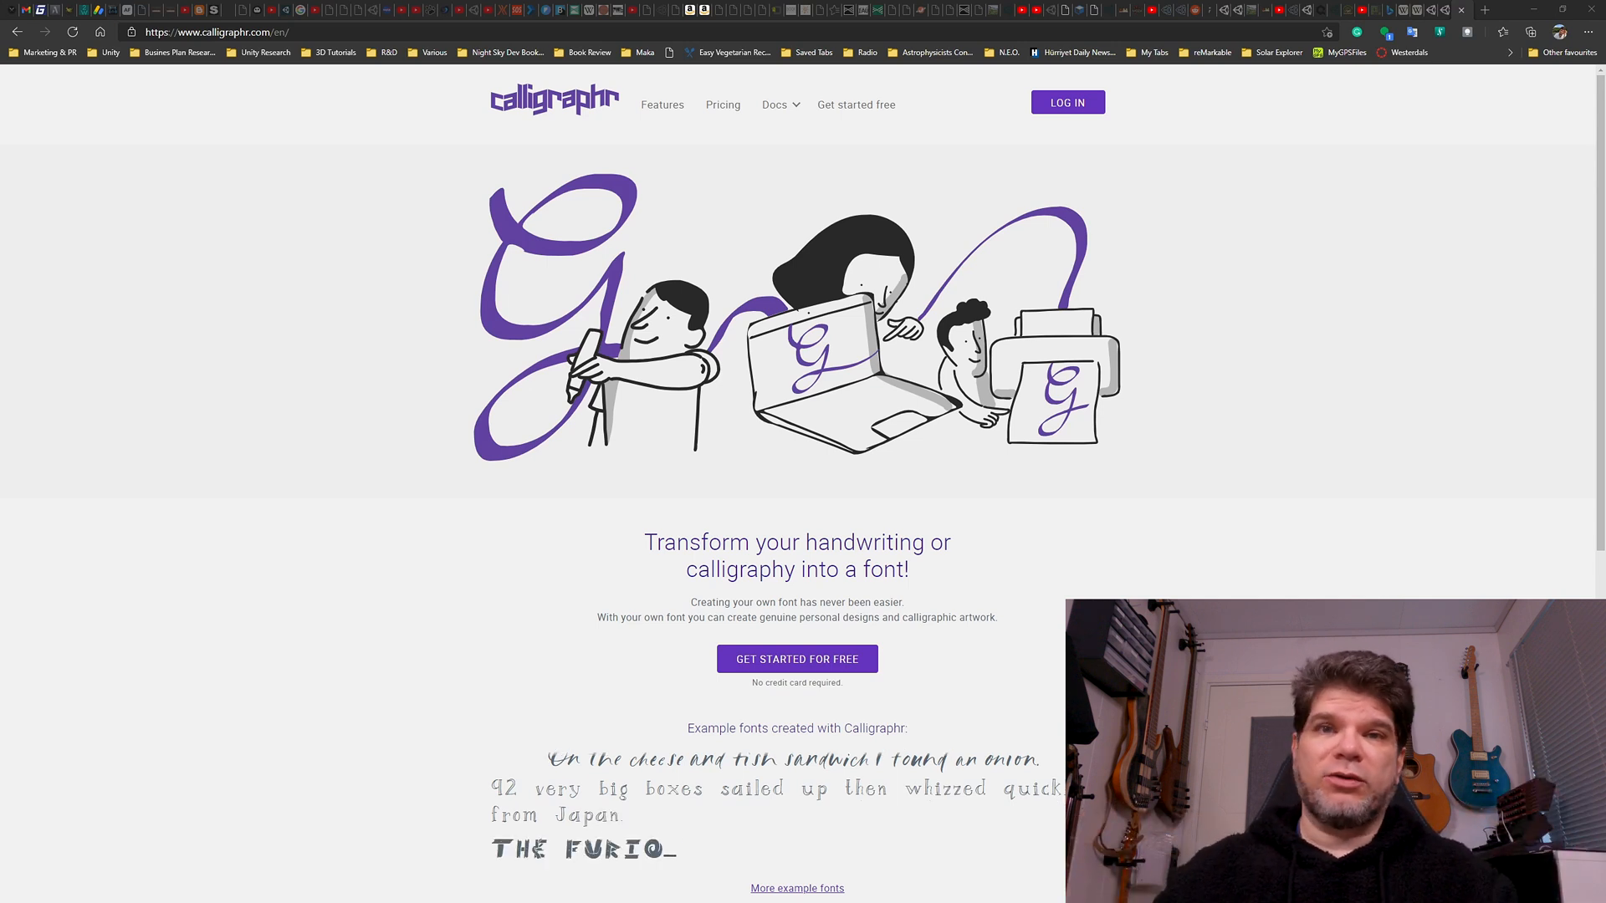
Show the Pricing page comparing Free and Pro plan limits.
left_click(722, 104)
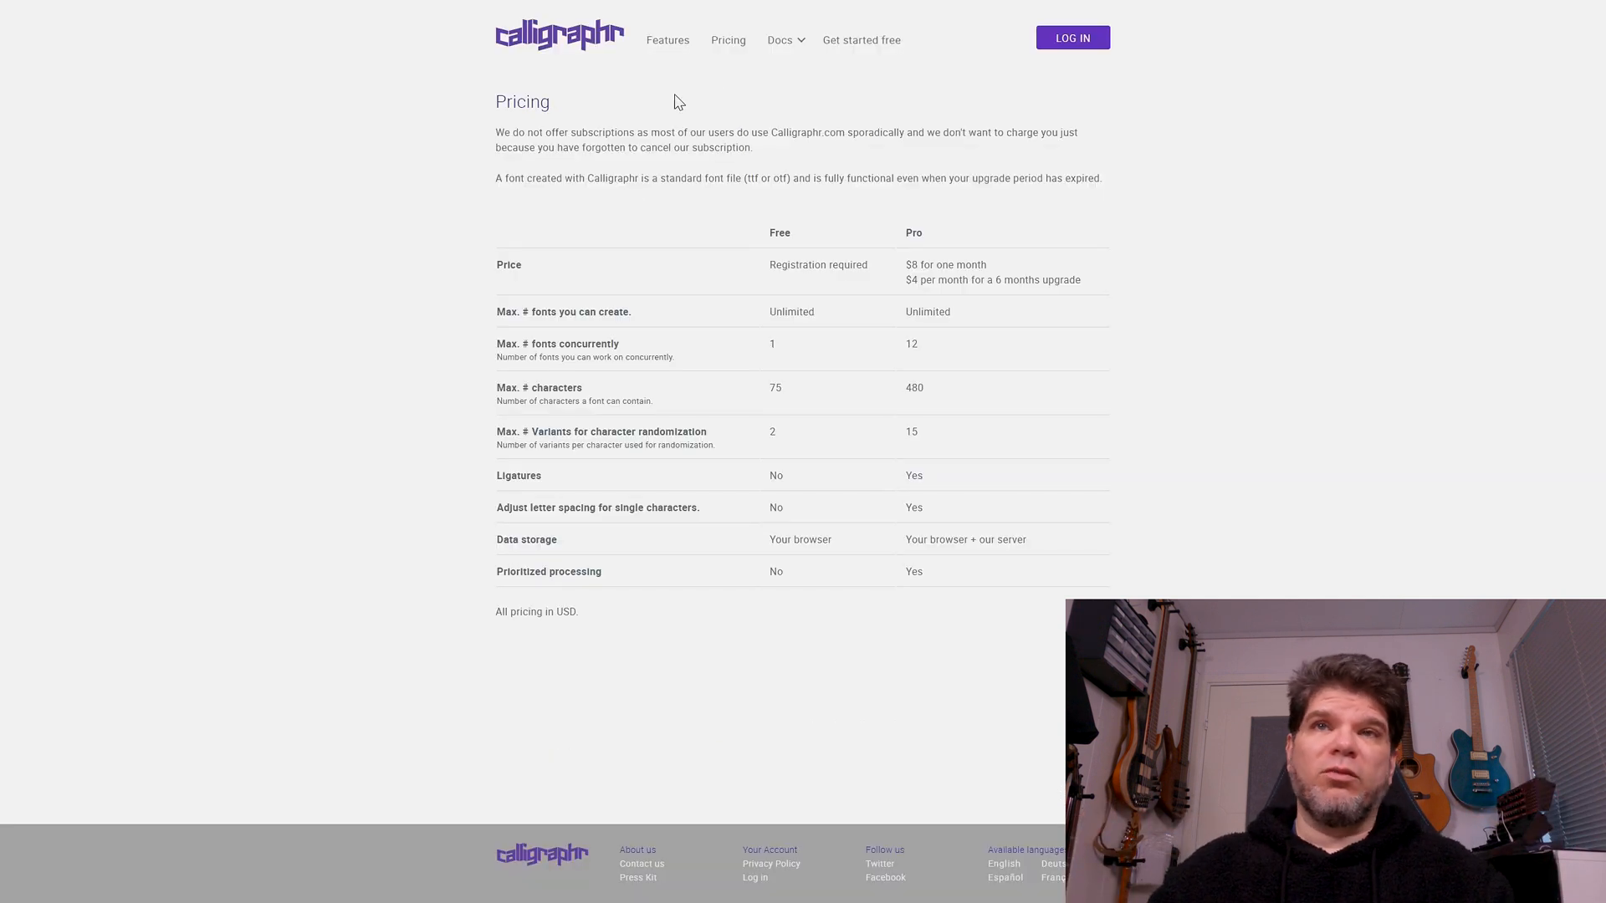
mouse_move(985, 398)
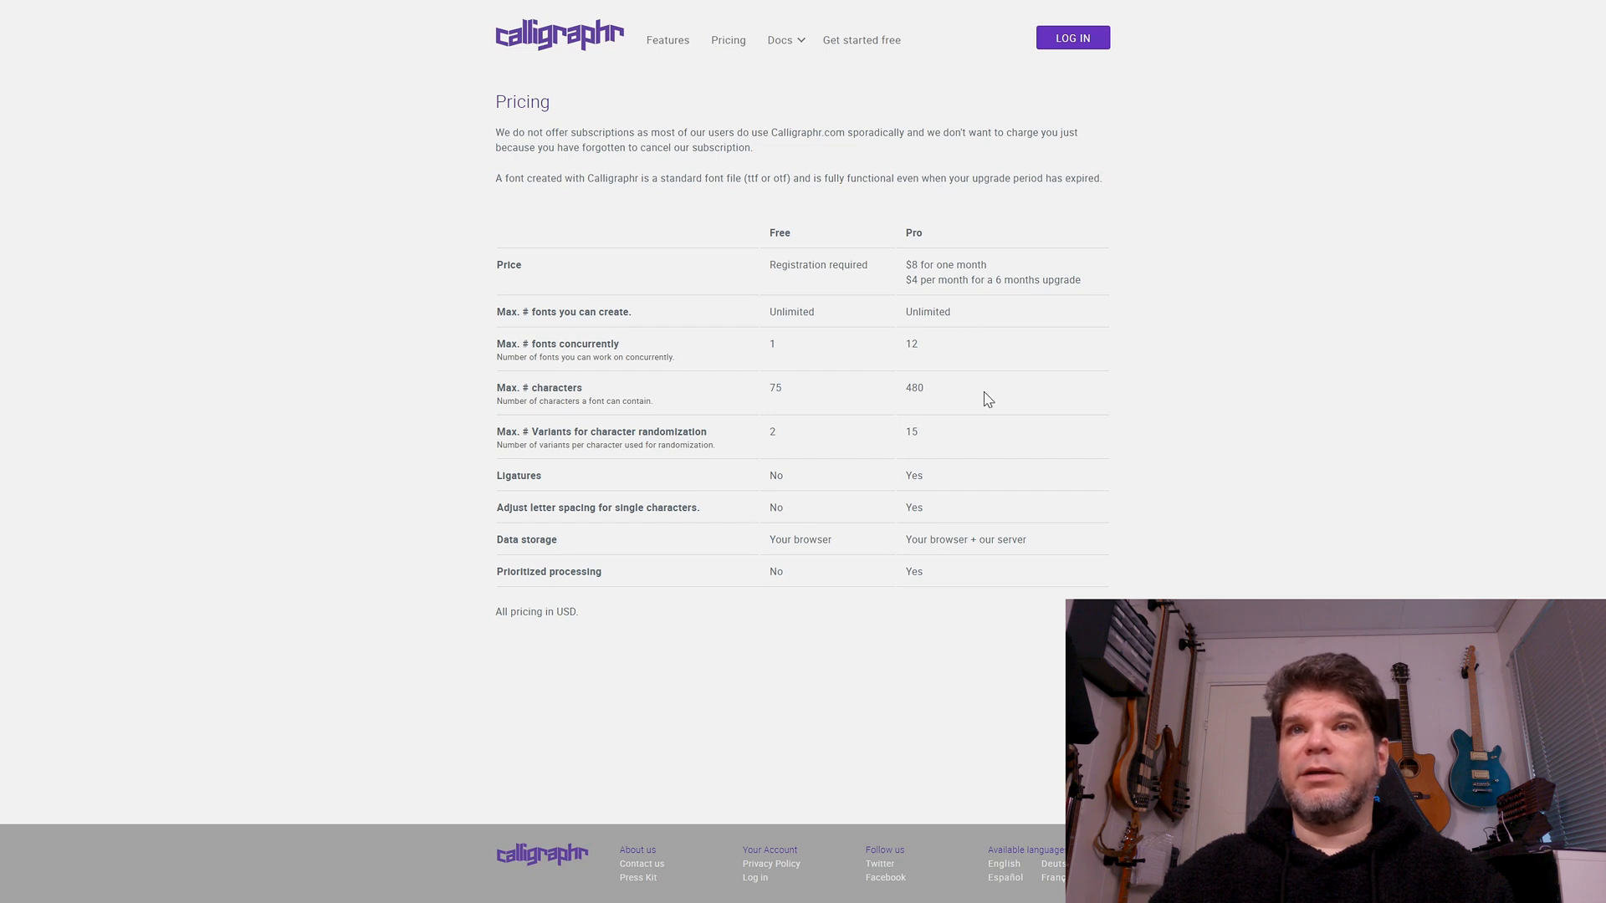
mouse_move(838, 243)
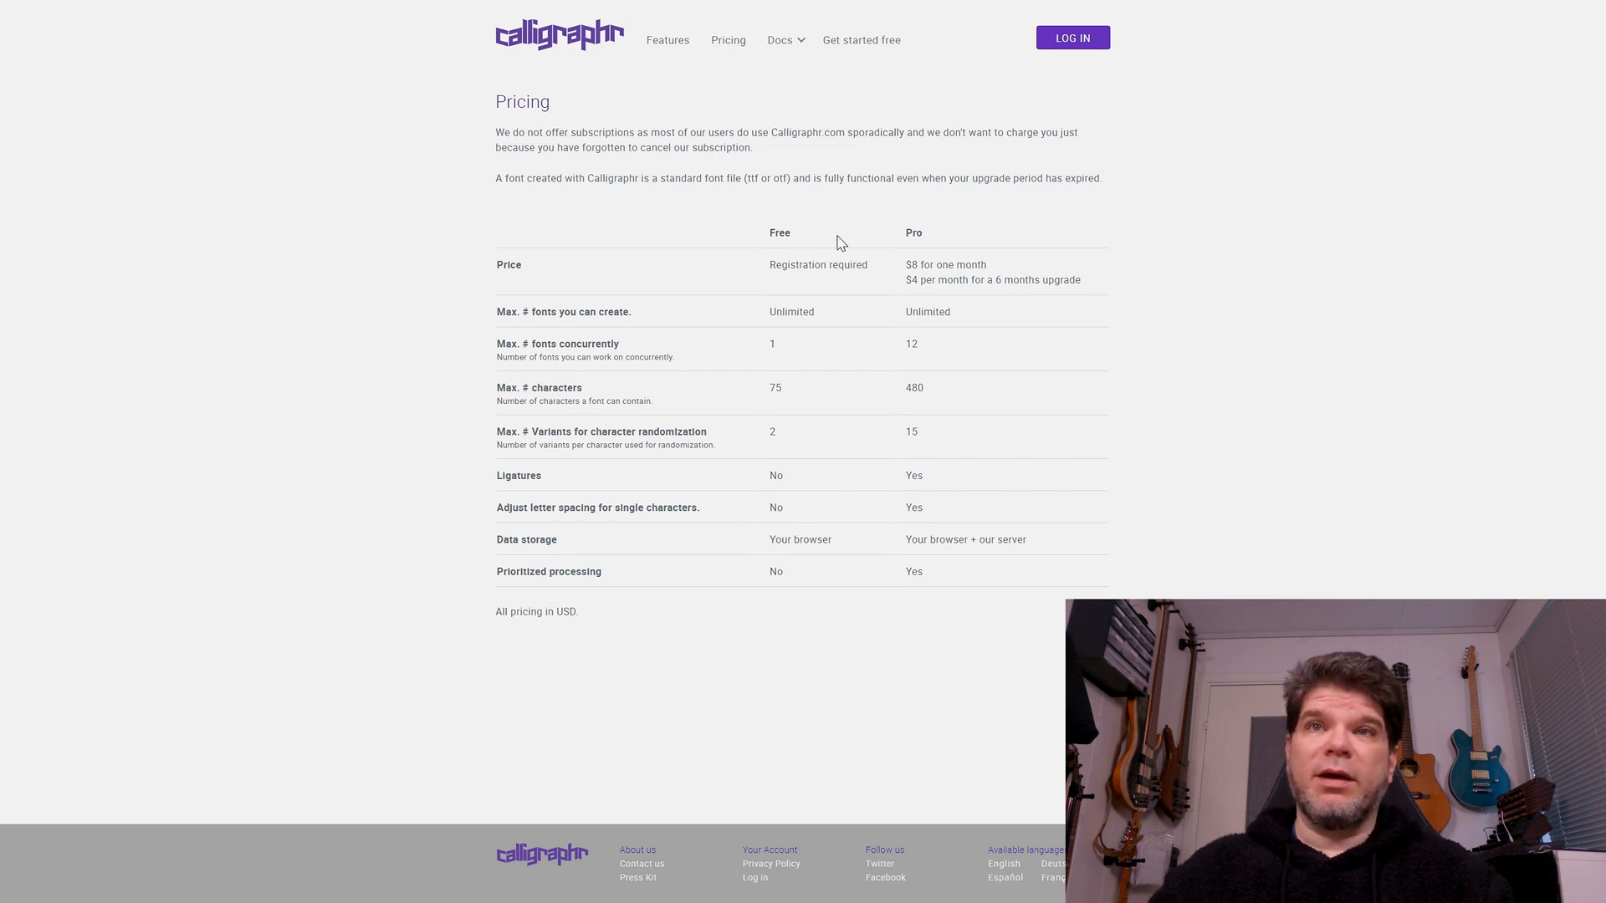
mouse_move(822, 357)
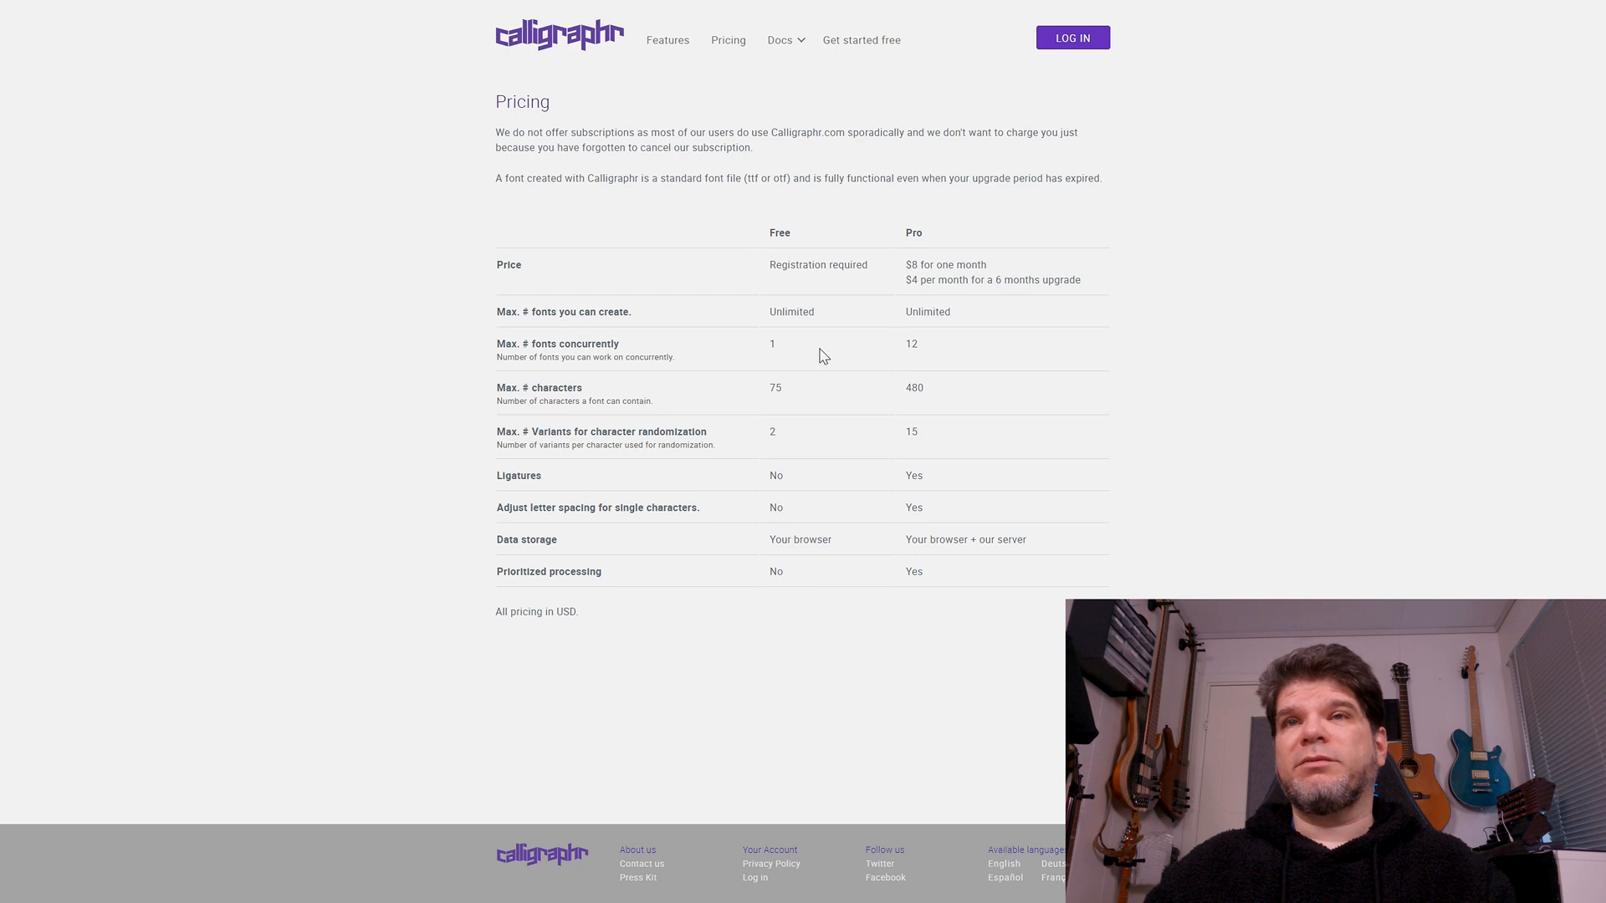
mouse_move(902, 274)
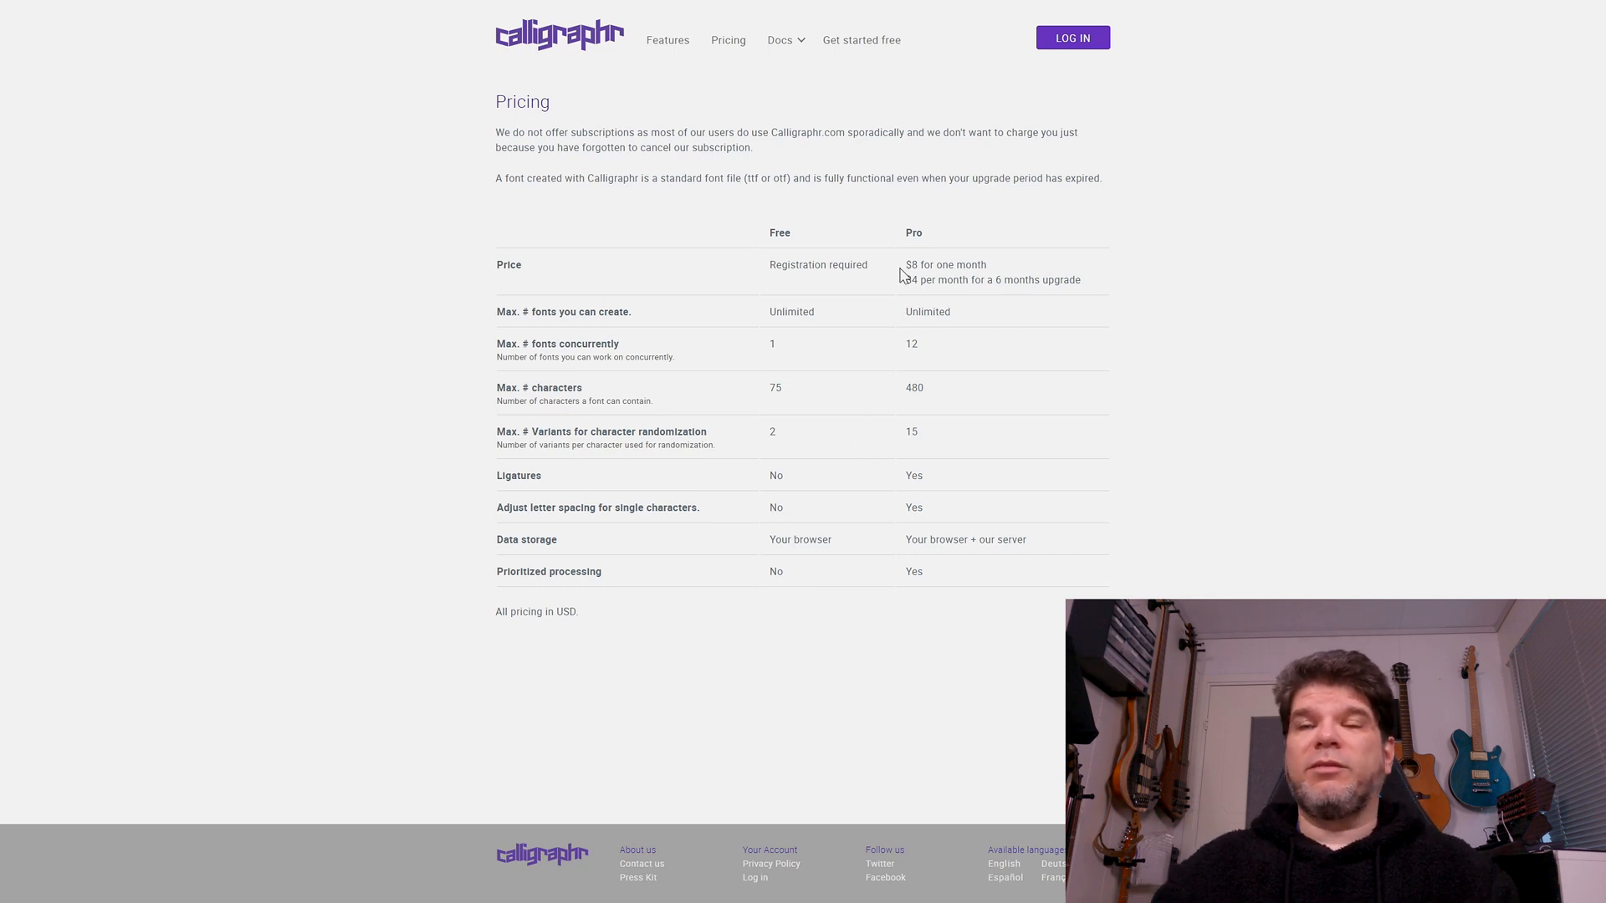
mouse_move(890, 299)
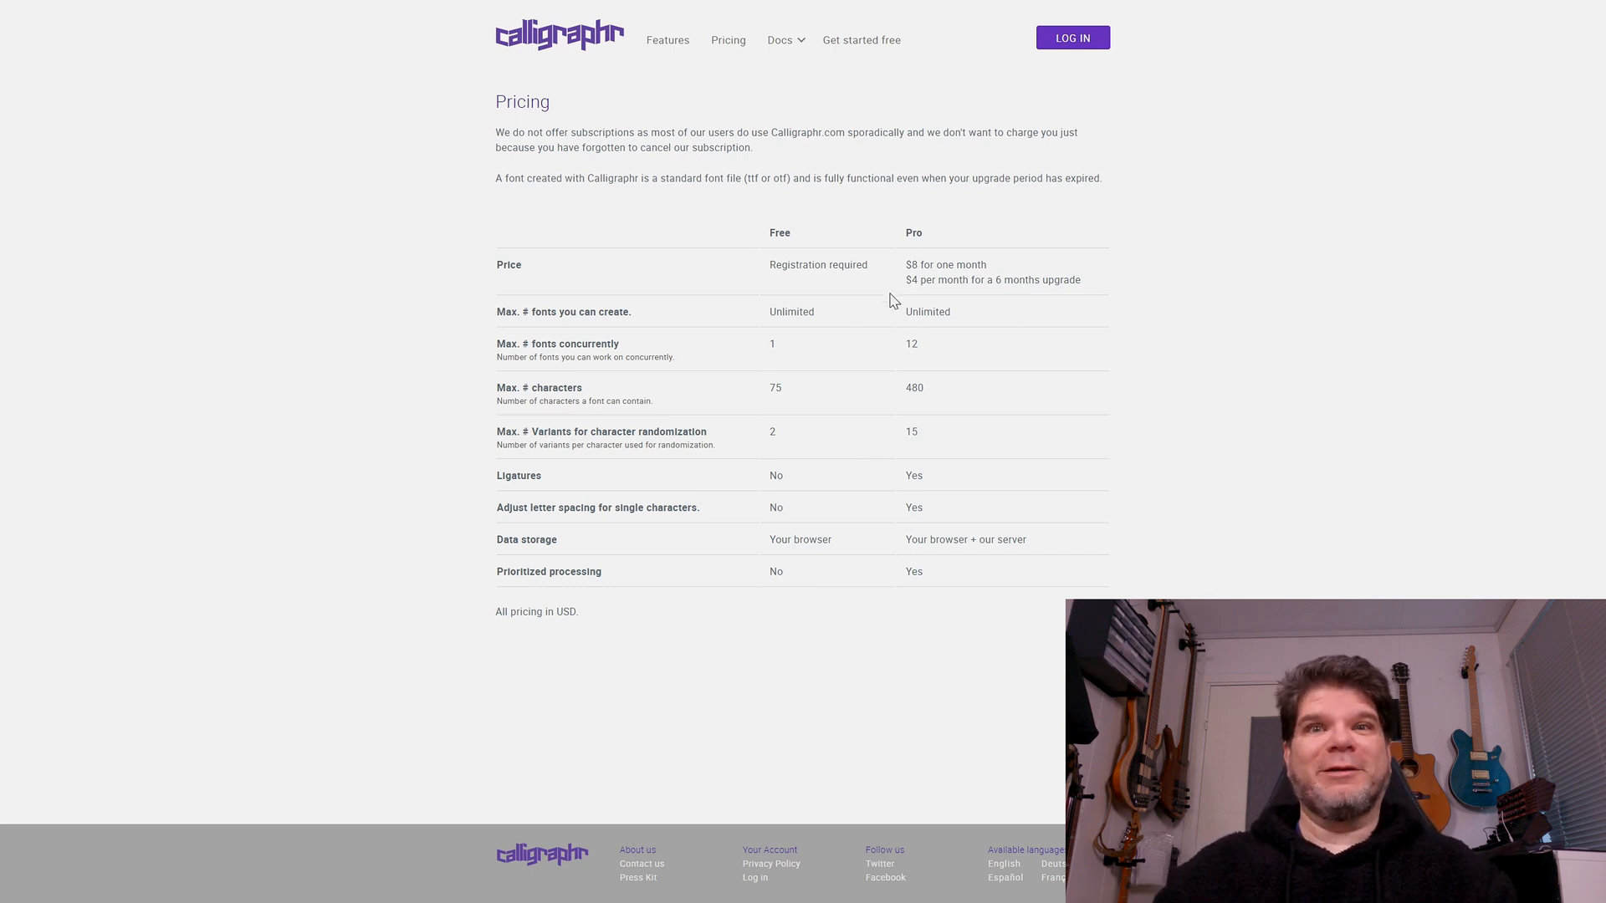
mouse_move(875, 296)
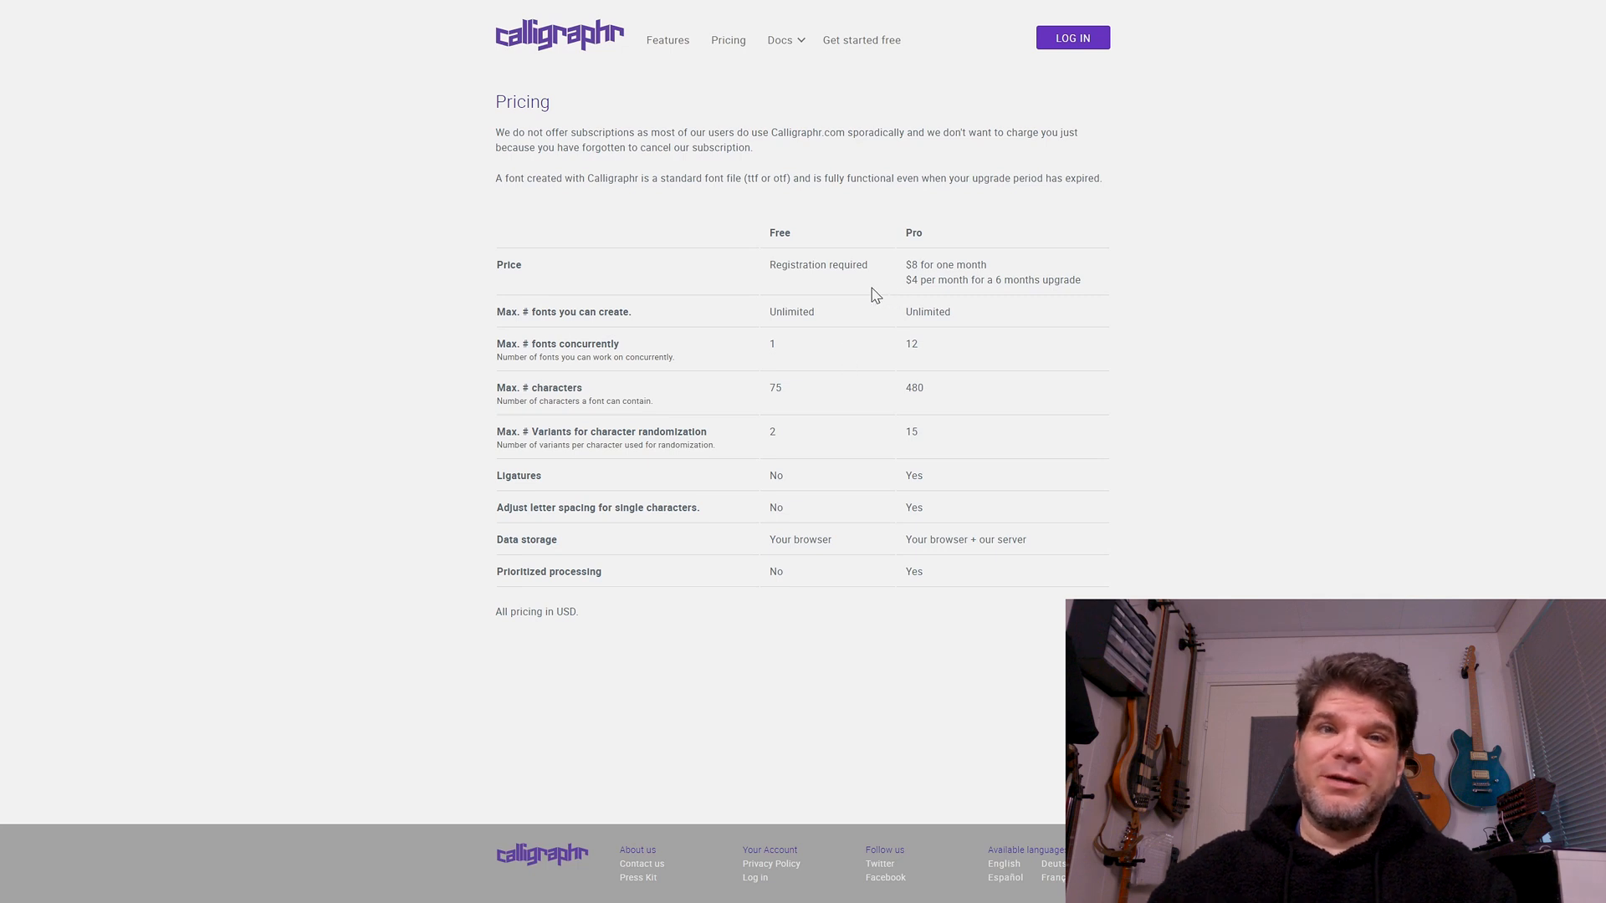
mouse_move(878, 335)
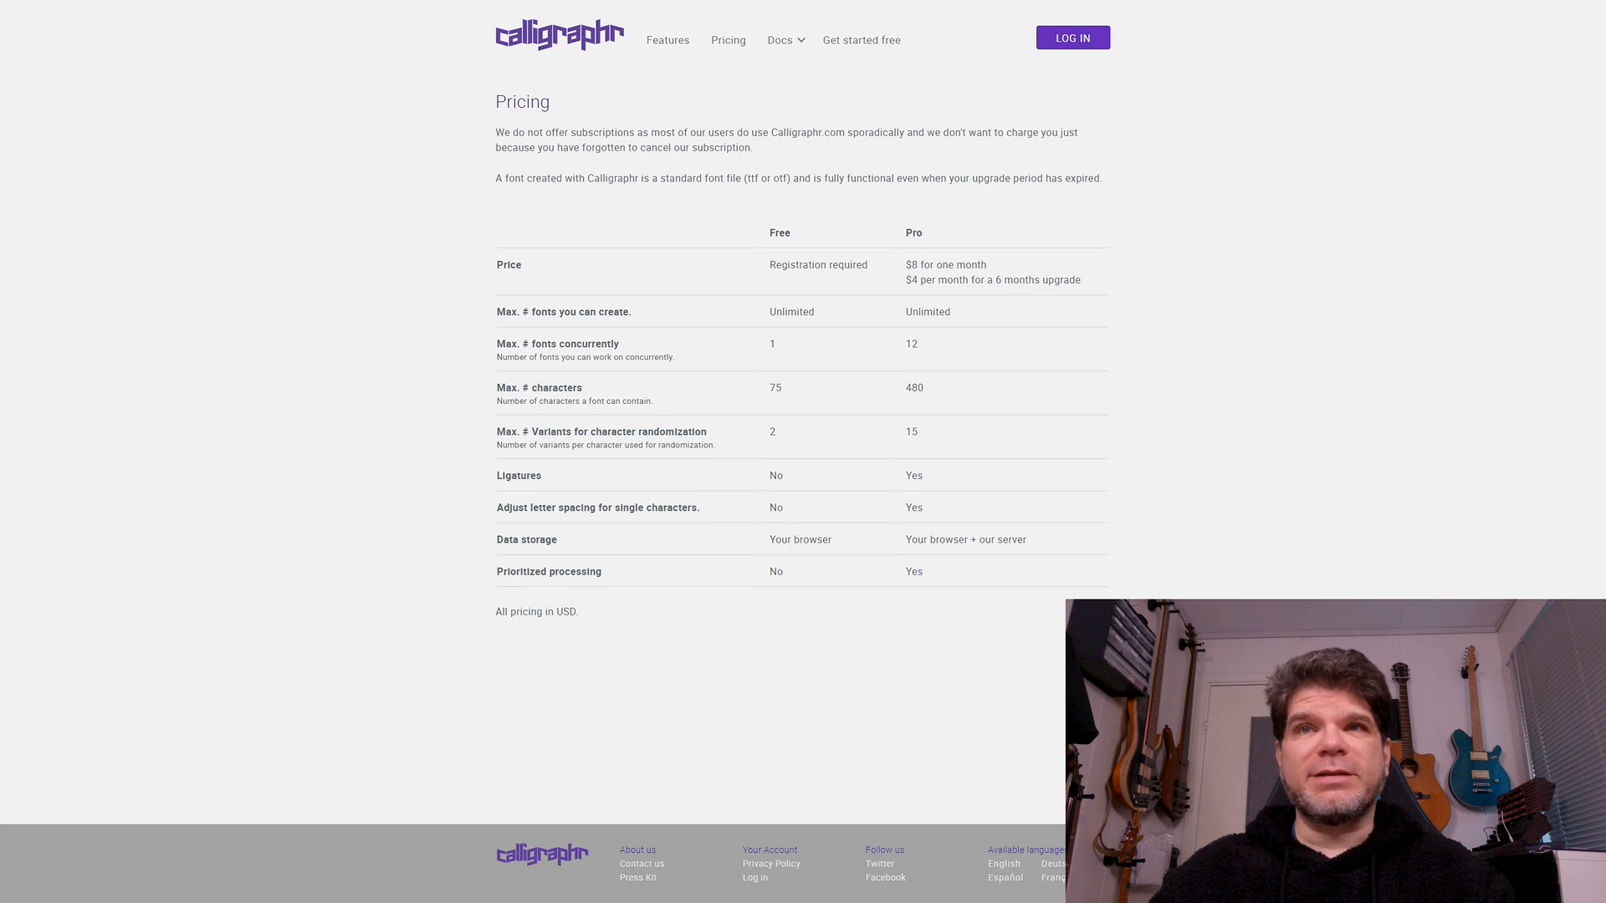
mouse_move(962, 371)
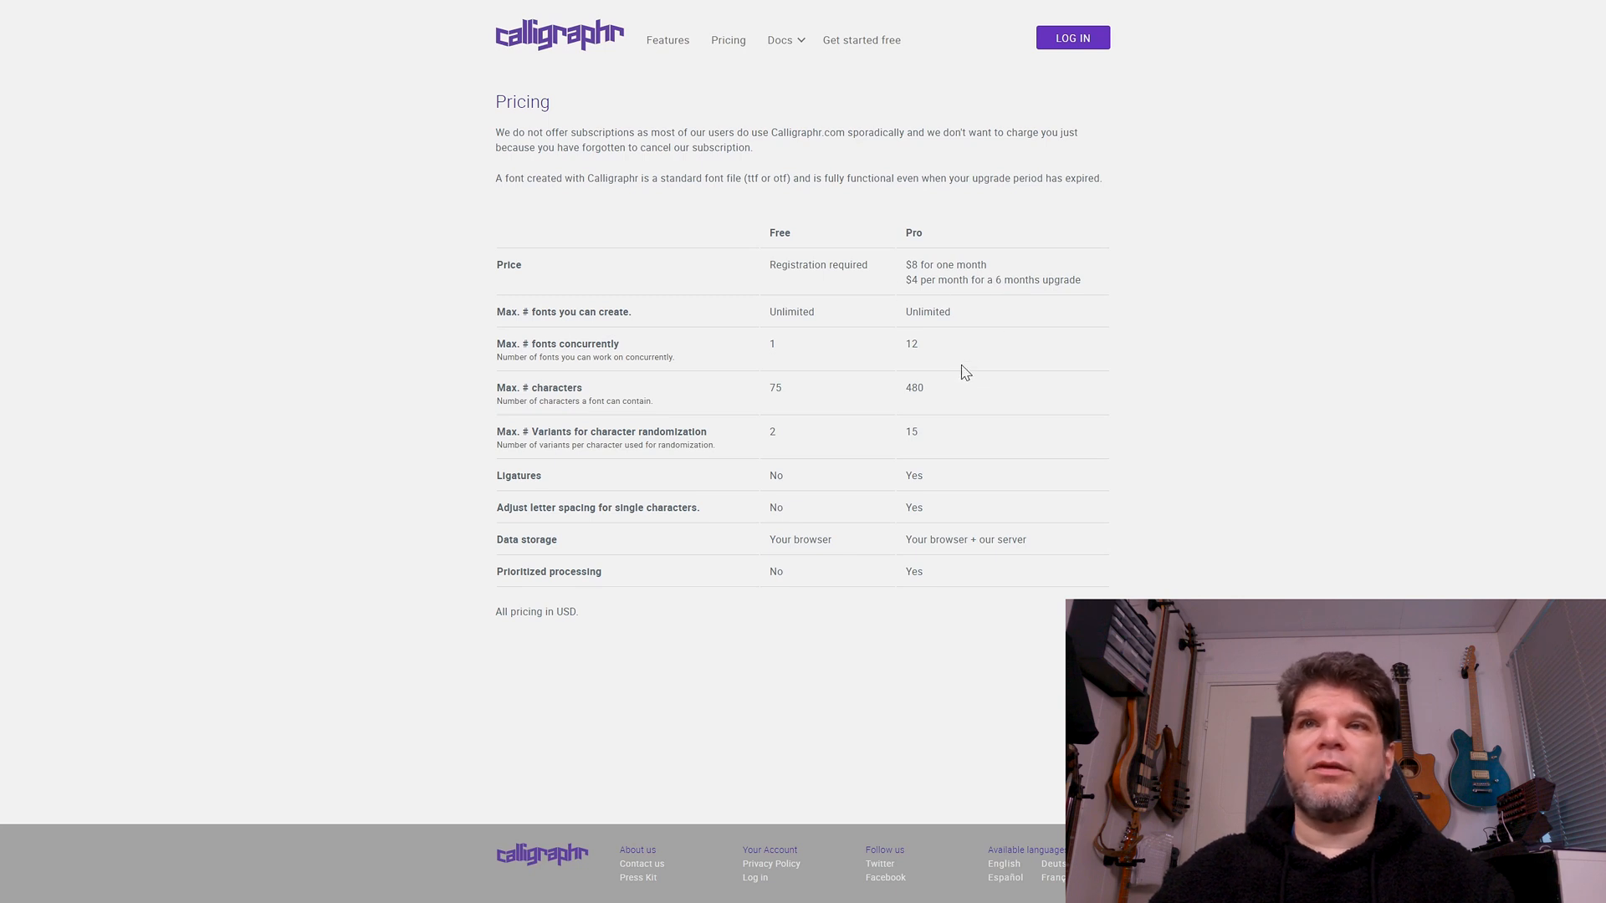
mouse_move(964, 296)
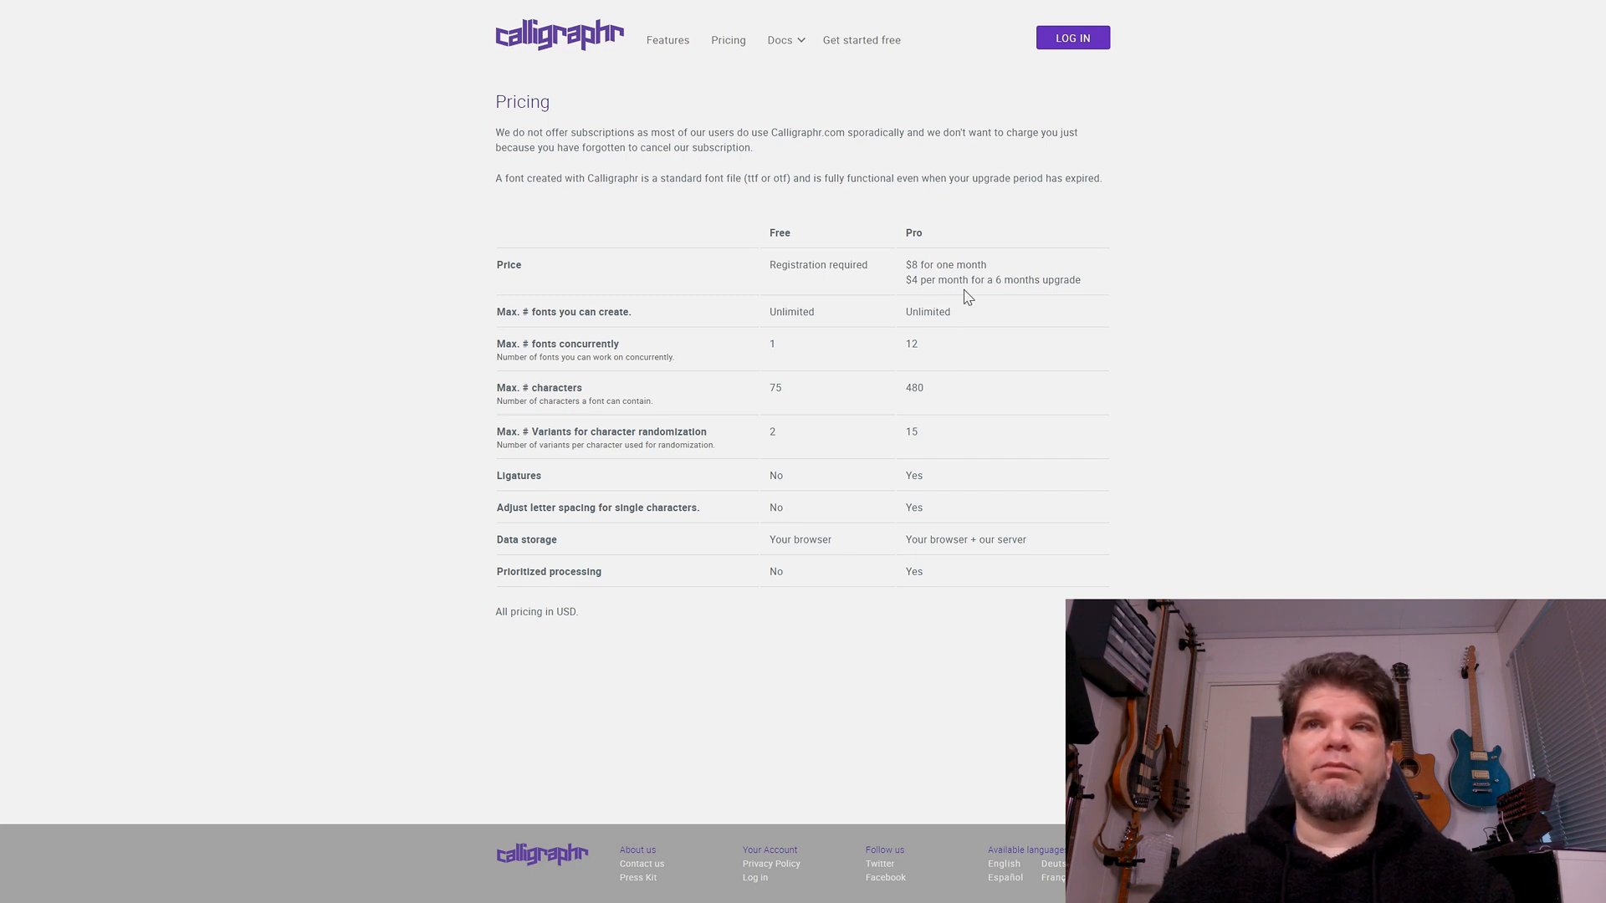
mouse_move(968, 262)
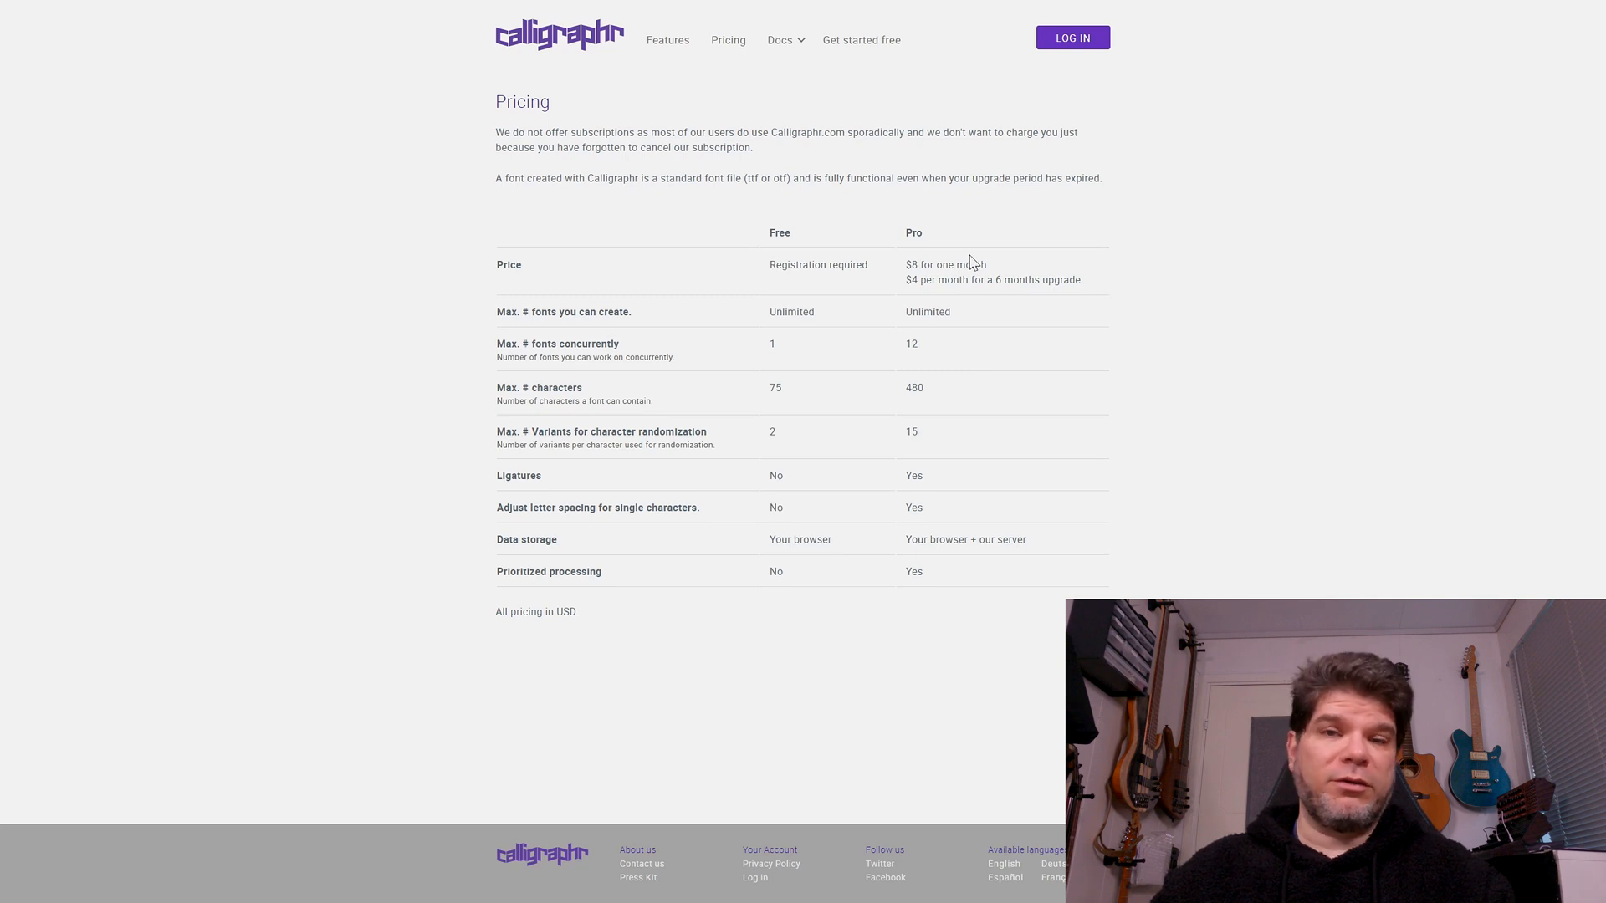
mouse_move(869, 286)
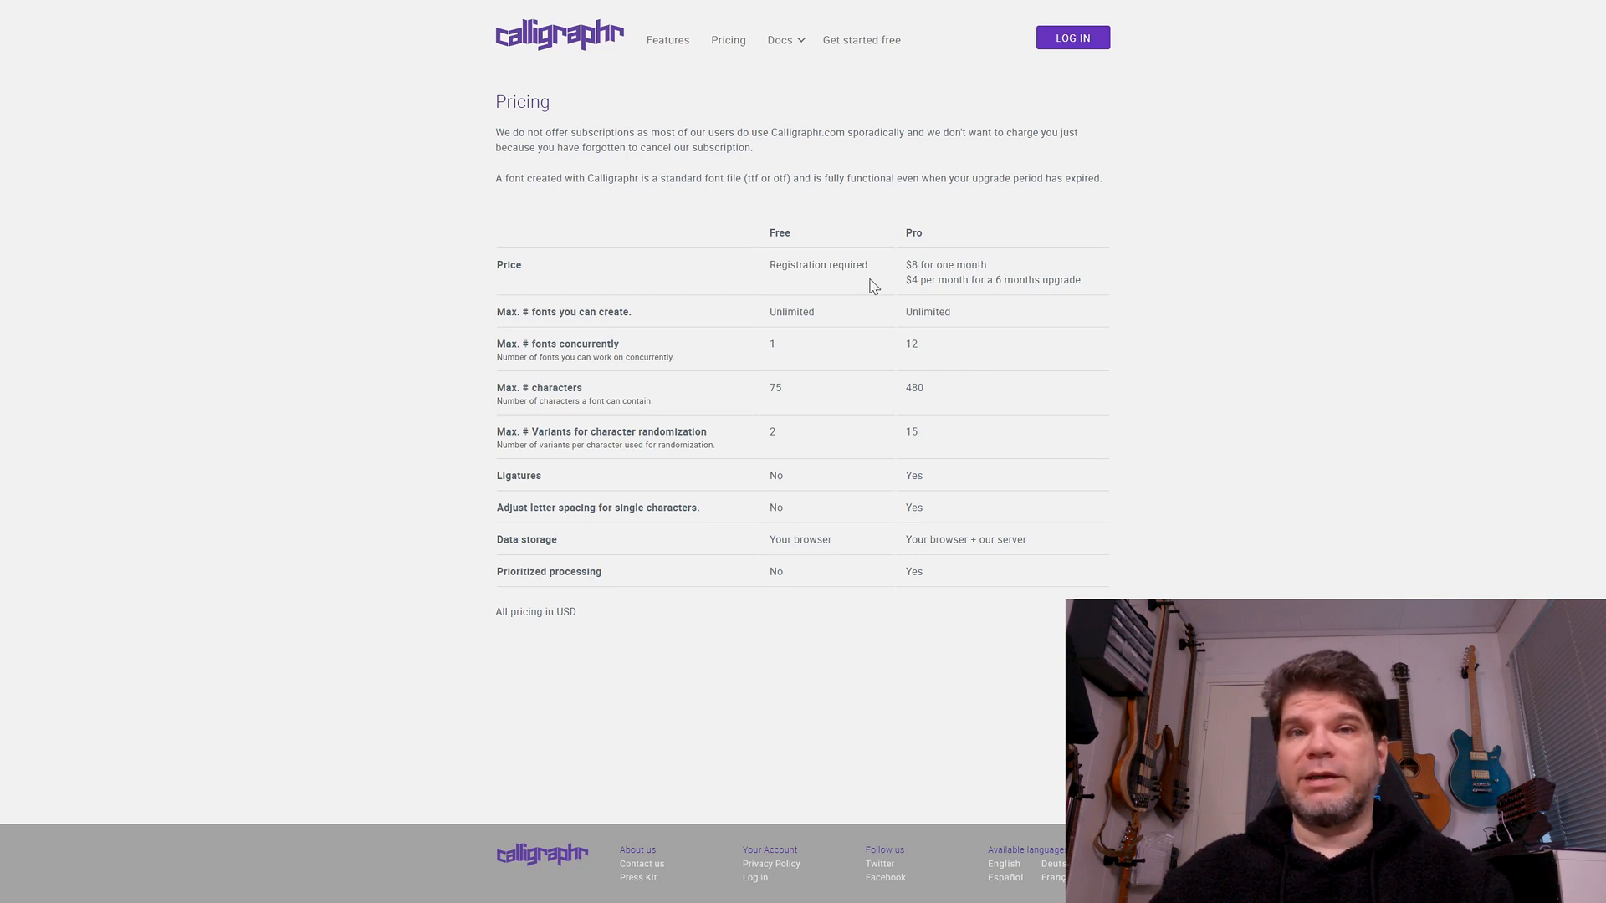
mouse_move(883, 280)
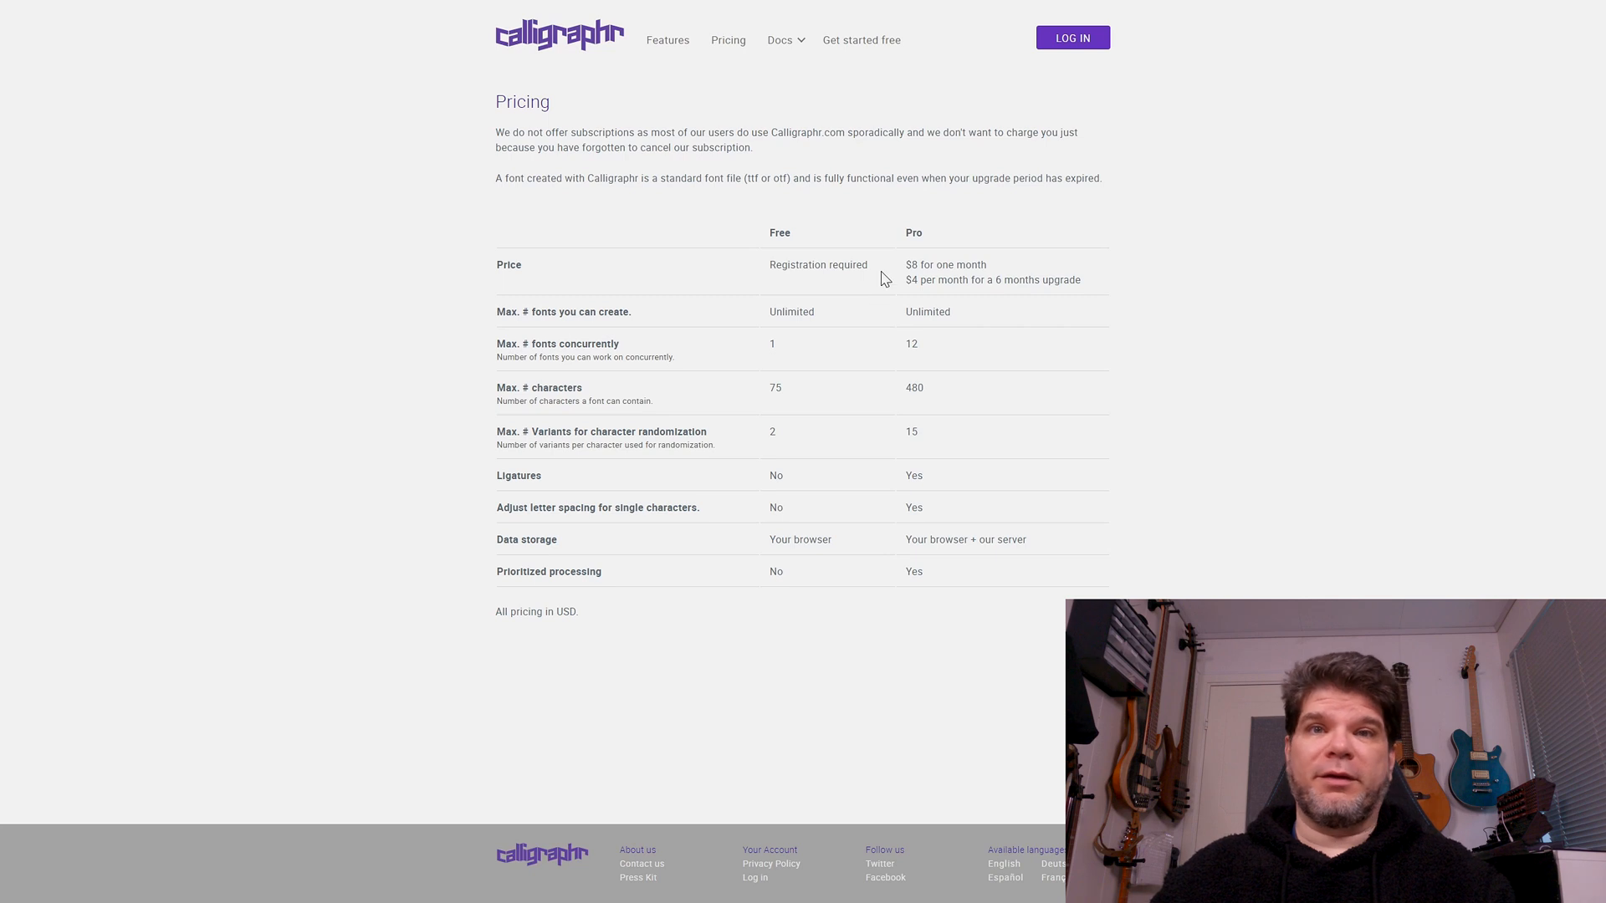
mouse_move(1144, 275)
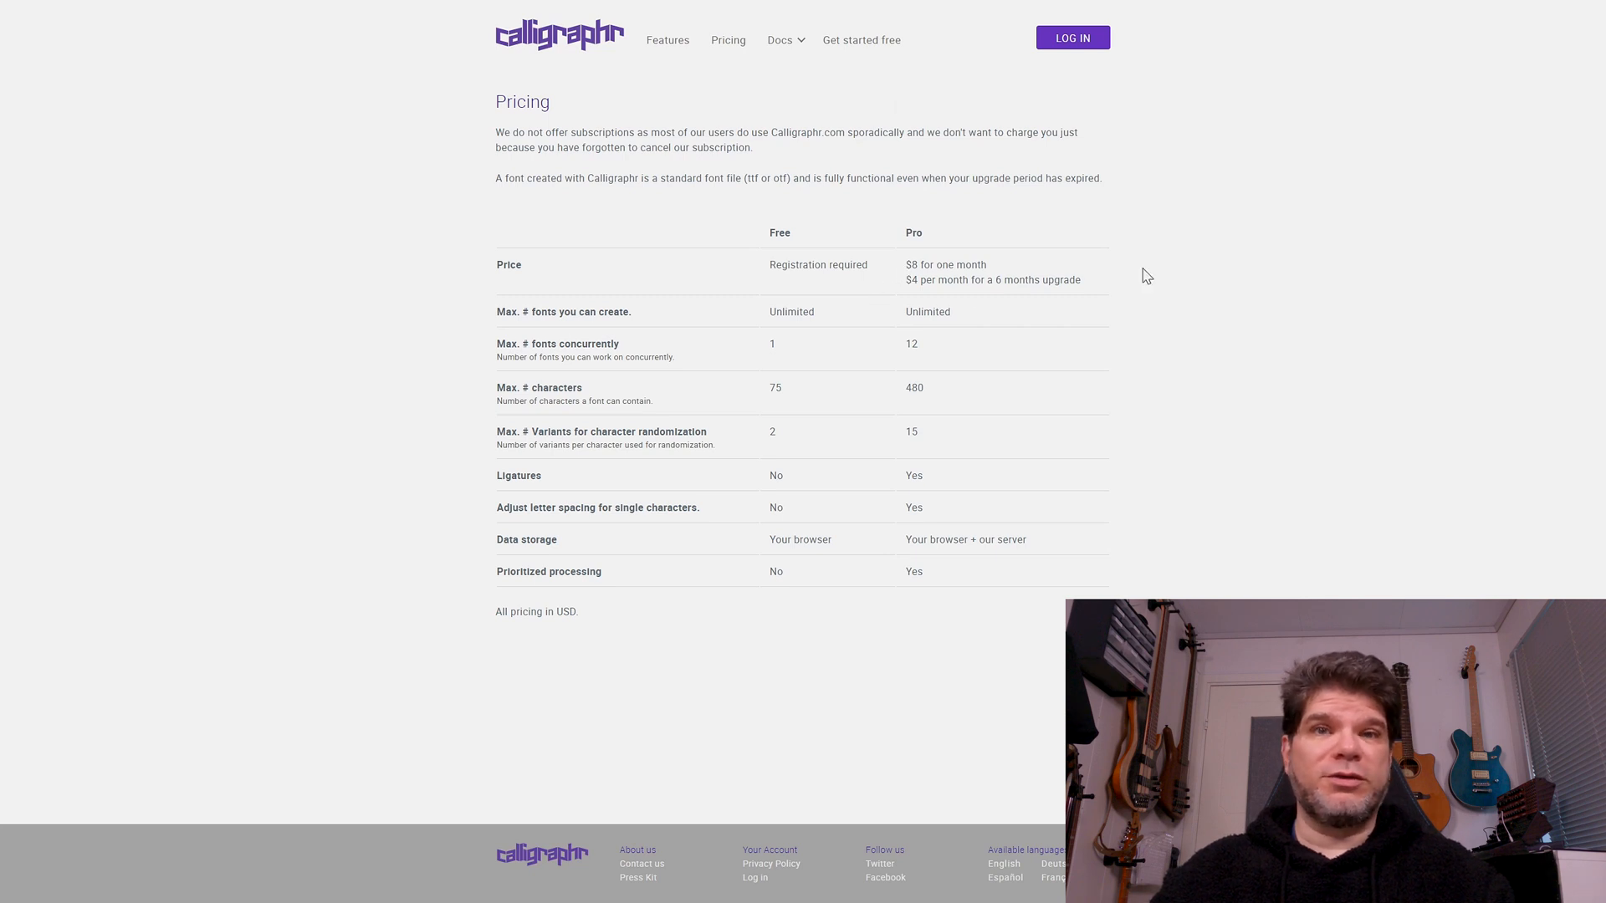
mouse_move(1099, 286)
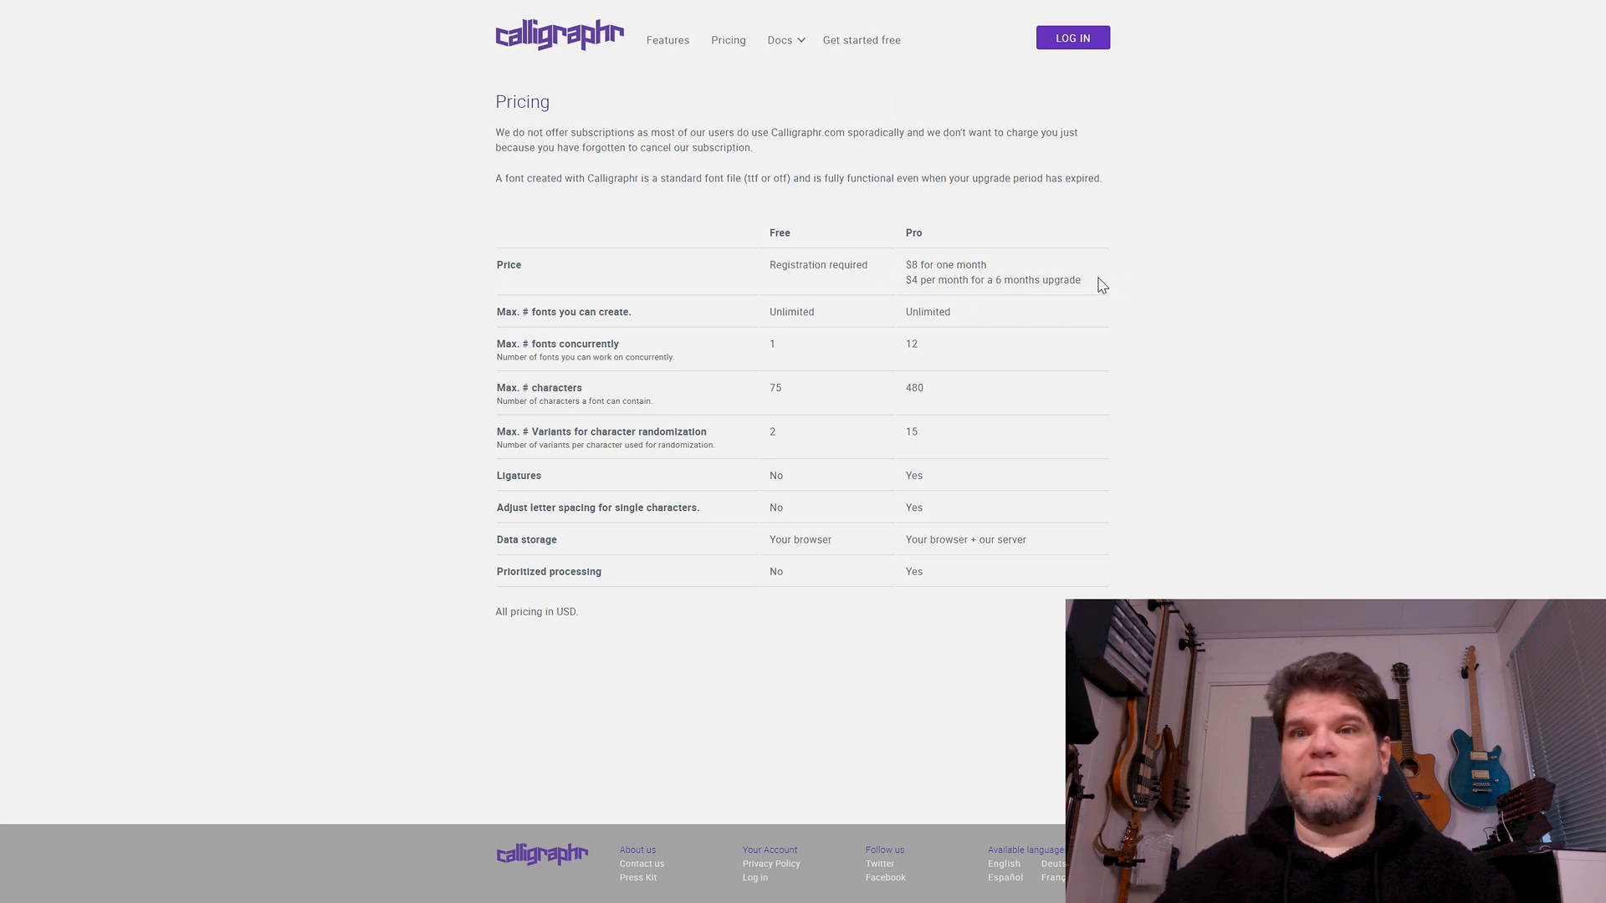
mouse_move(911, 287)
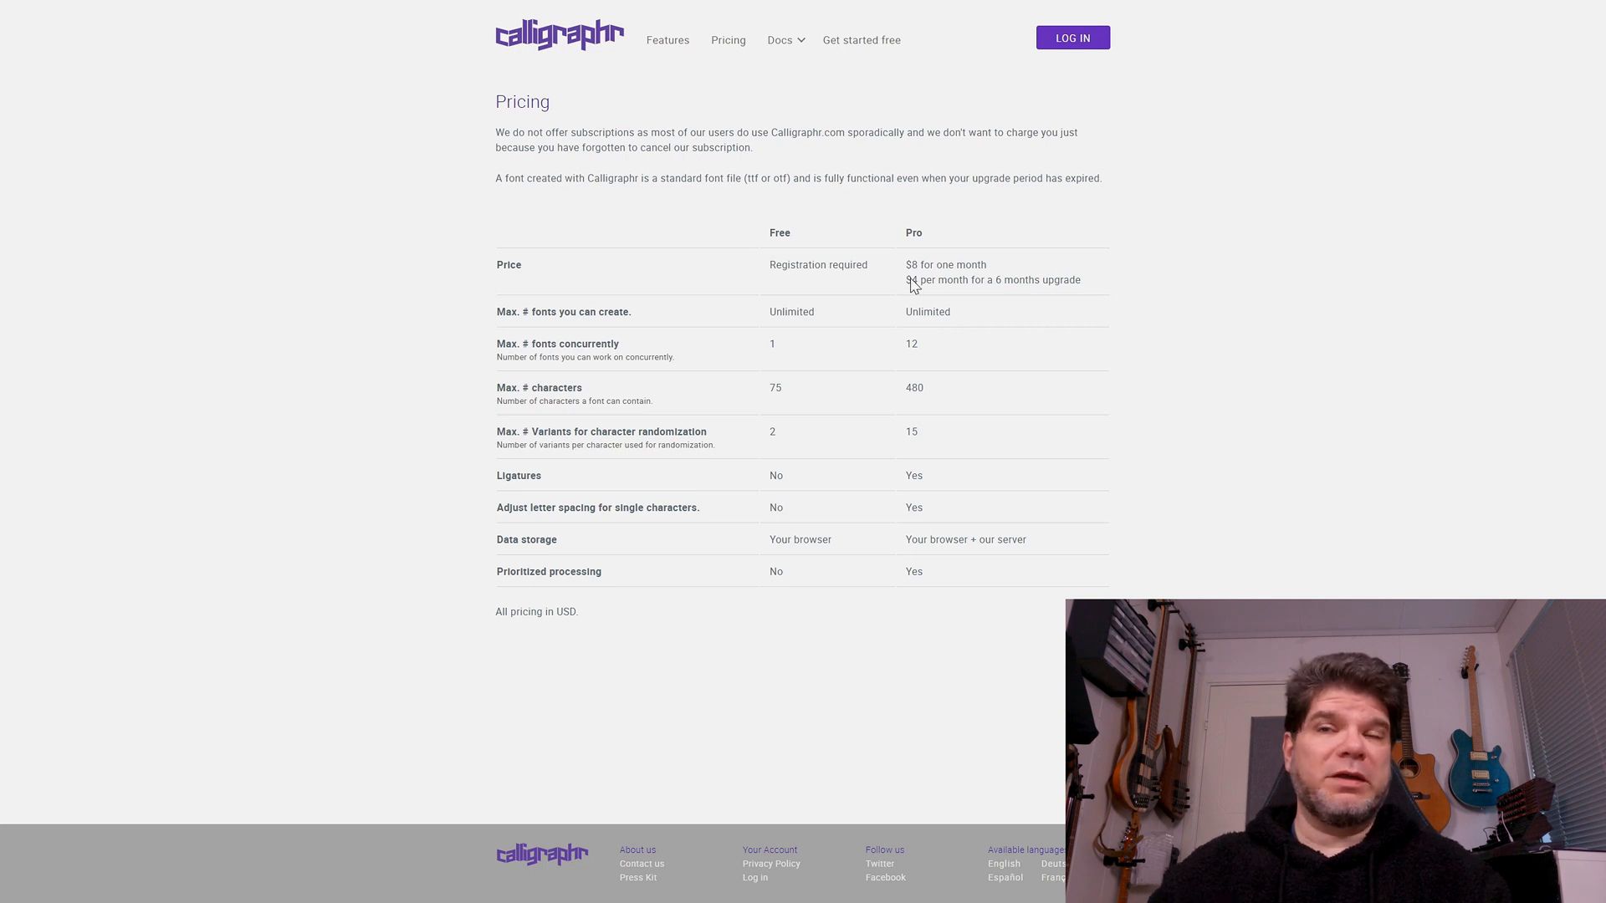
mouse_move(918, 430)
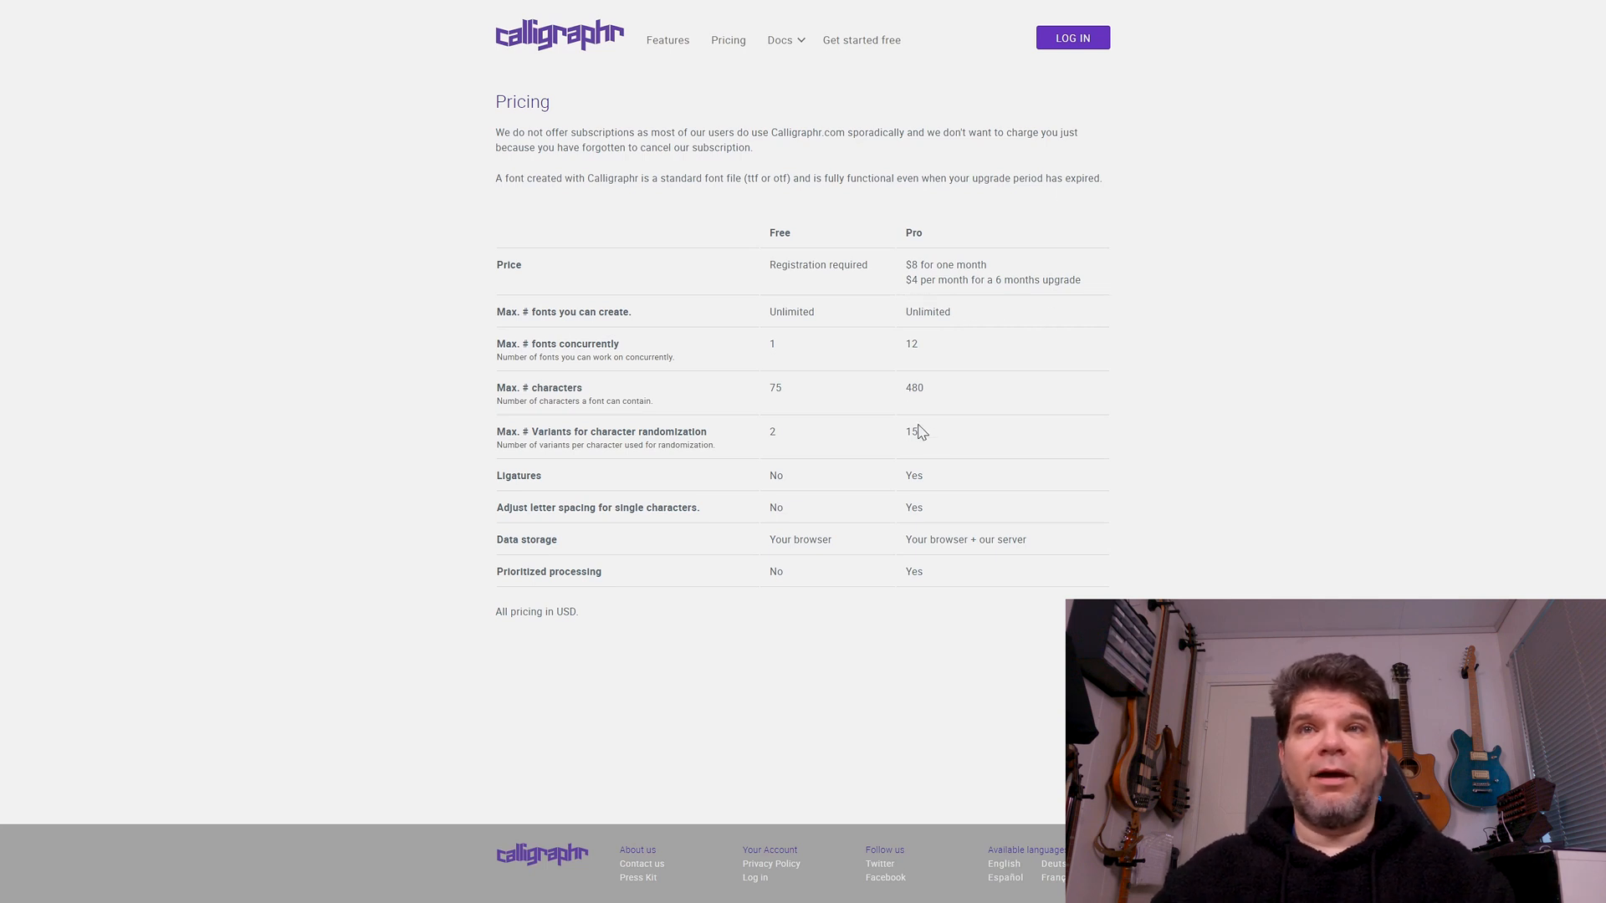
mouse_move(888, 358)
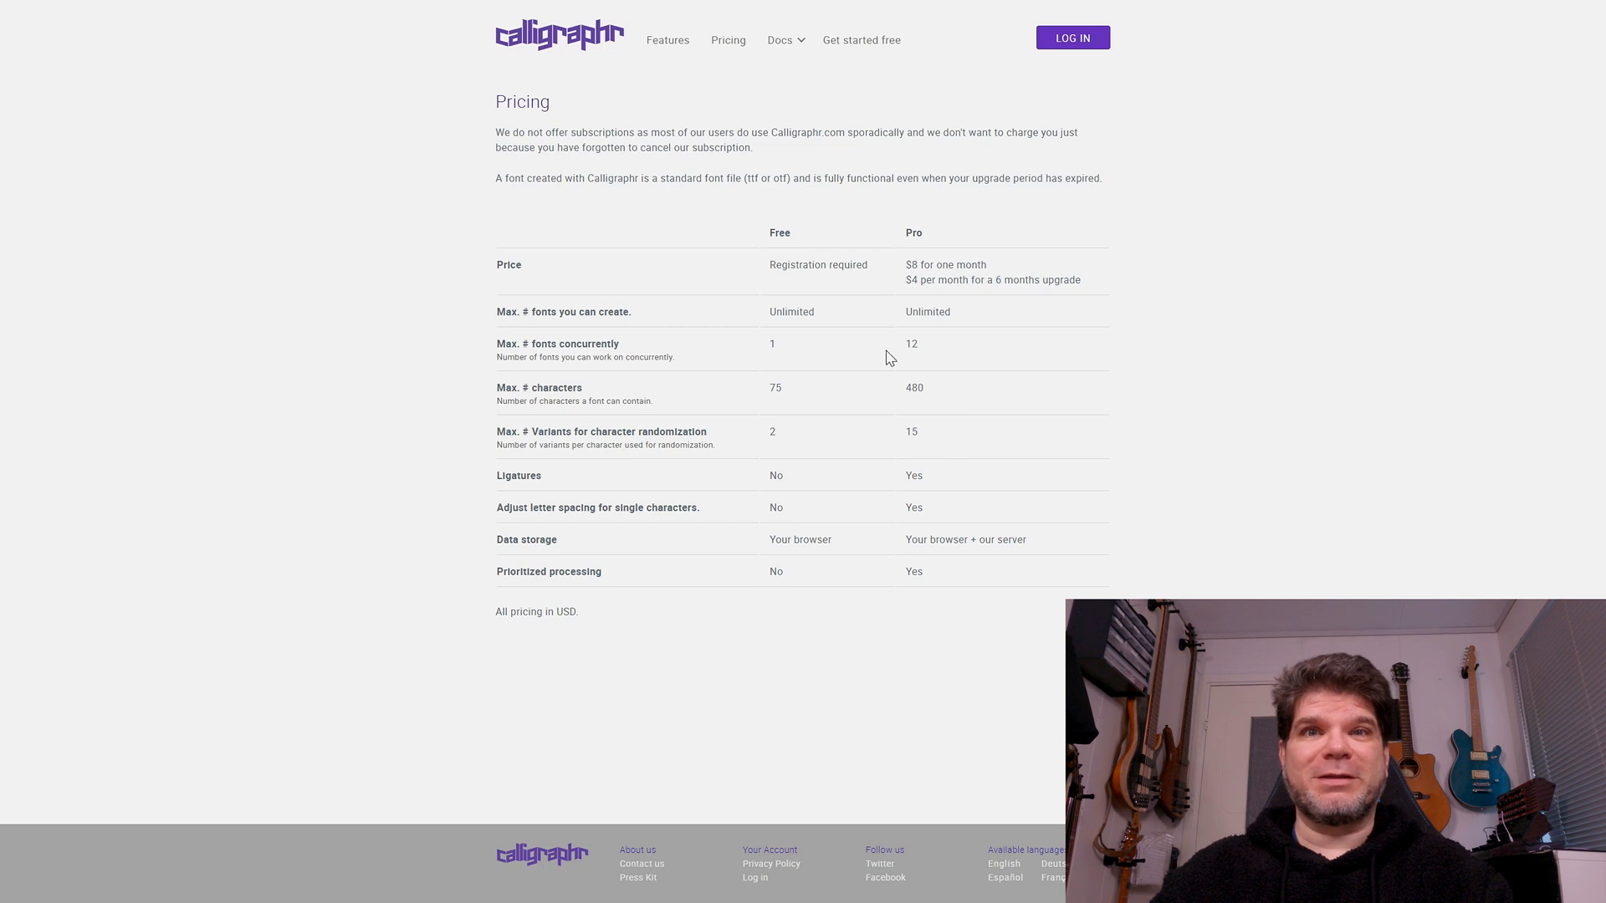
mouse_move(914, 358)
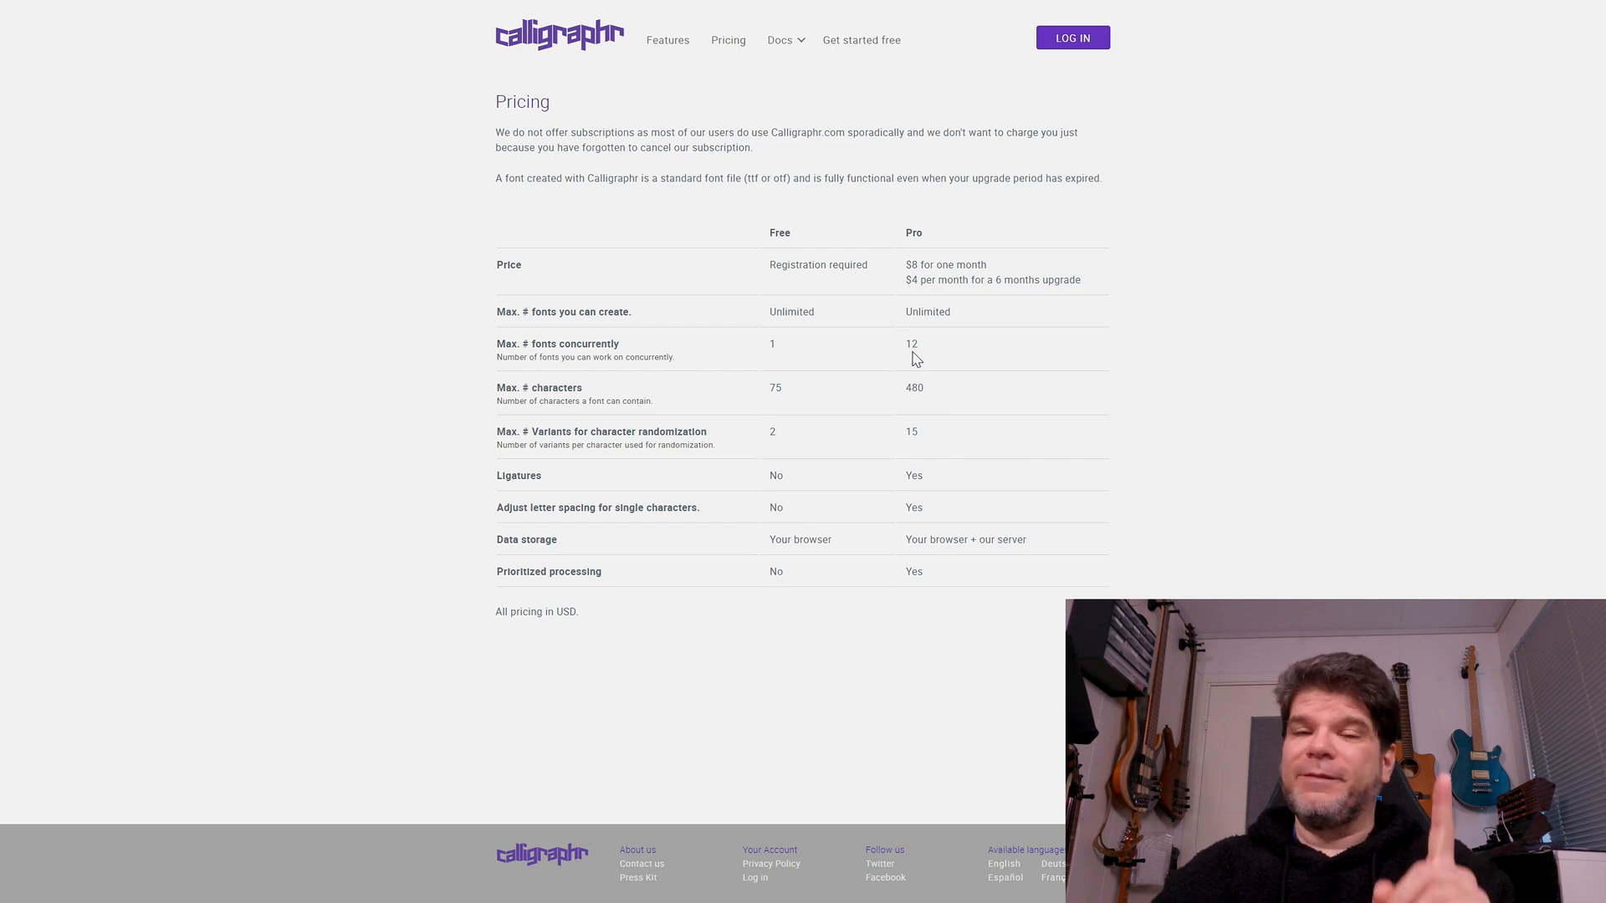
mouse_move(957, 427)
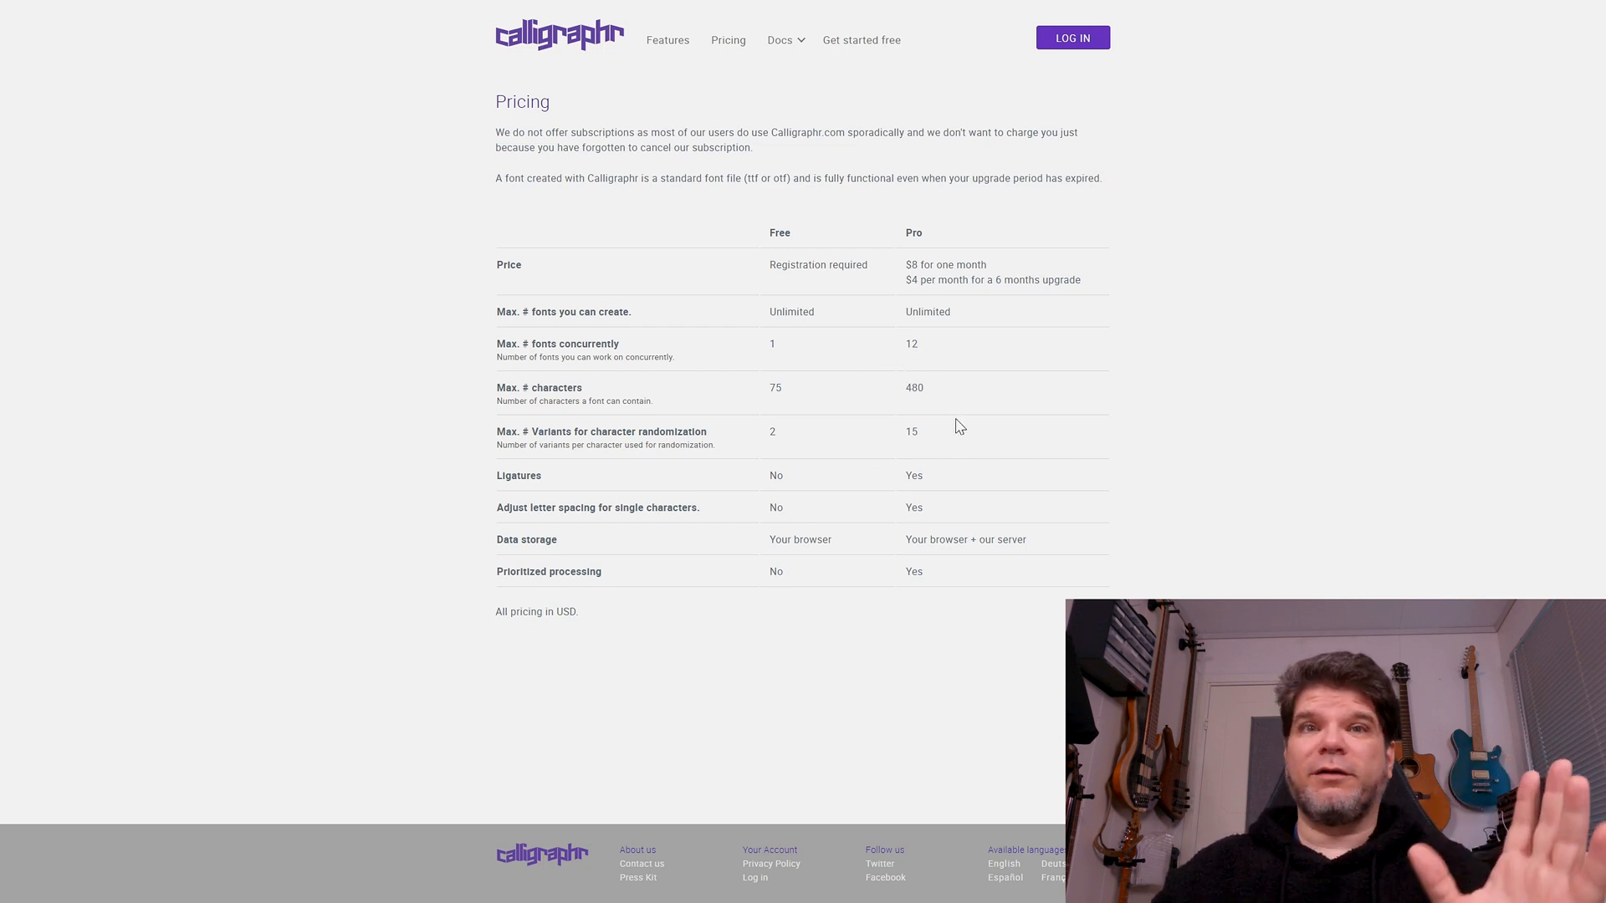
mouse_move(956, 441)
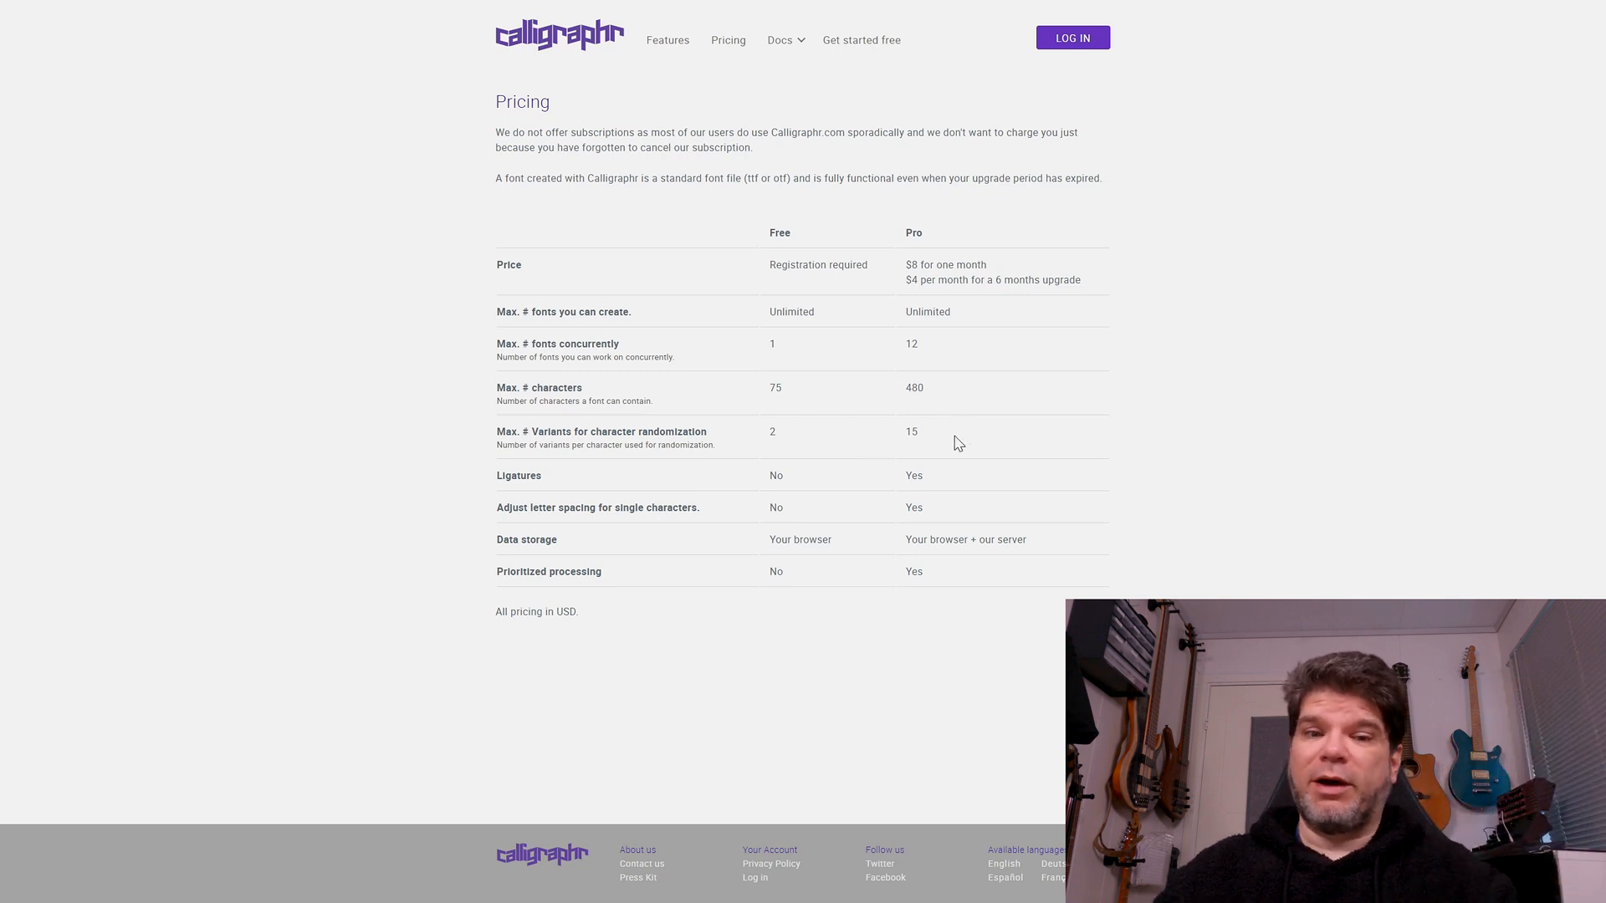
mouse_move(950, 448)
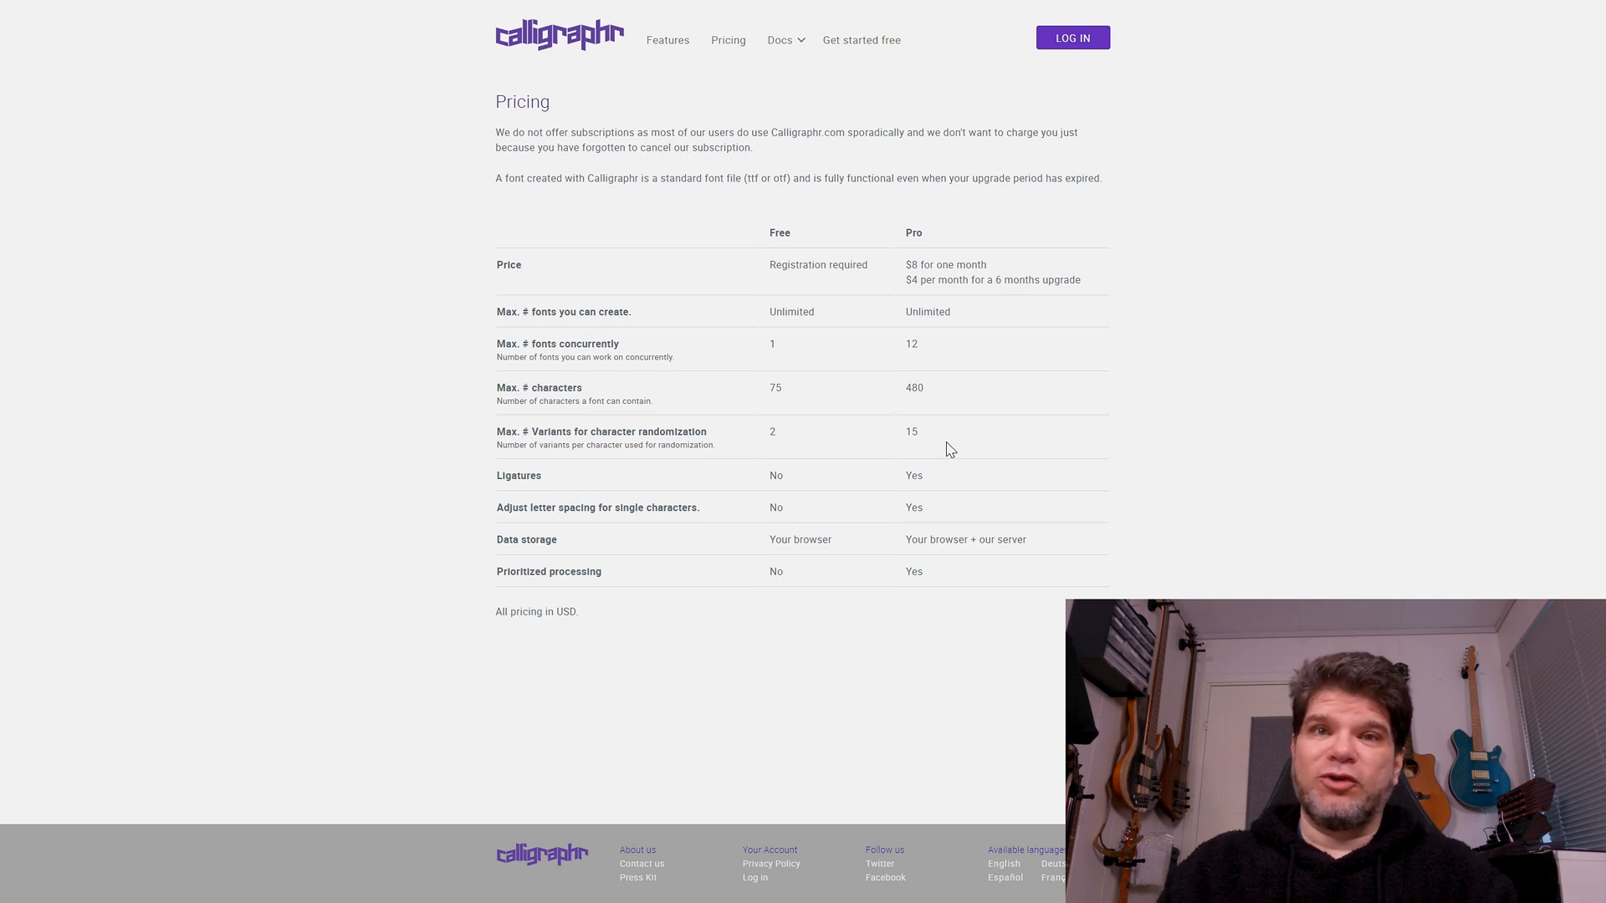
Return to the Calligraphr home page via the site logo.
left_click(557, 35)
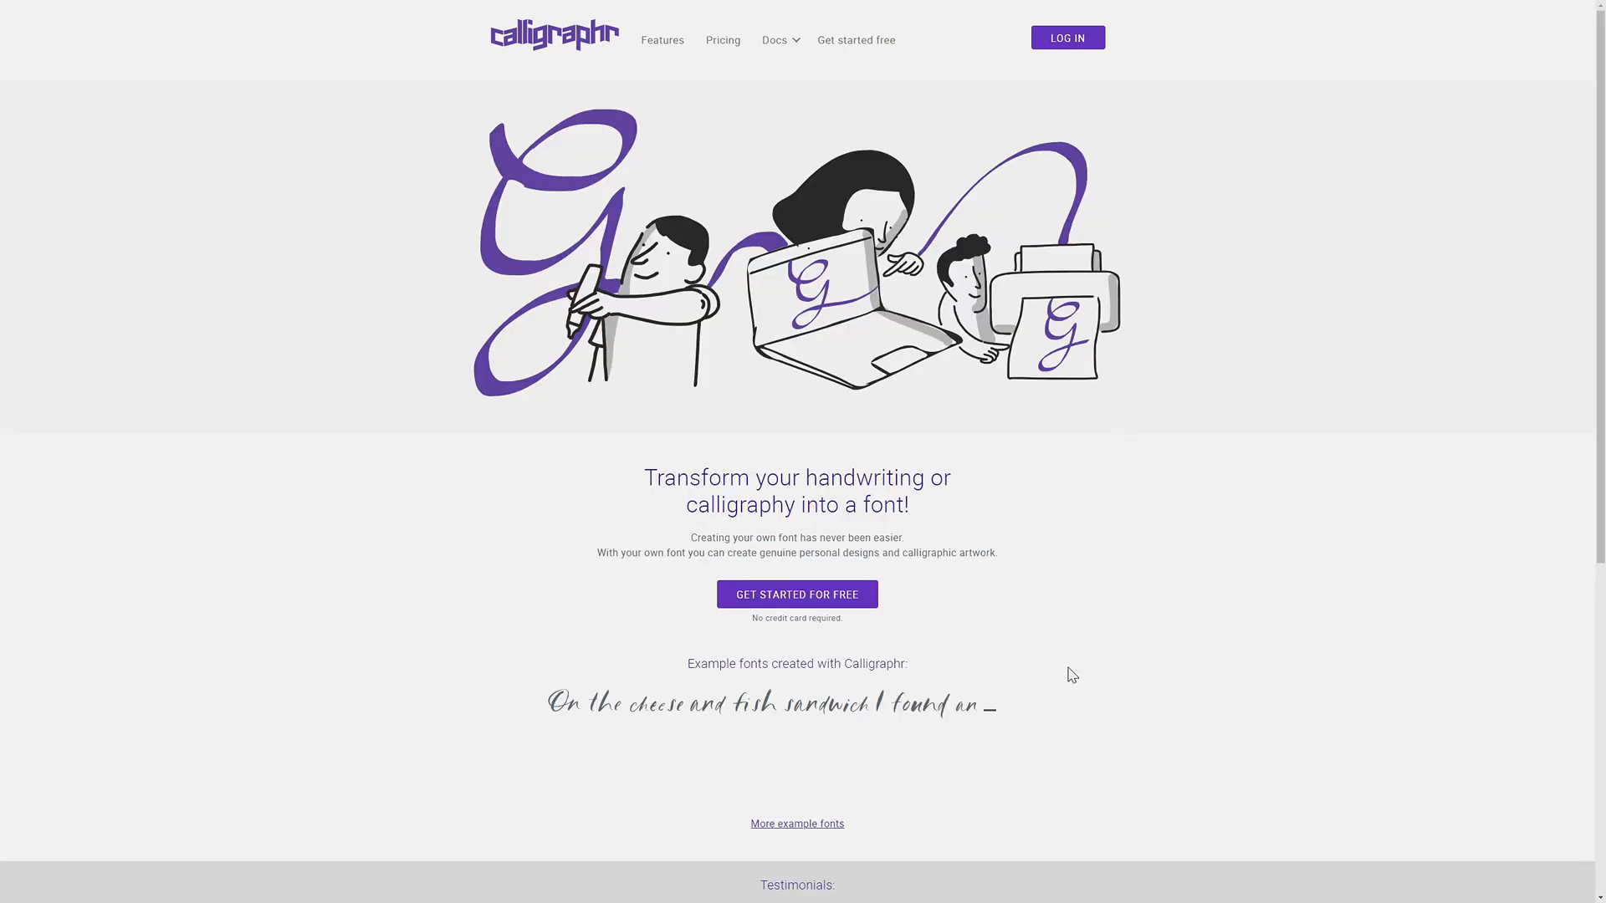
mouse_move(796, 594)
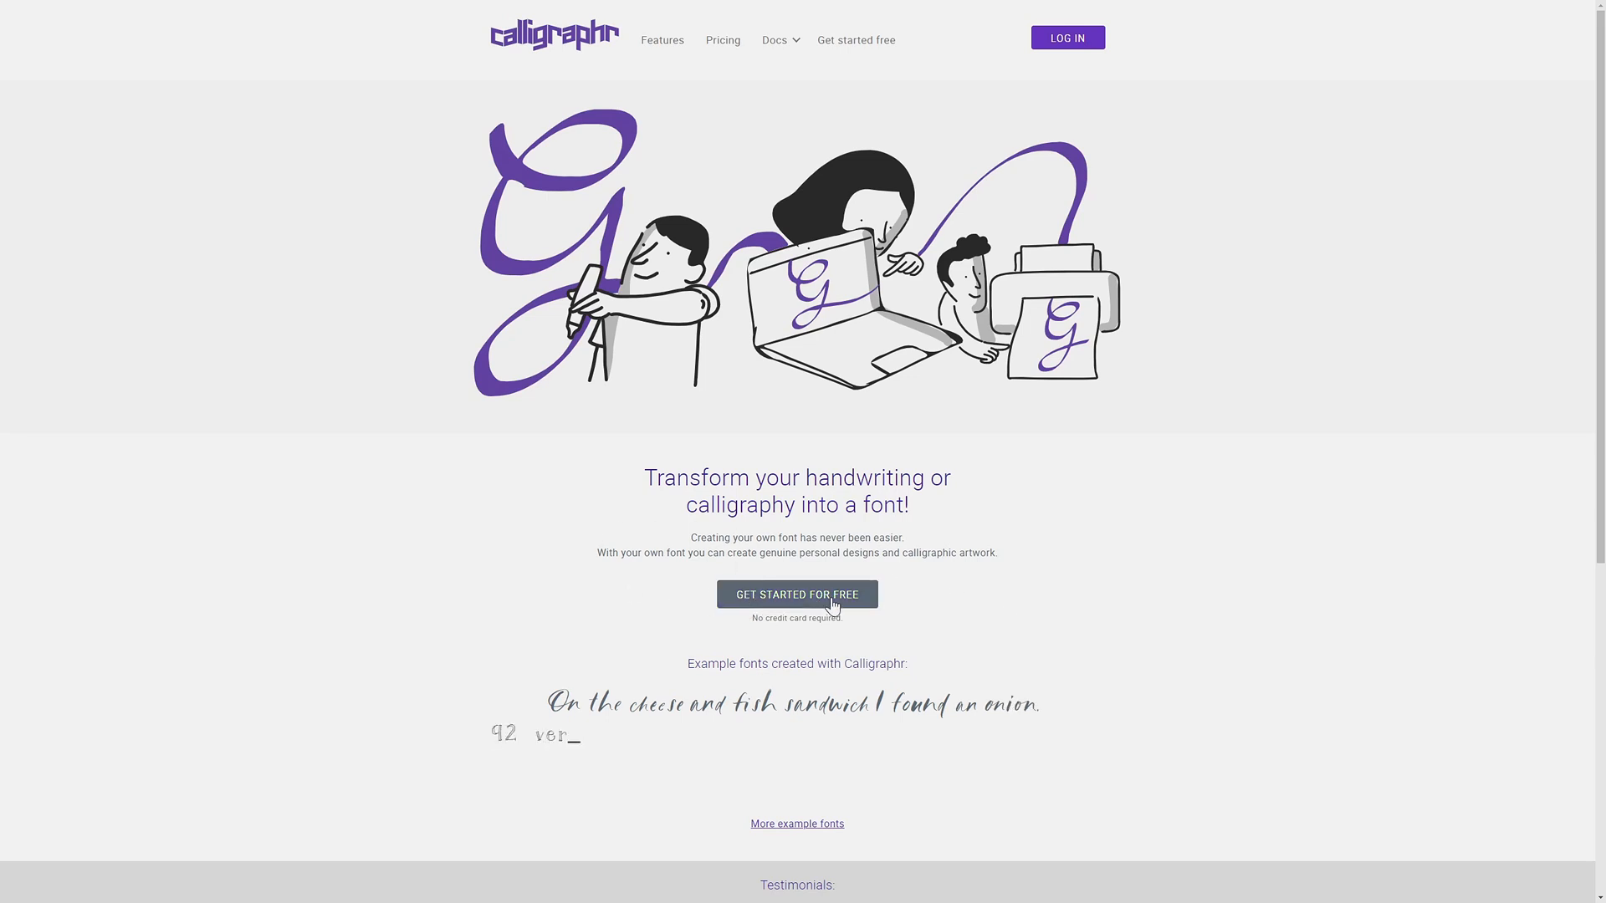
mouse_move(904, 603)
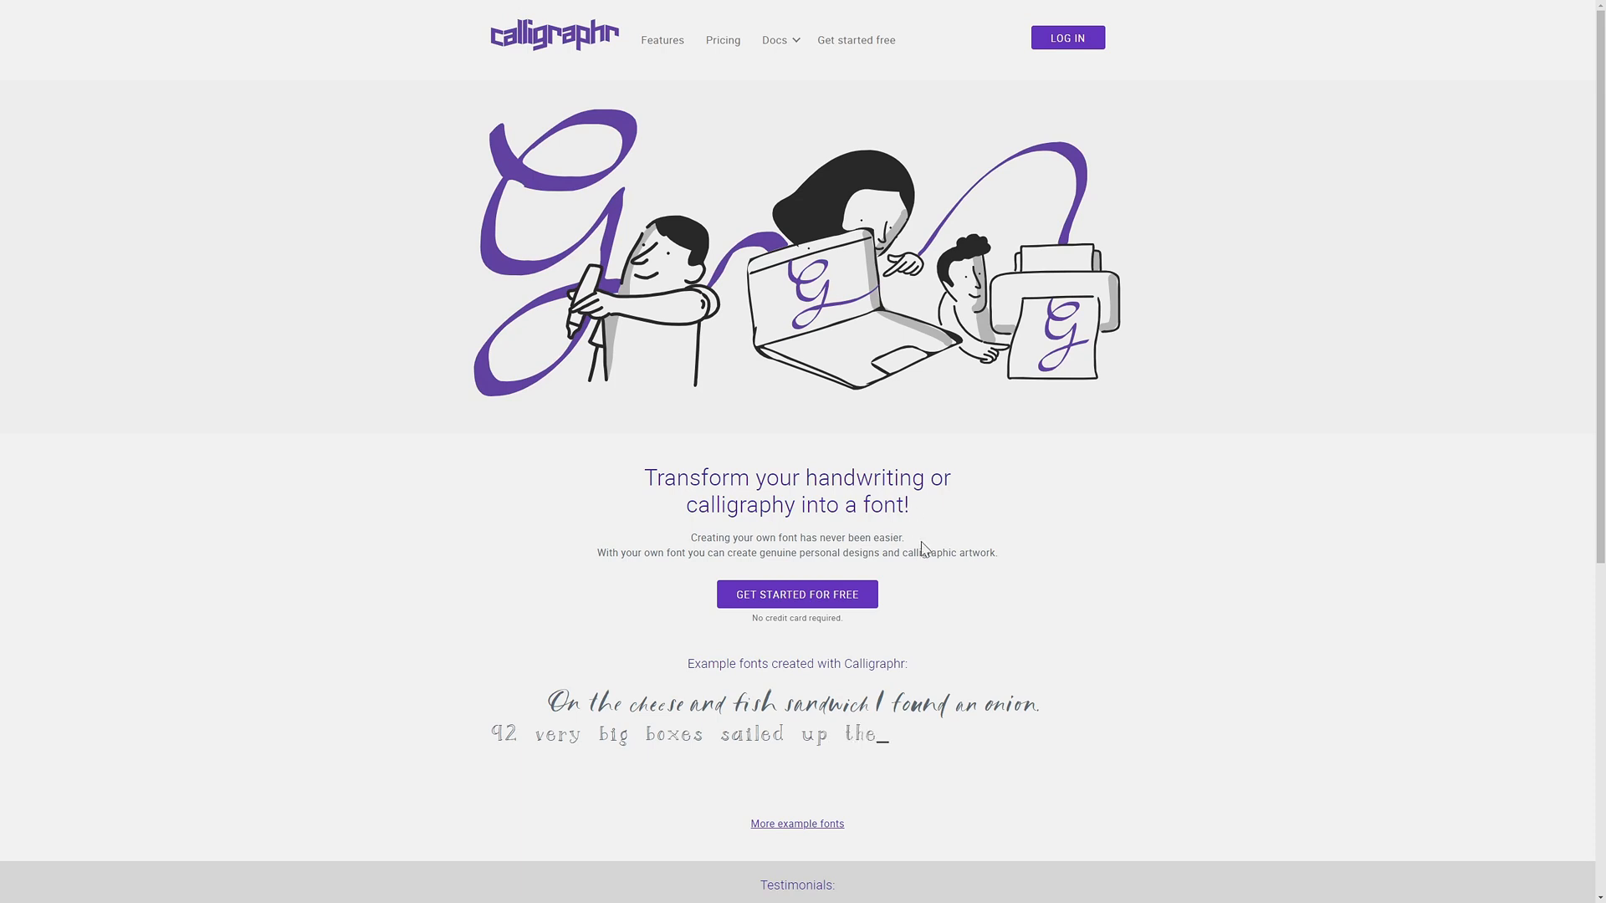
mouse_move(904, 587)
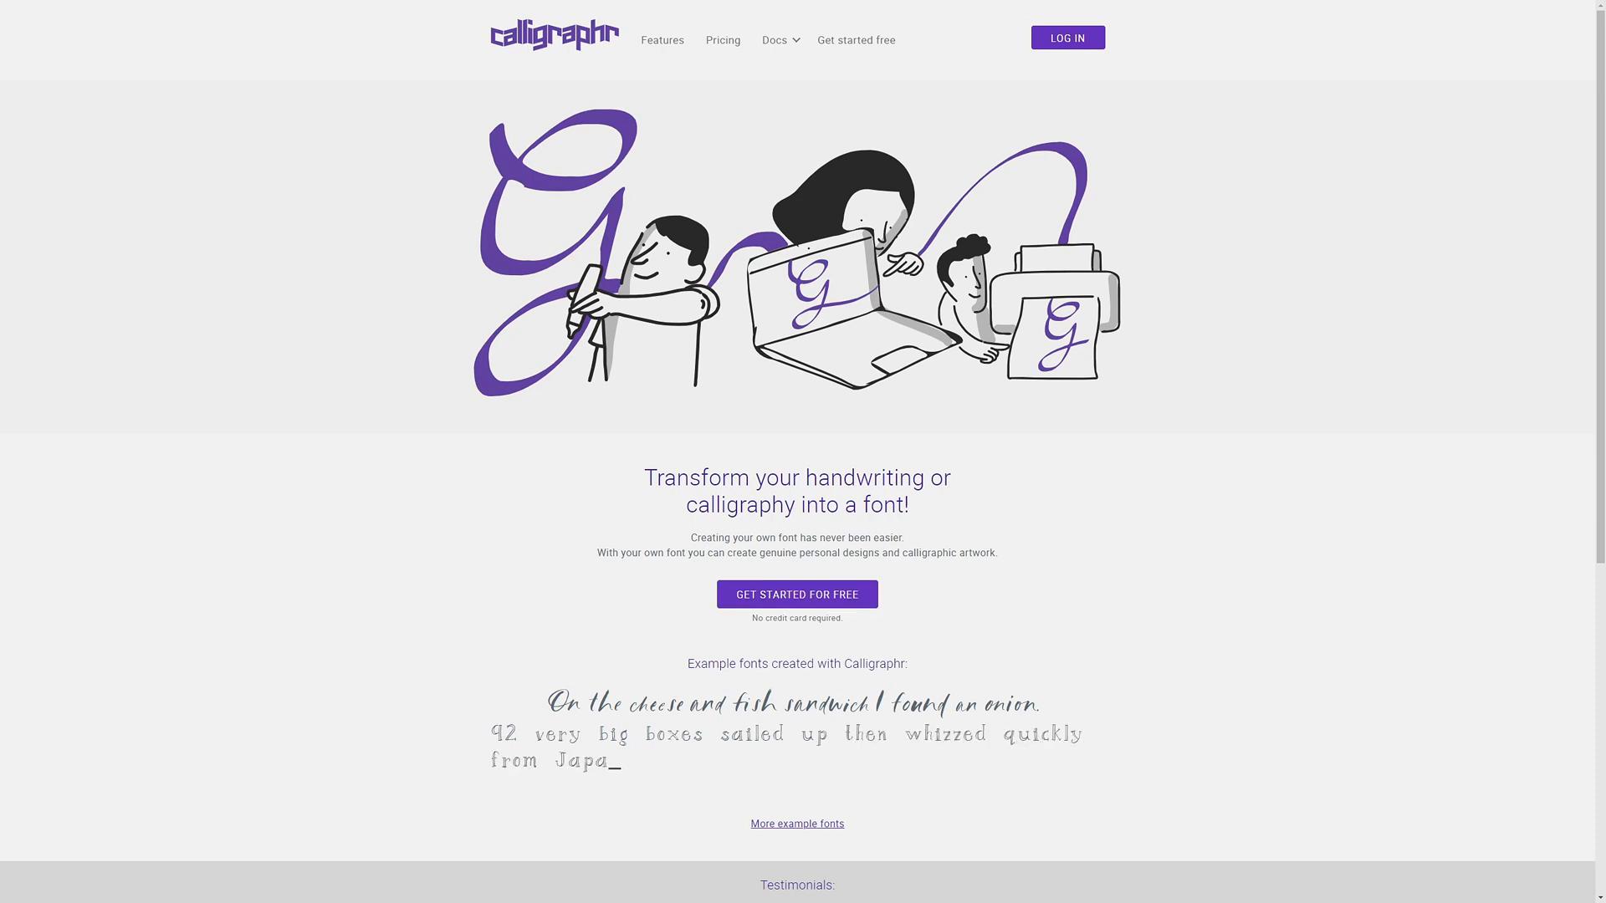
left_click(1067, 38)
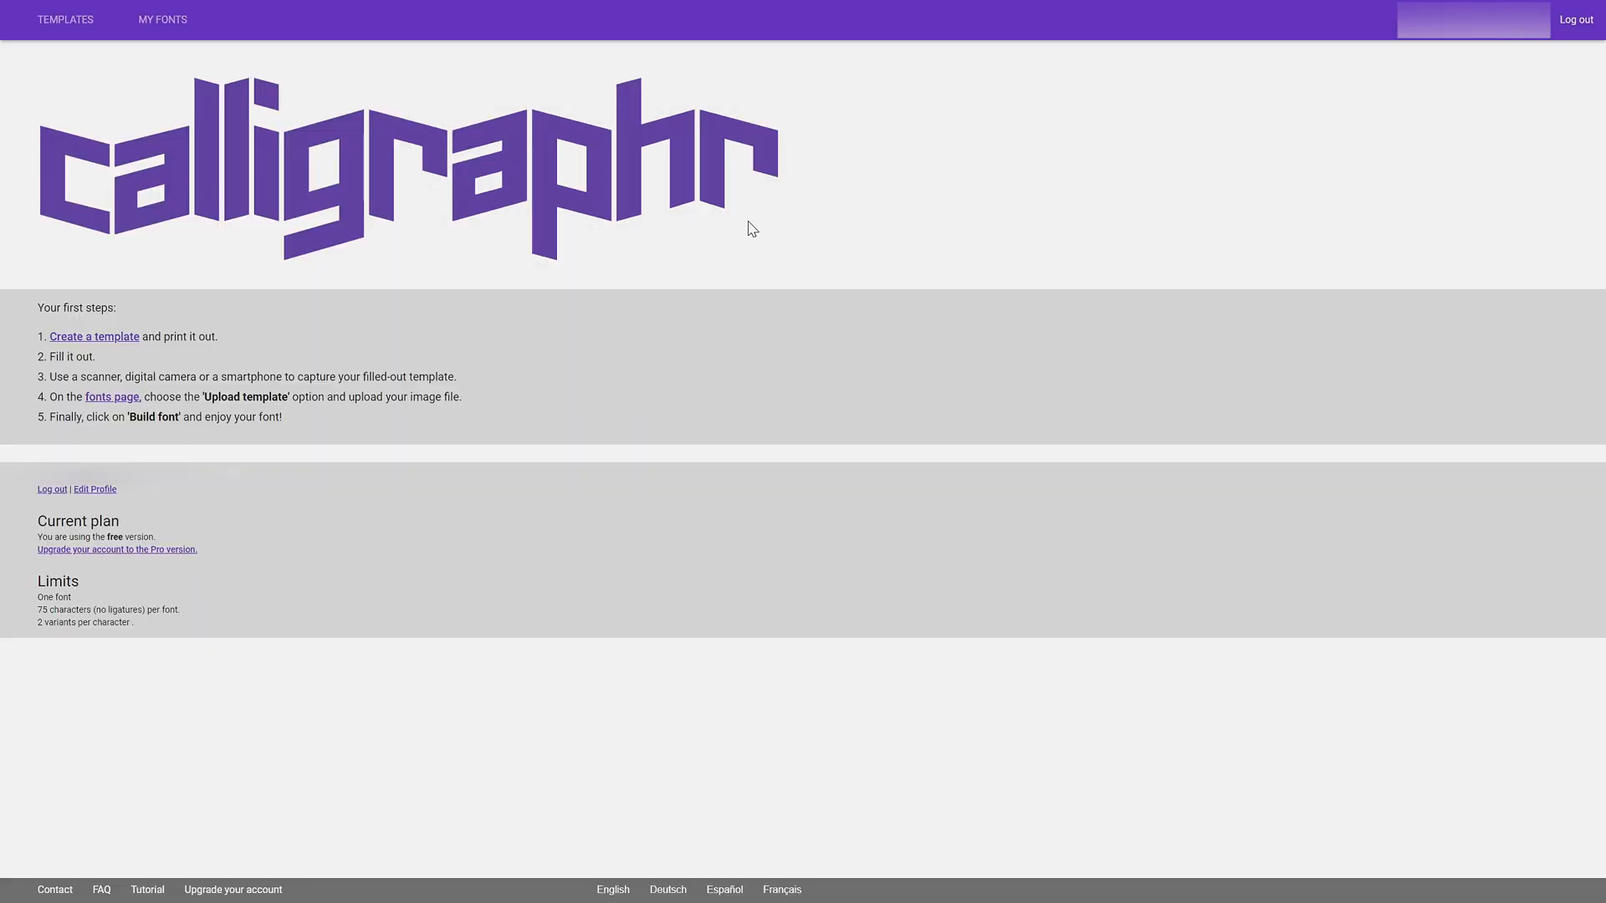
mouse_move(477, 311)
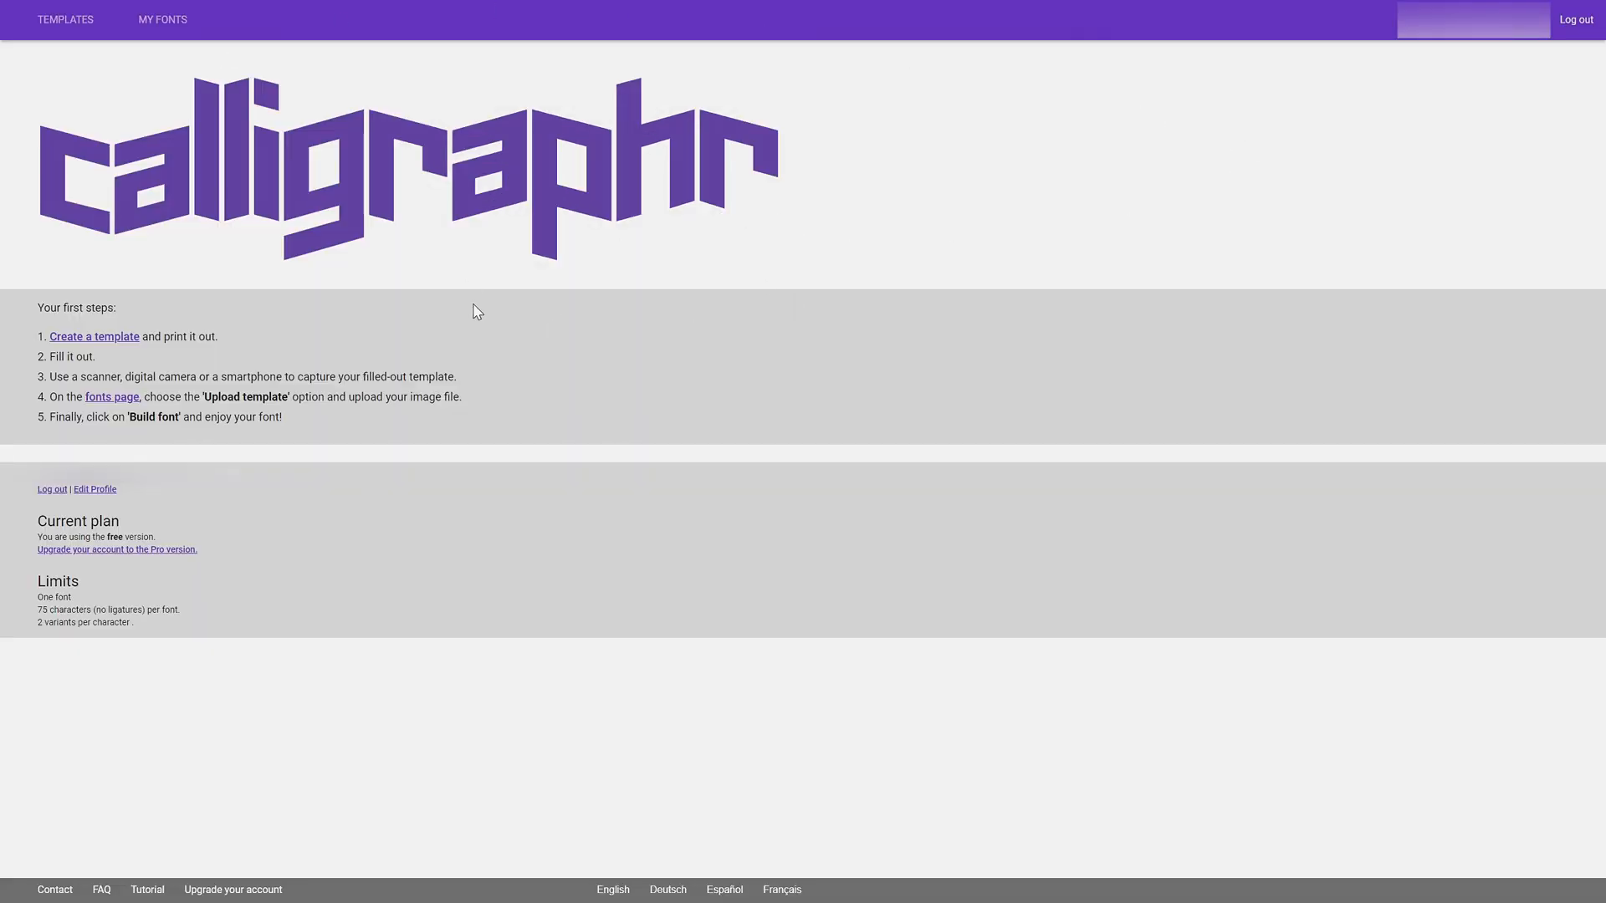
mouse_move(65, 49)
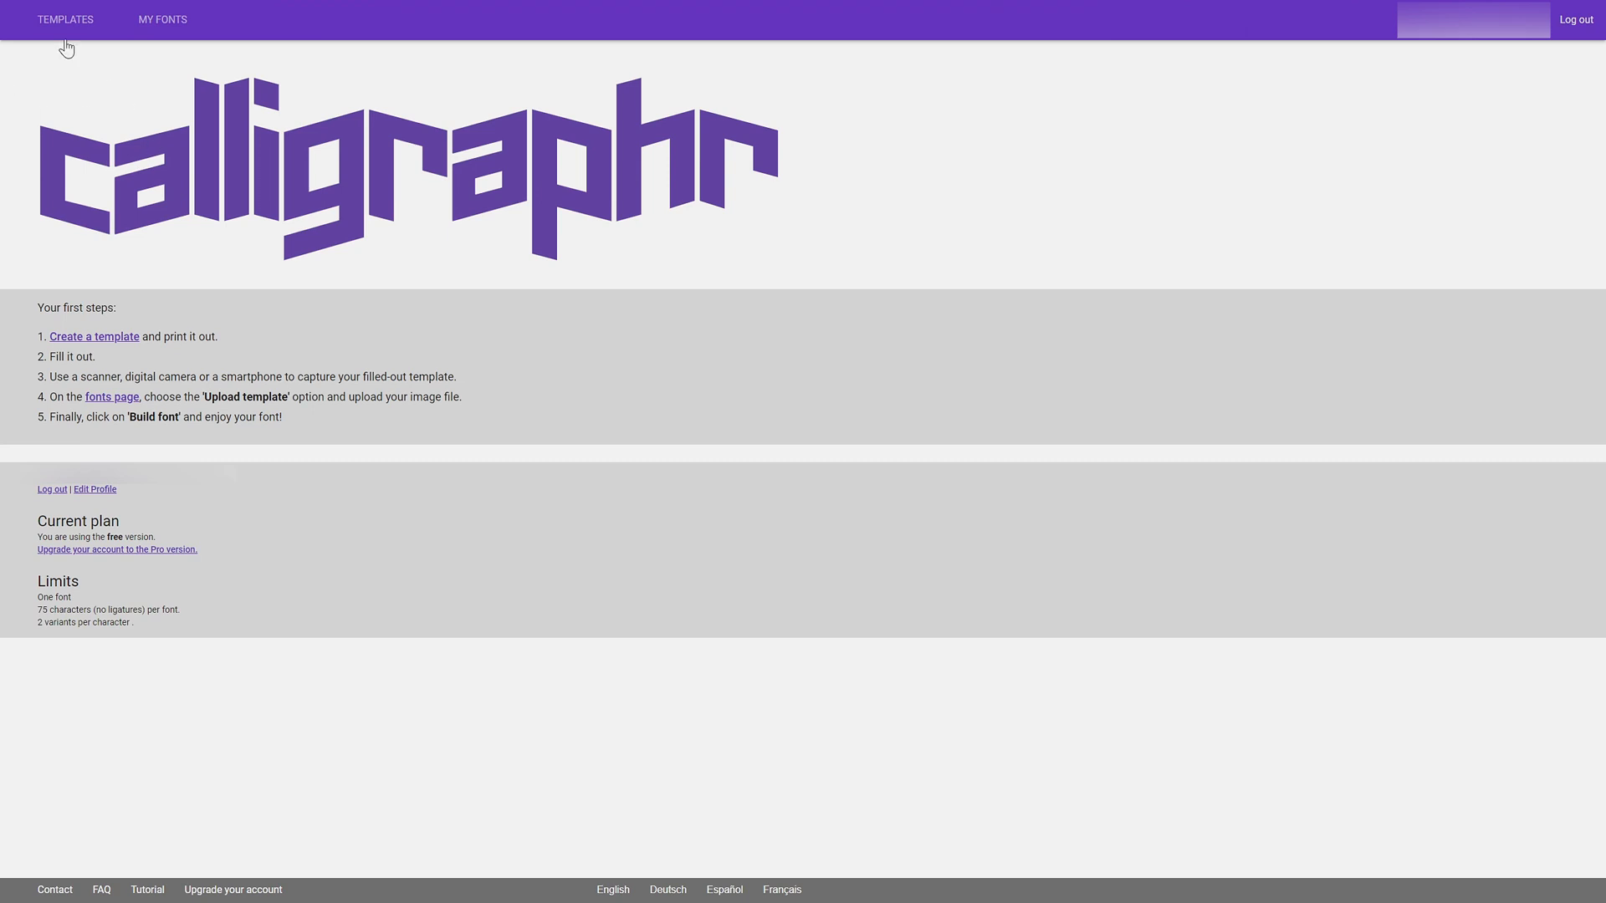
mouse_move(114, 343)
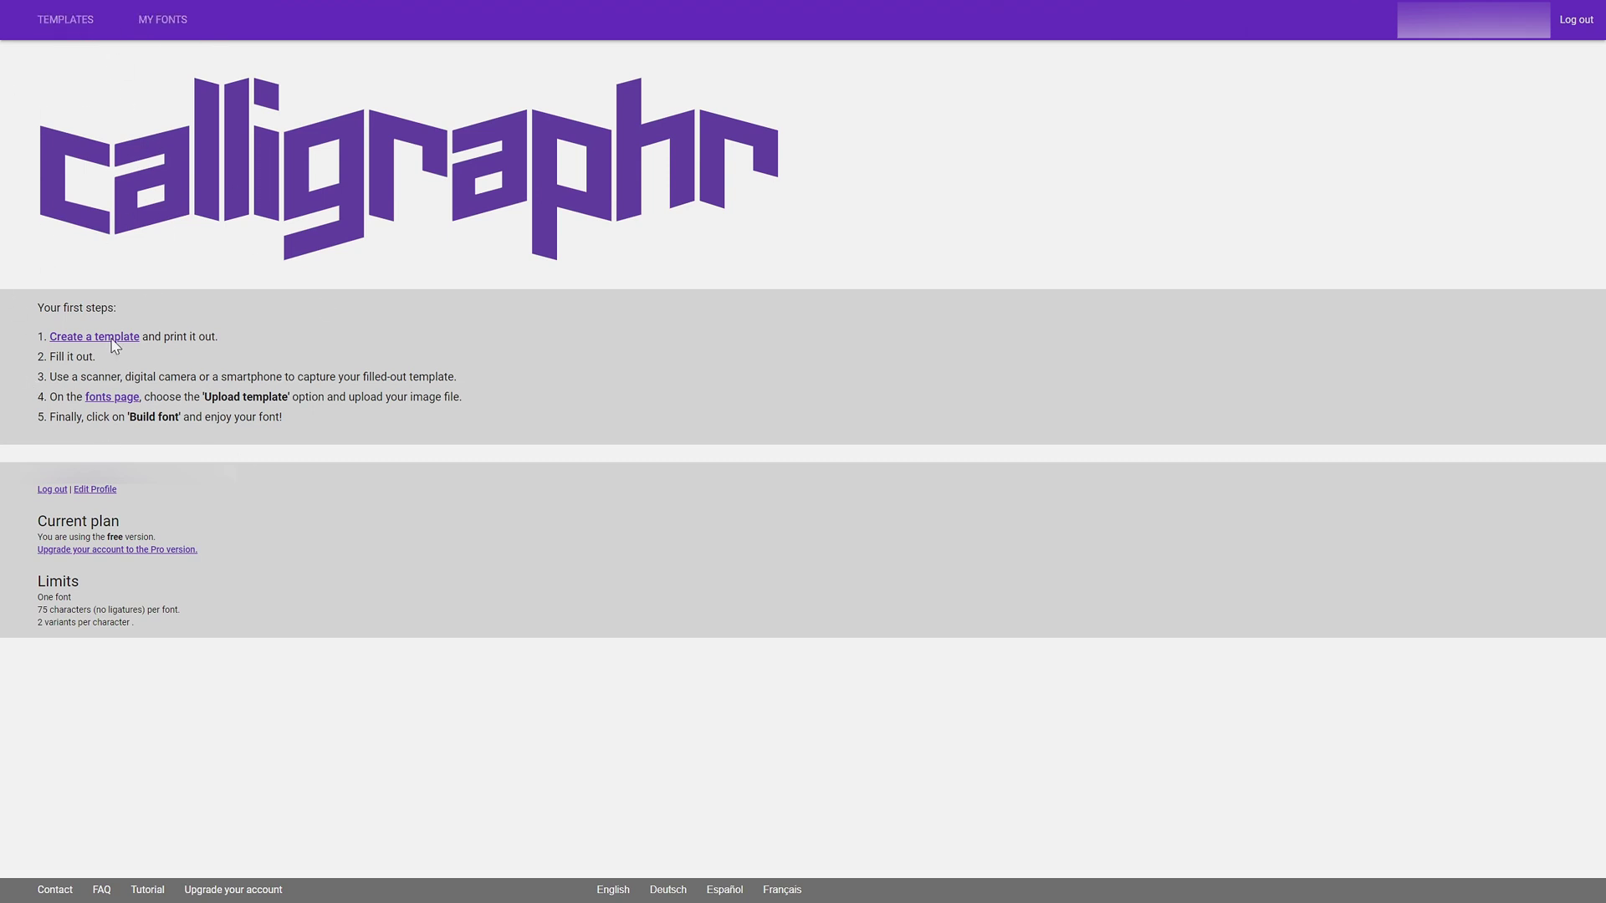
mouse_move(154, 364)
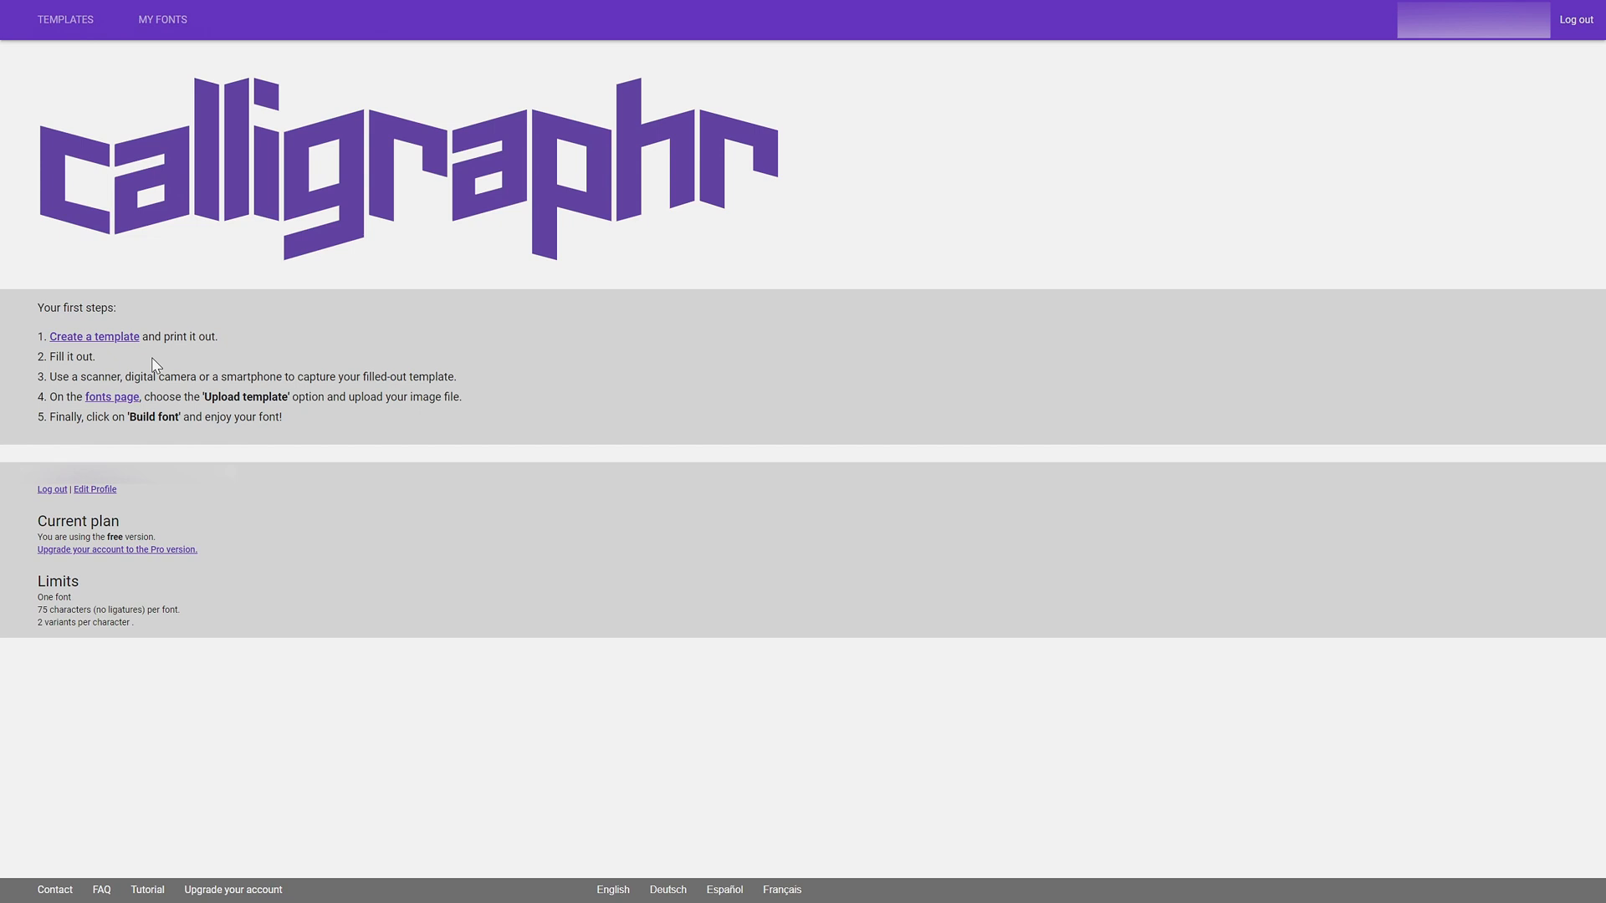
mouse_move(196, 270)
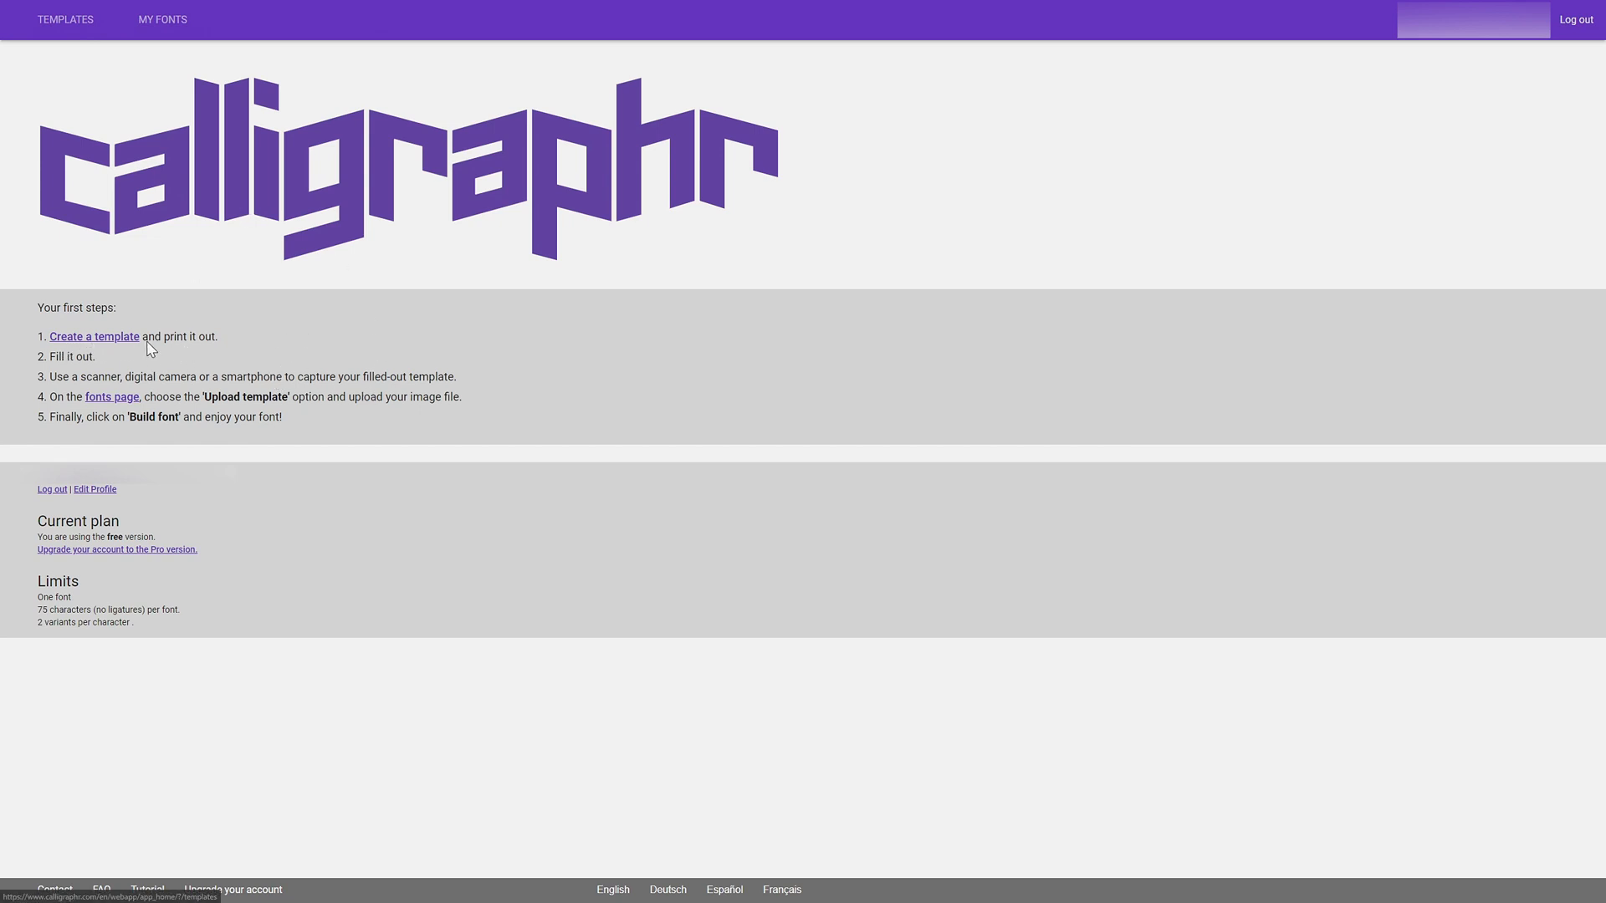
mouse_move(213, 372)
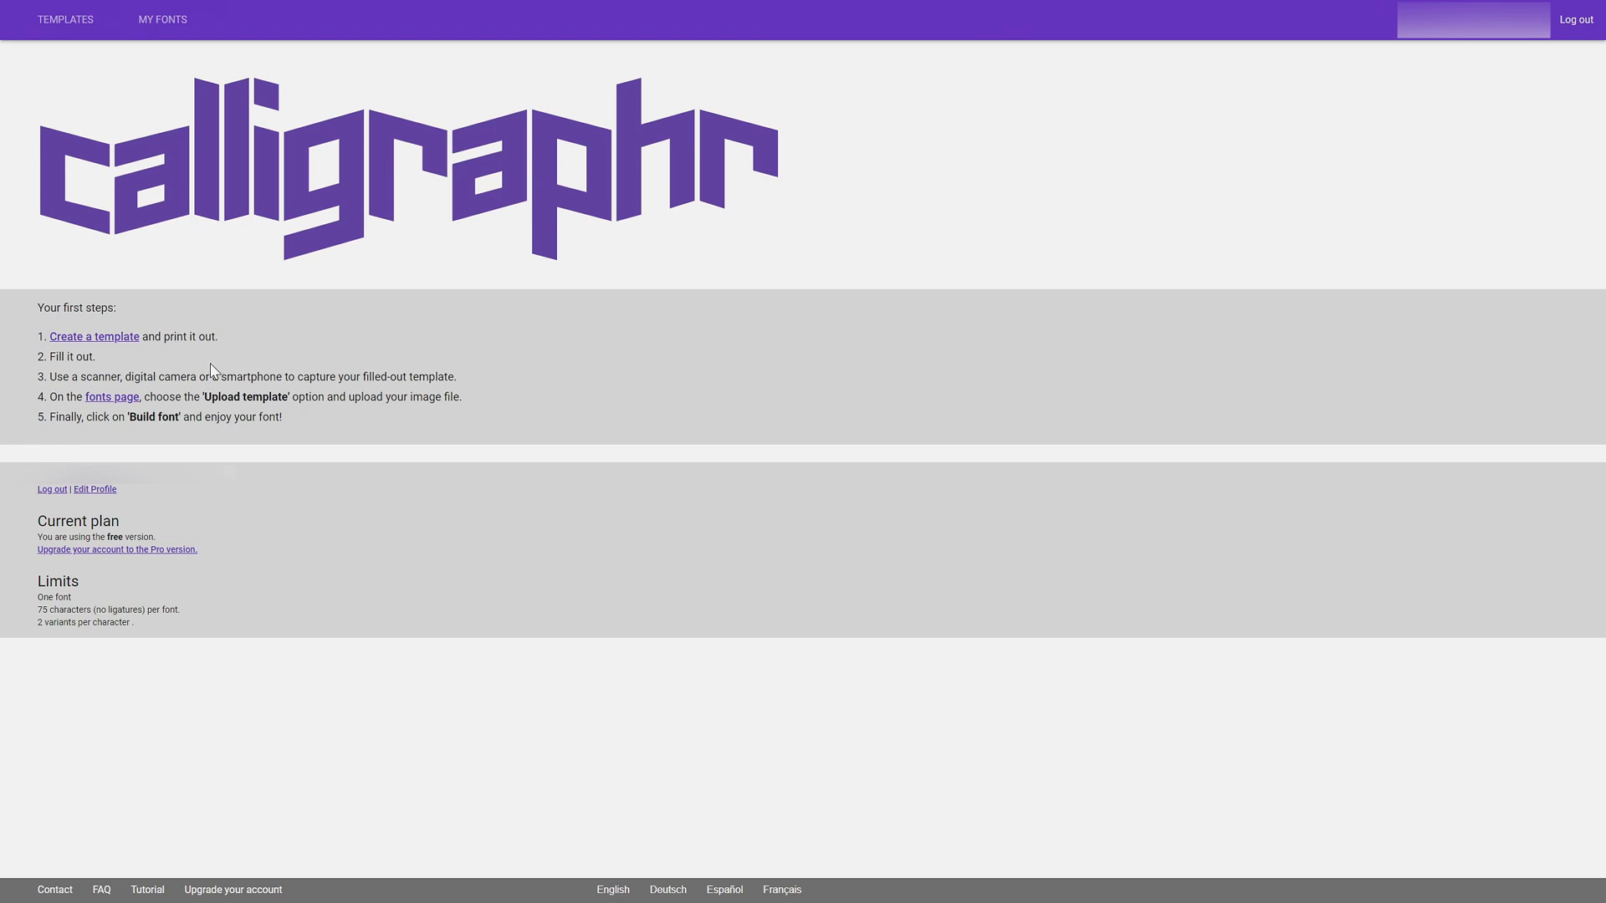
mouse_move(197, 336)
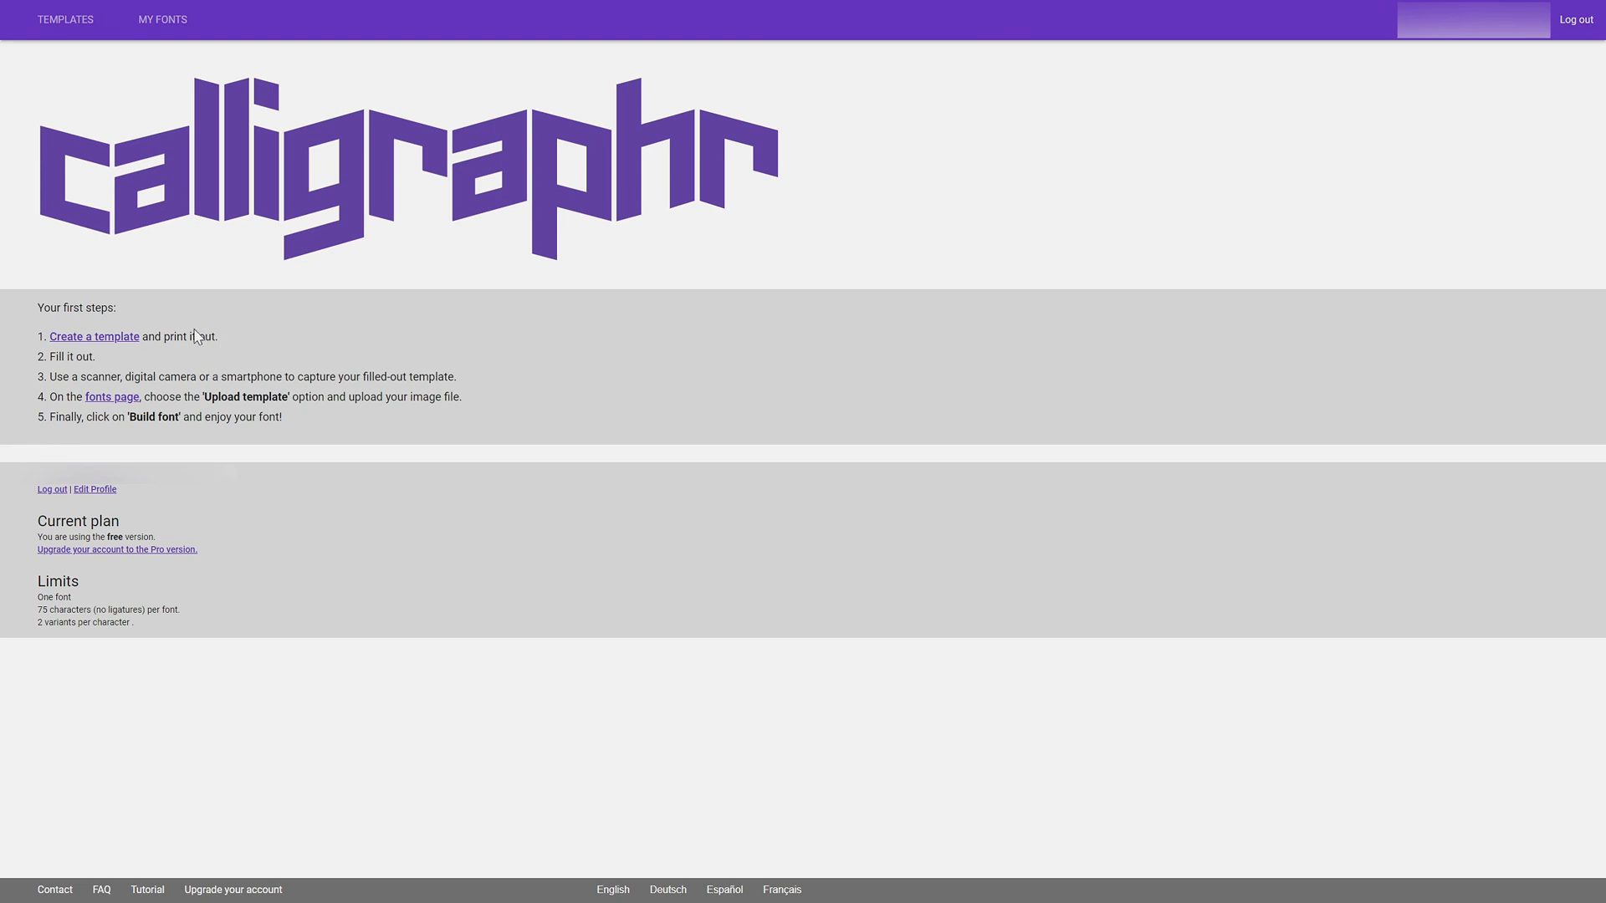
mouse_move(211, 348)
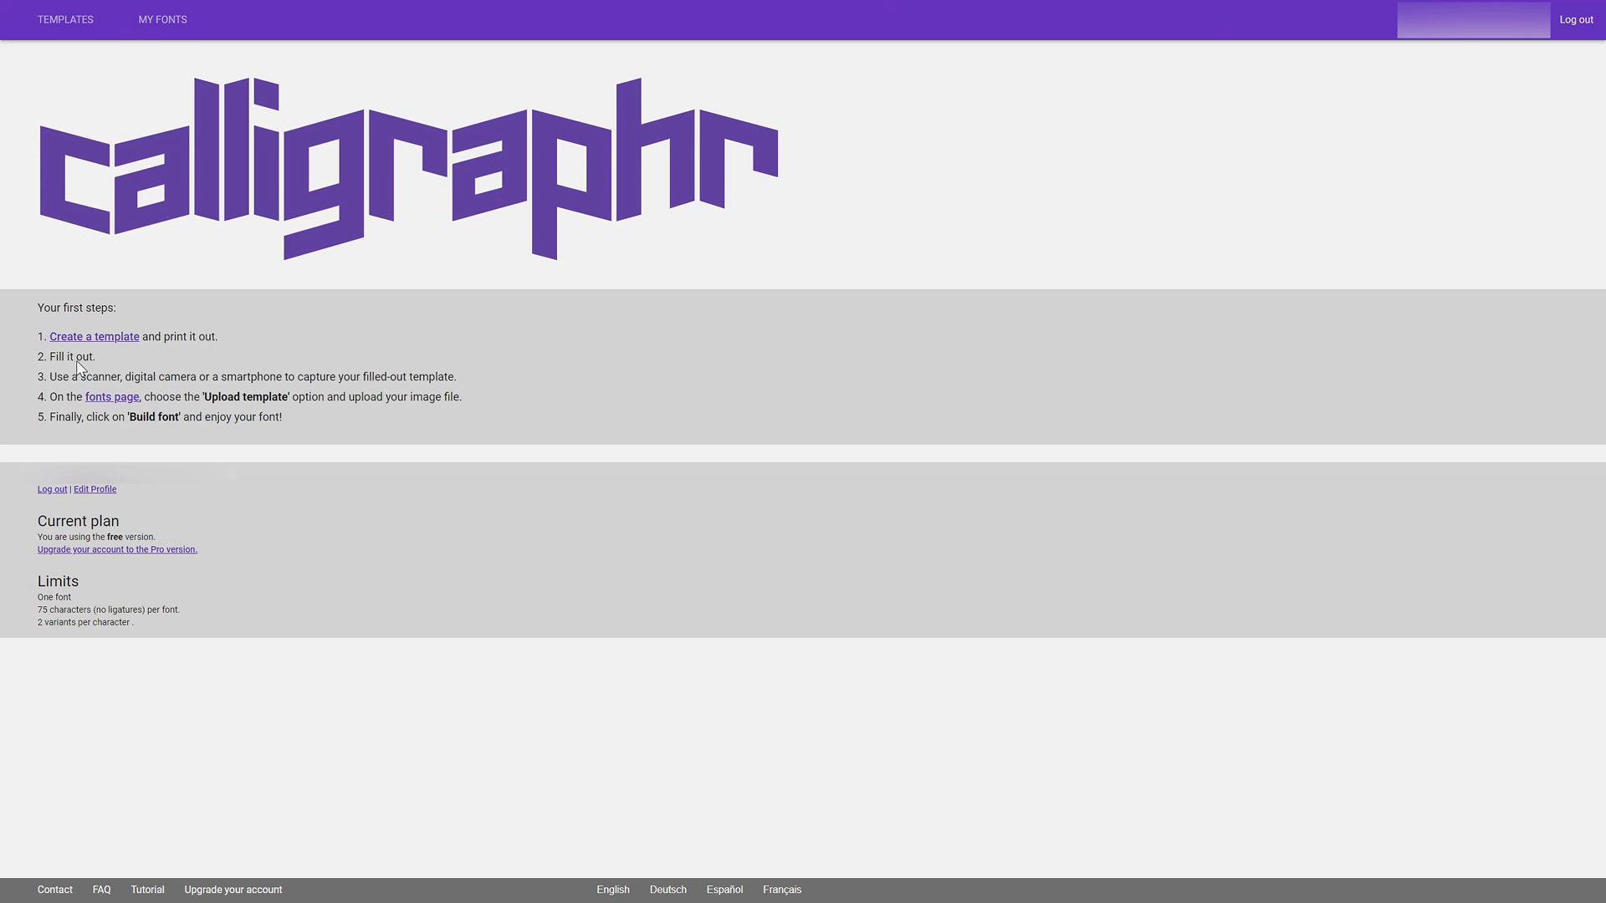
mouse_move(36, 379)
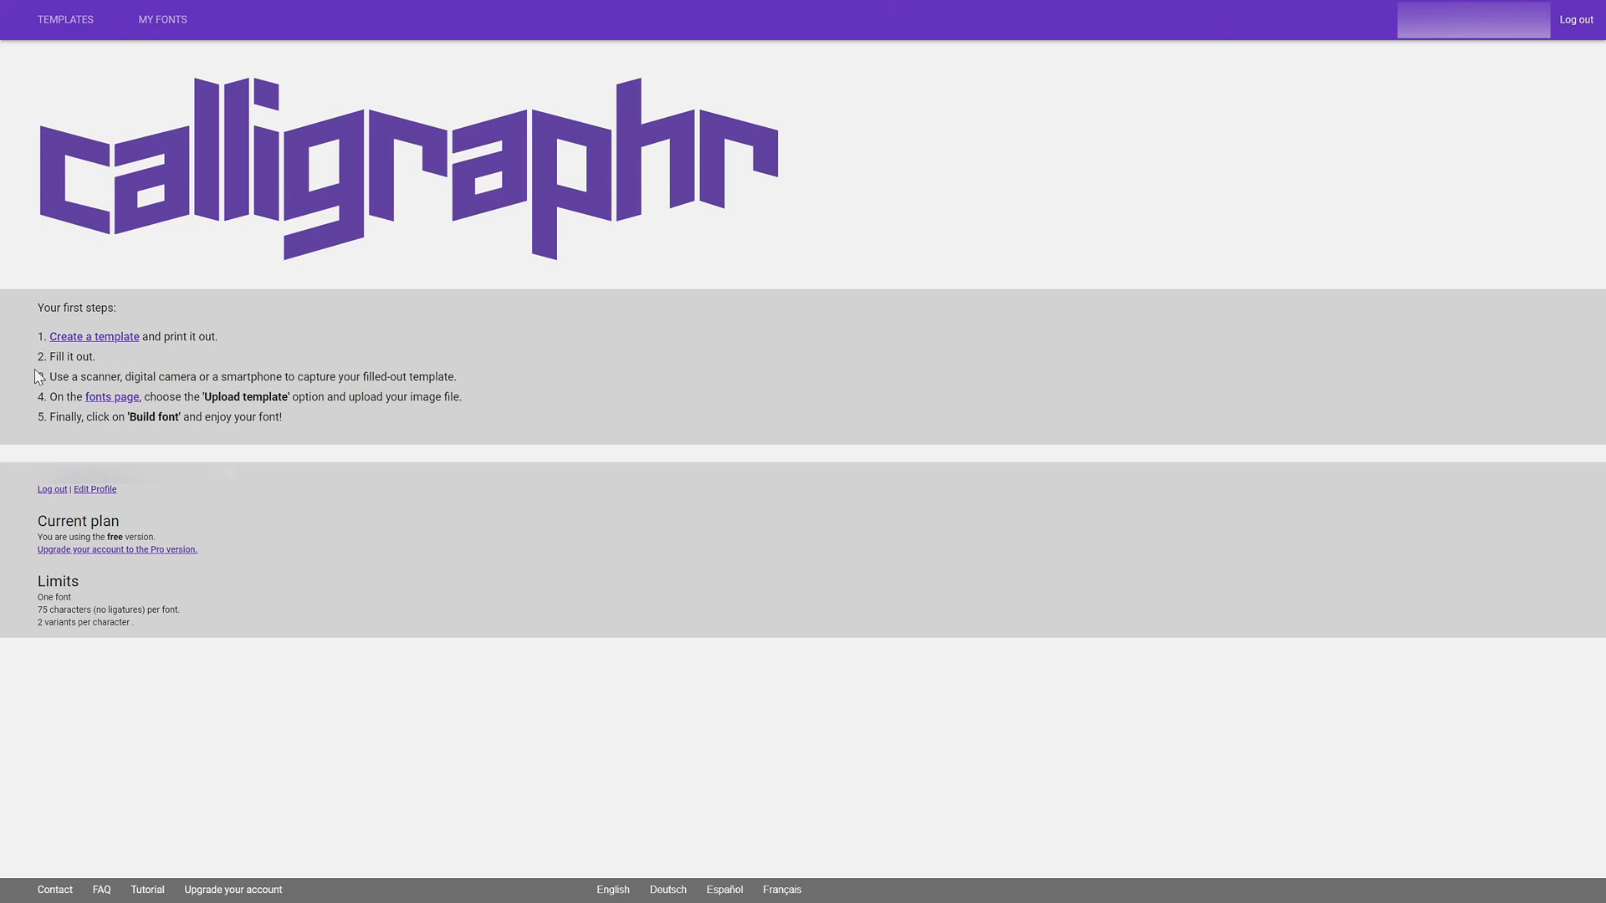
mouse_move(291, 384)
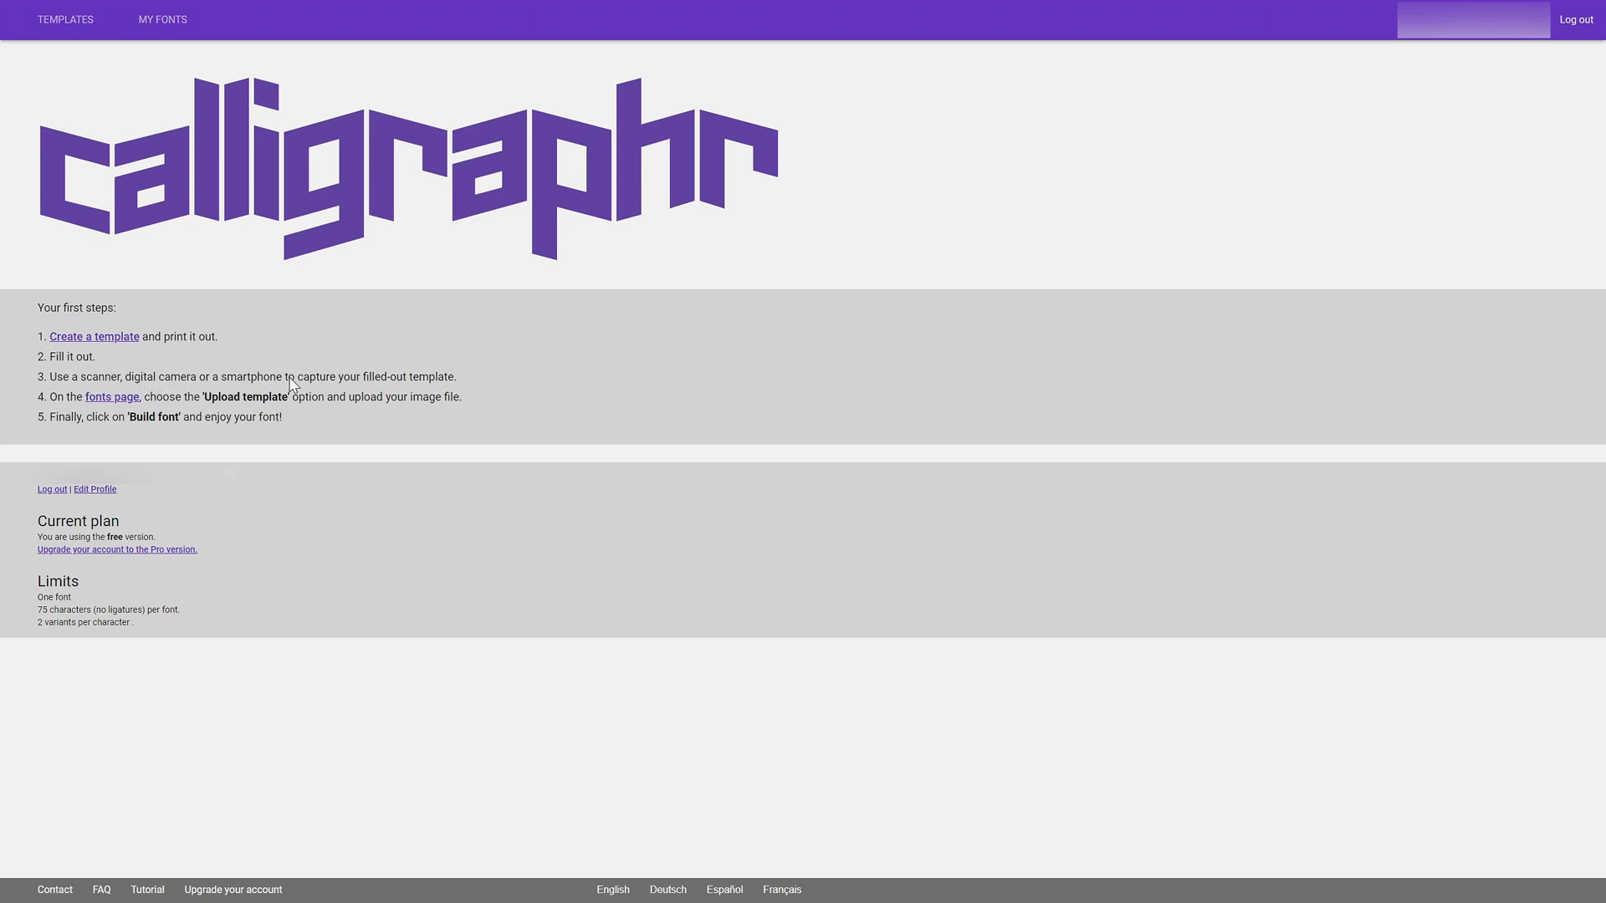
mouse_move(213, 408)
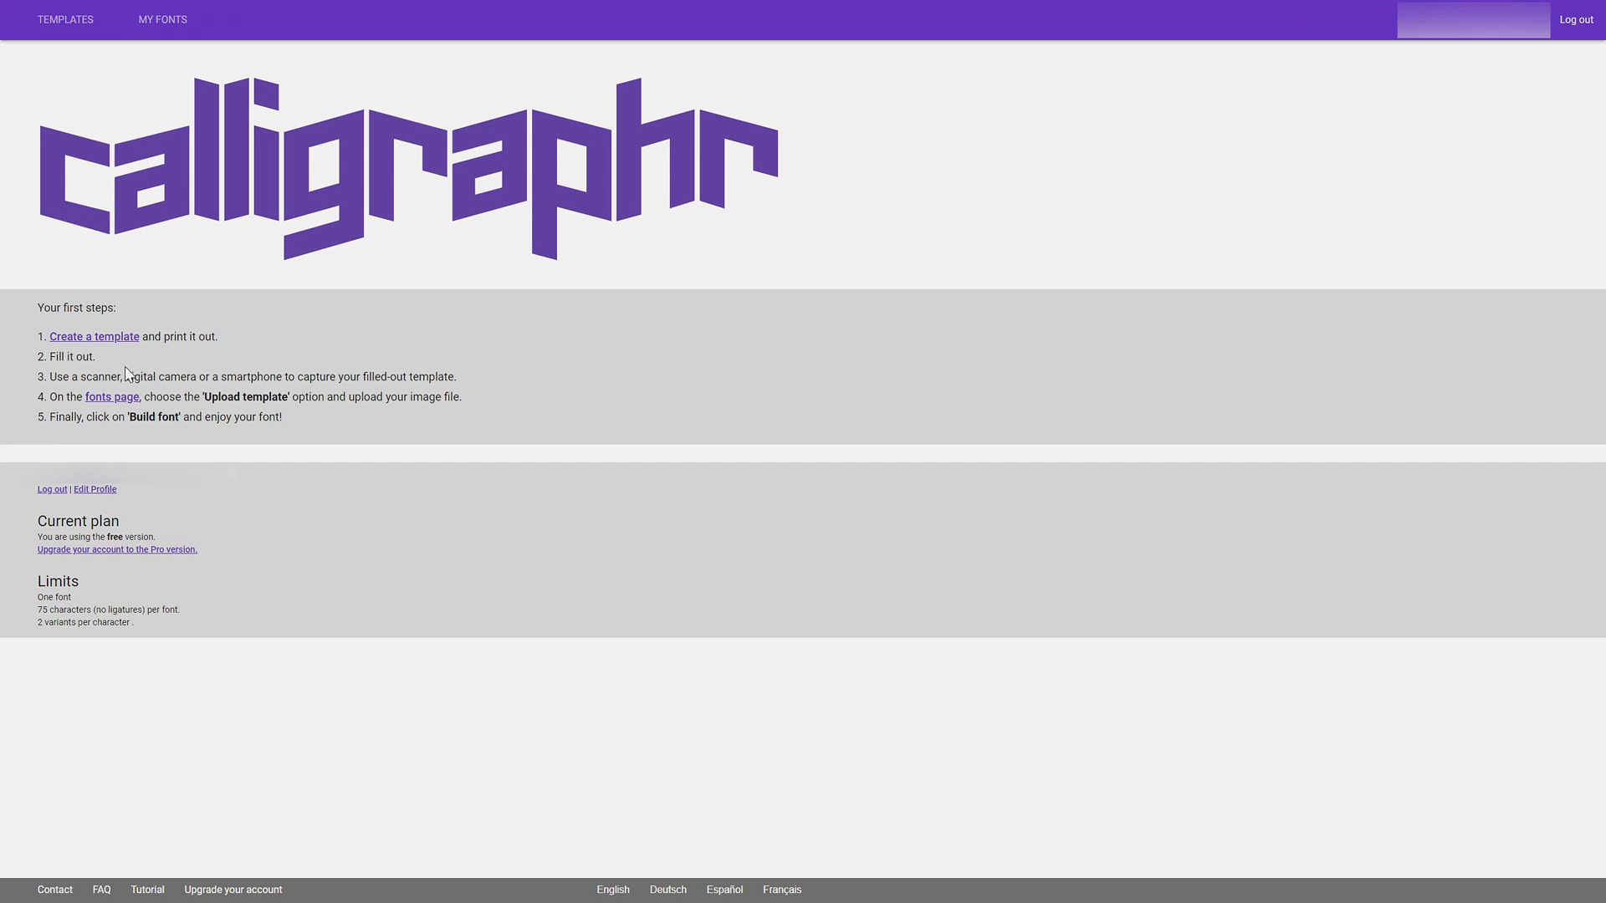
mouse_move(80, 412)
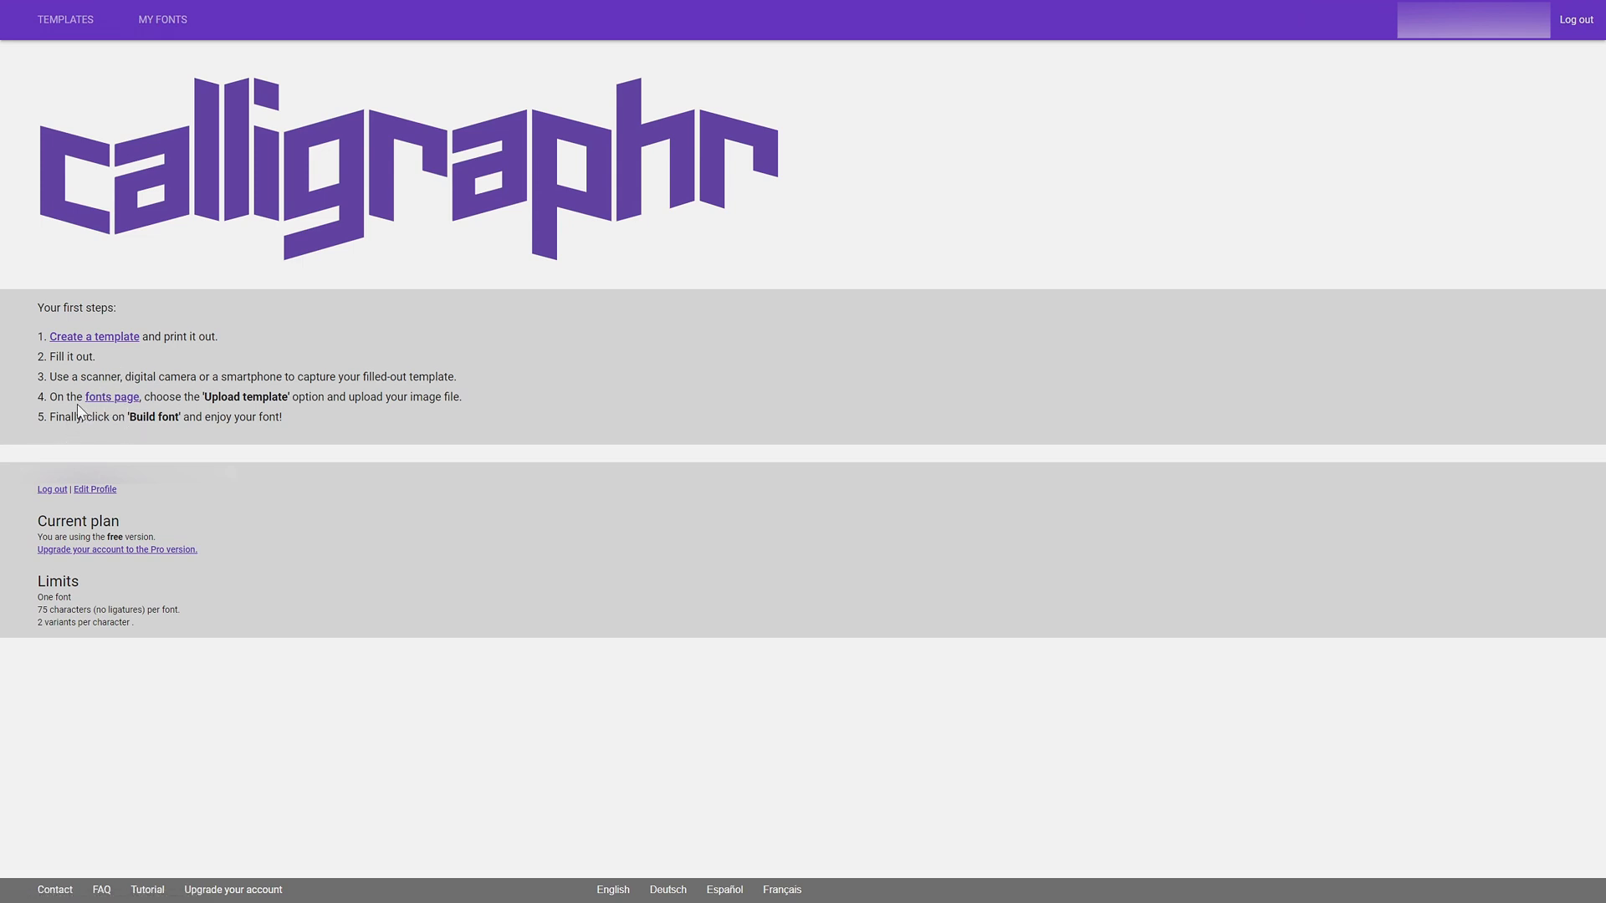
mouse_move(110, 384)
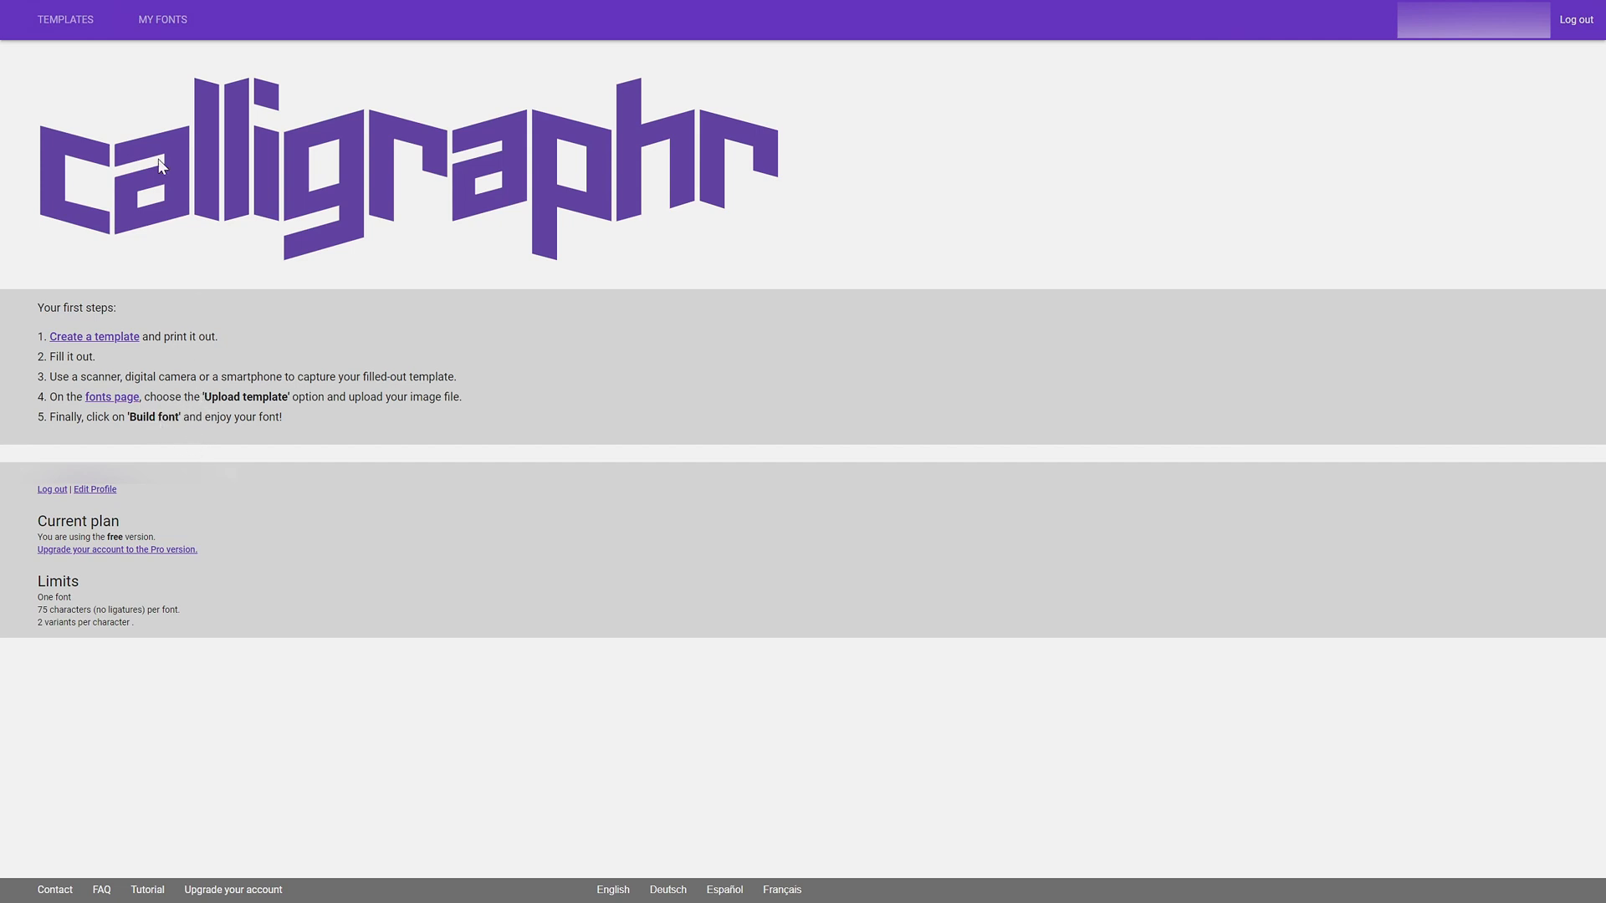
Start a new template and add Minimal English, Minimal Numbers and Minimal Punctuation sets, totalling 79 glyphs.
left_click(66, 18)
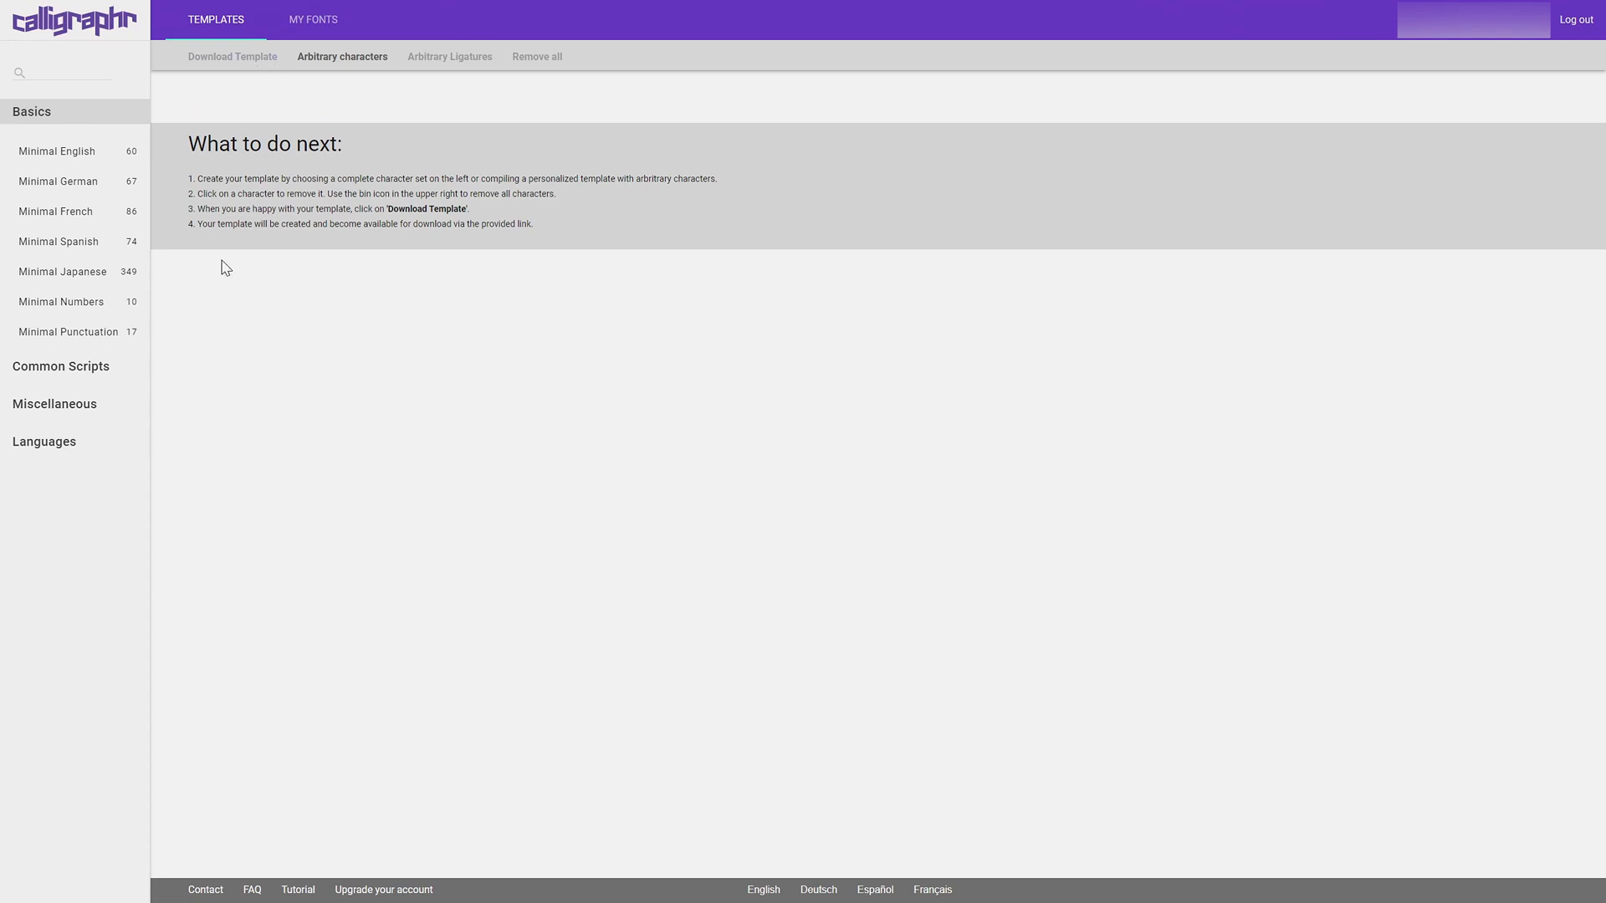
mouse_move(88, 265)
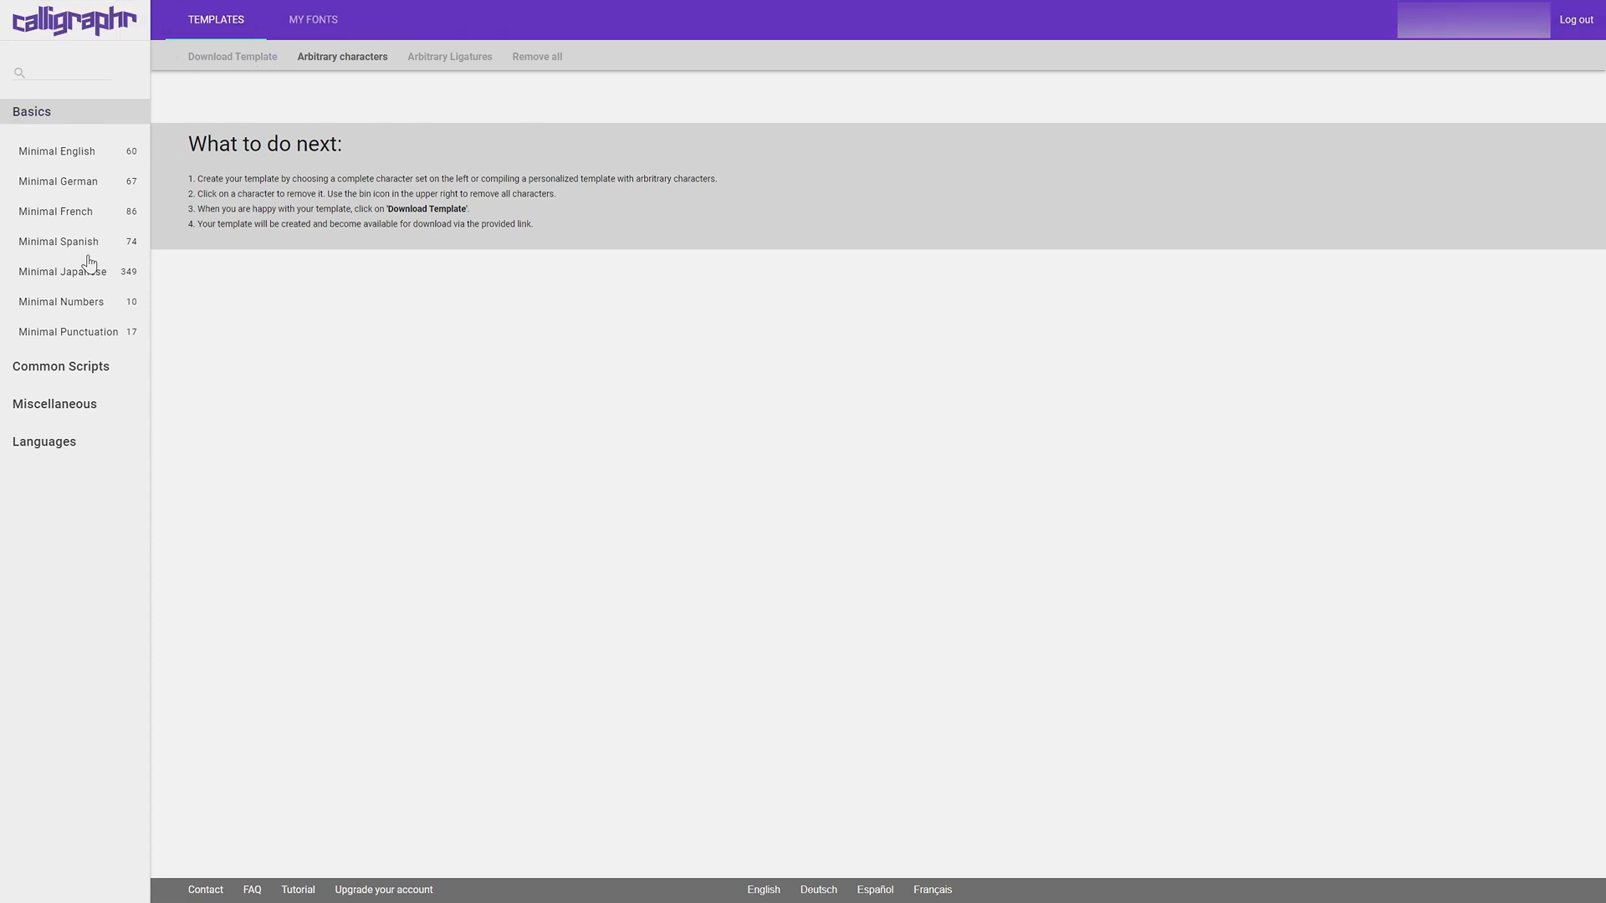
mouse_move(65, 165)
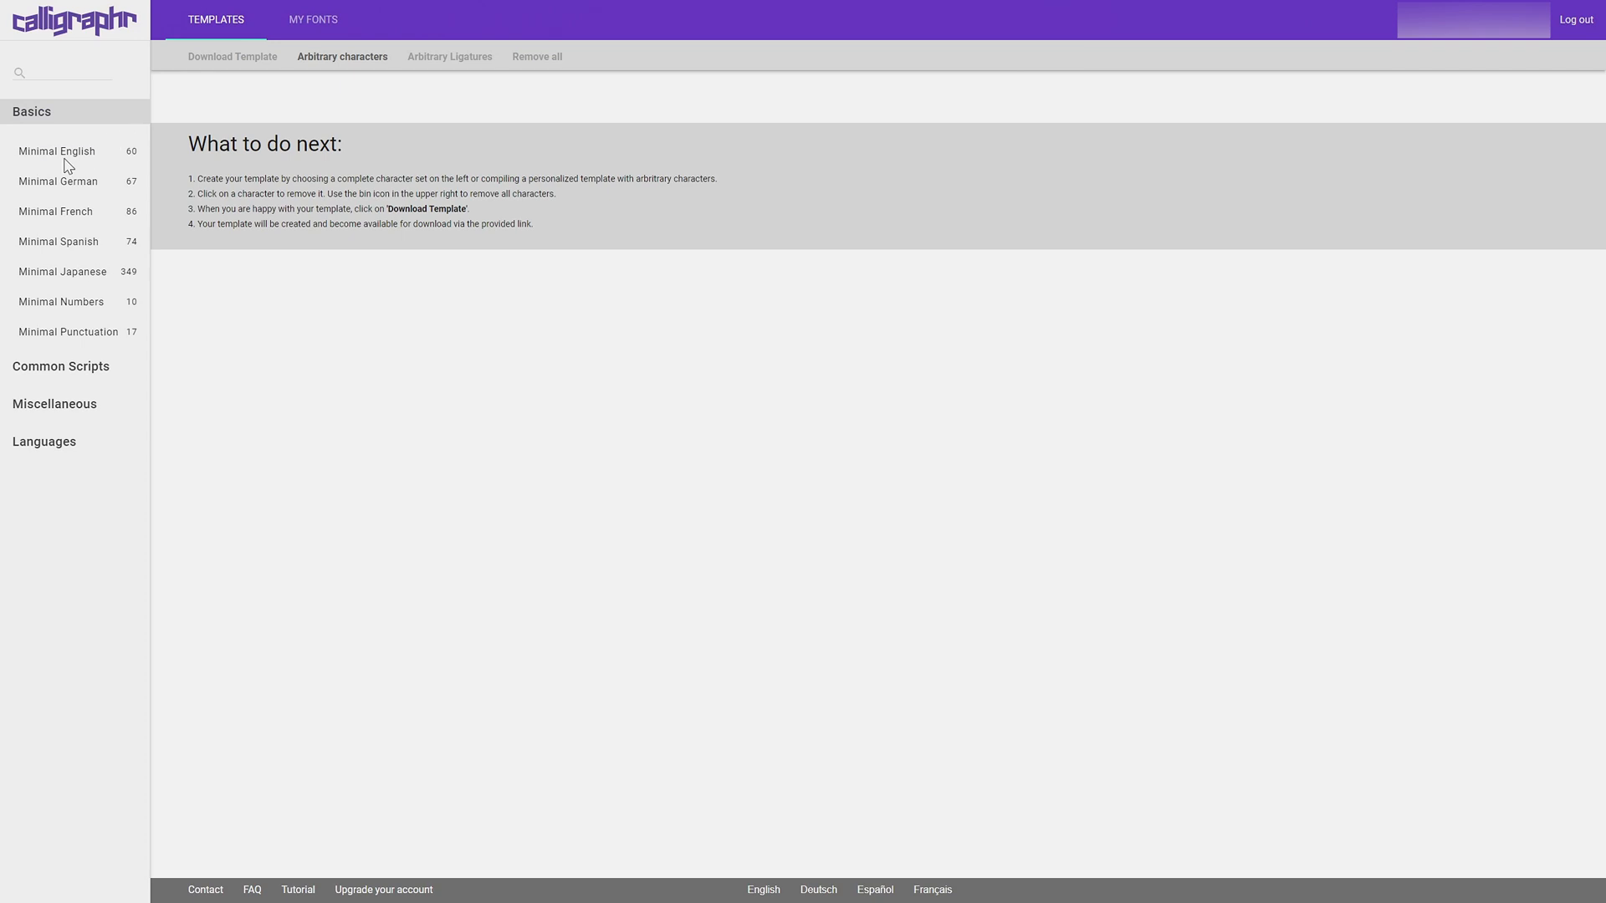
left_click(57, 152)
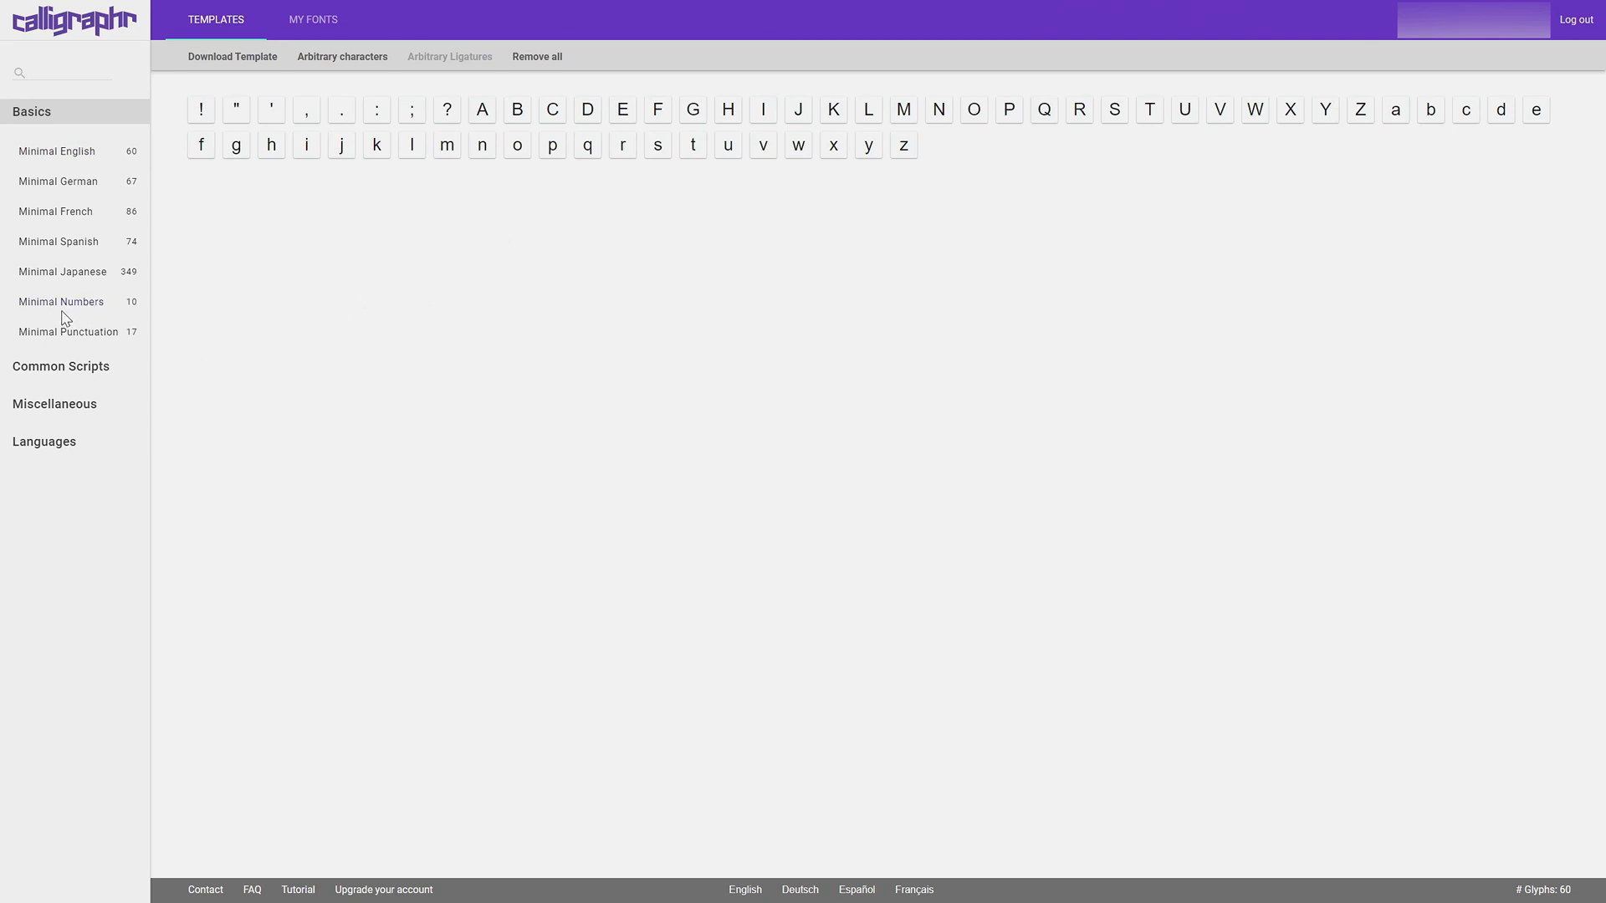
left_click(60, 301)
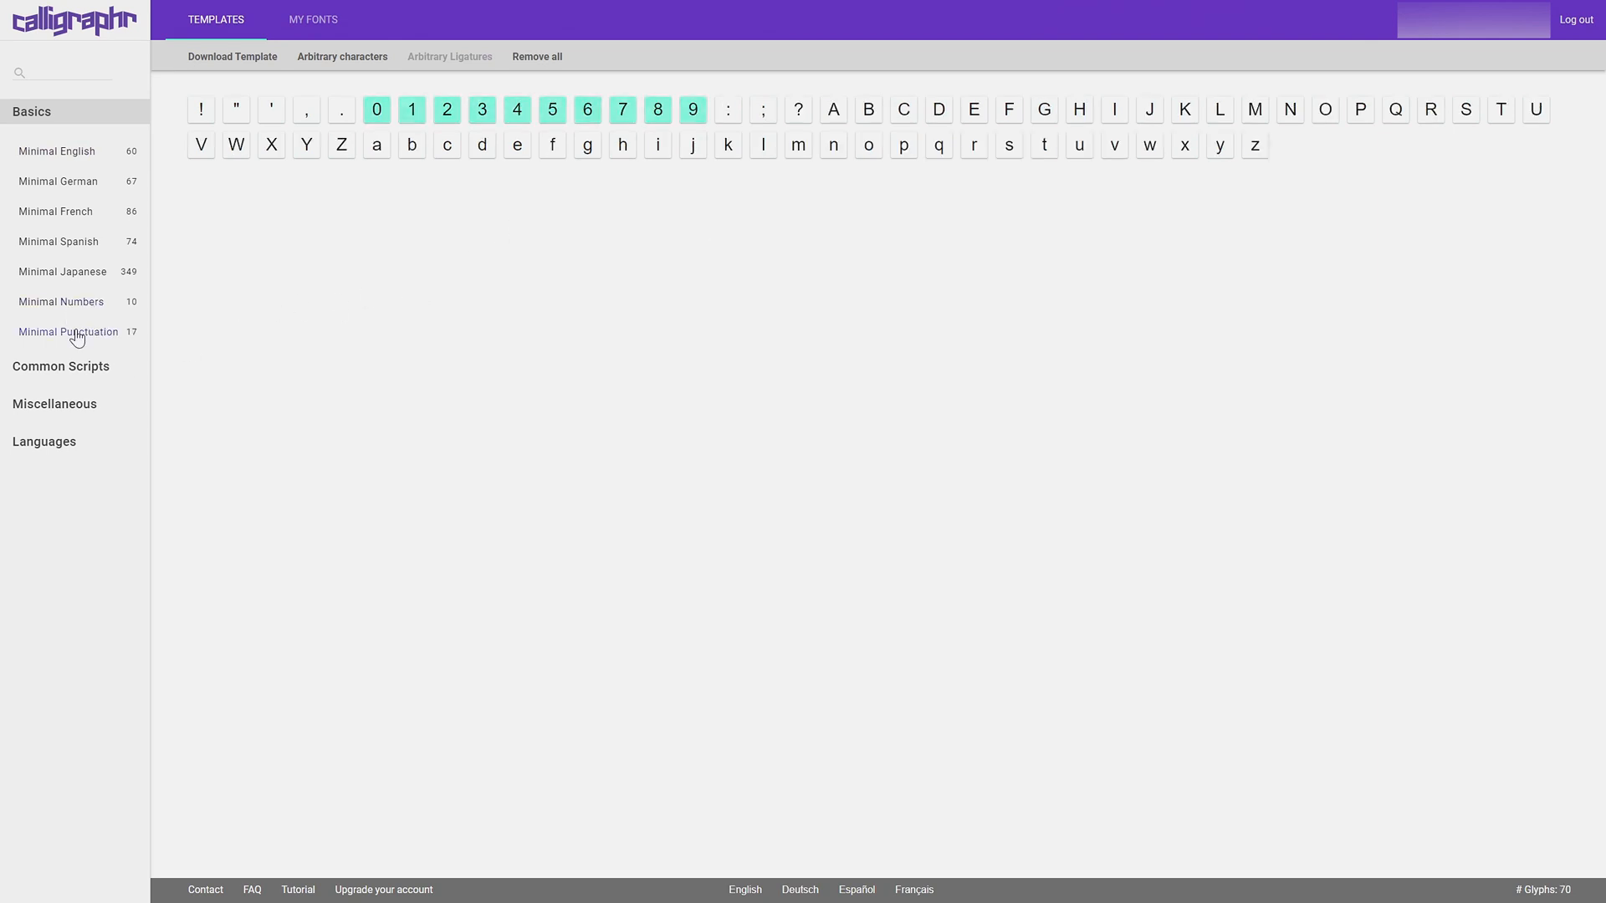
left_click(67, 331)
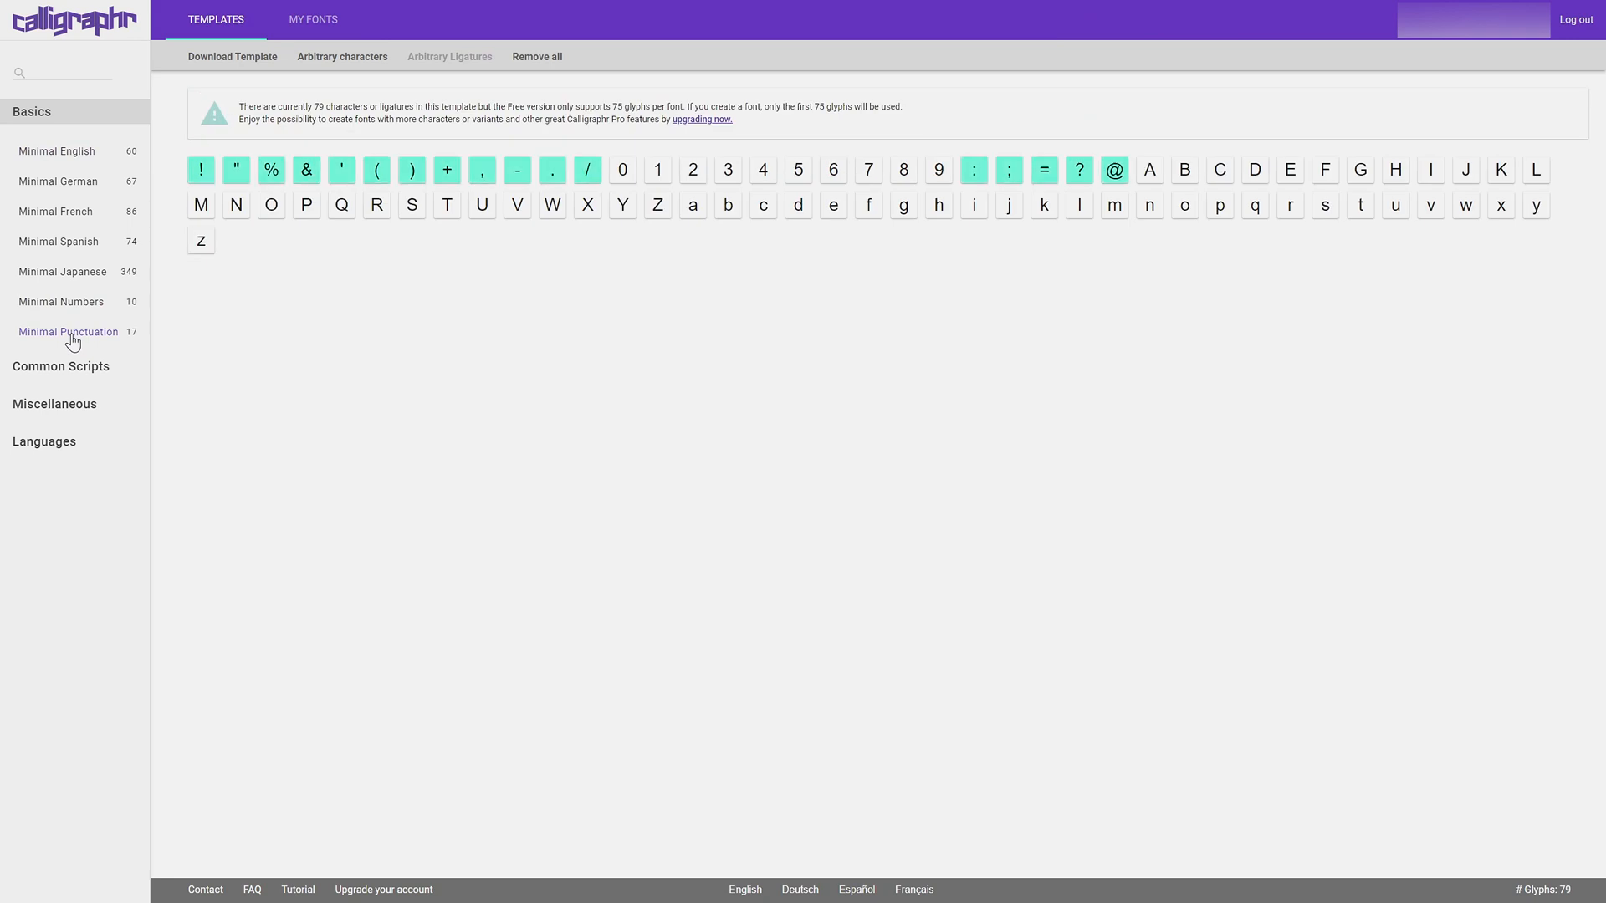
mouse_move(92, 294)
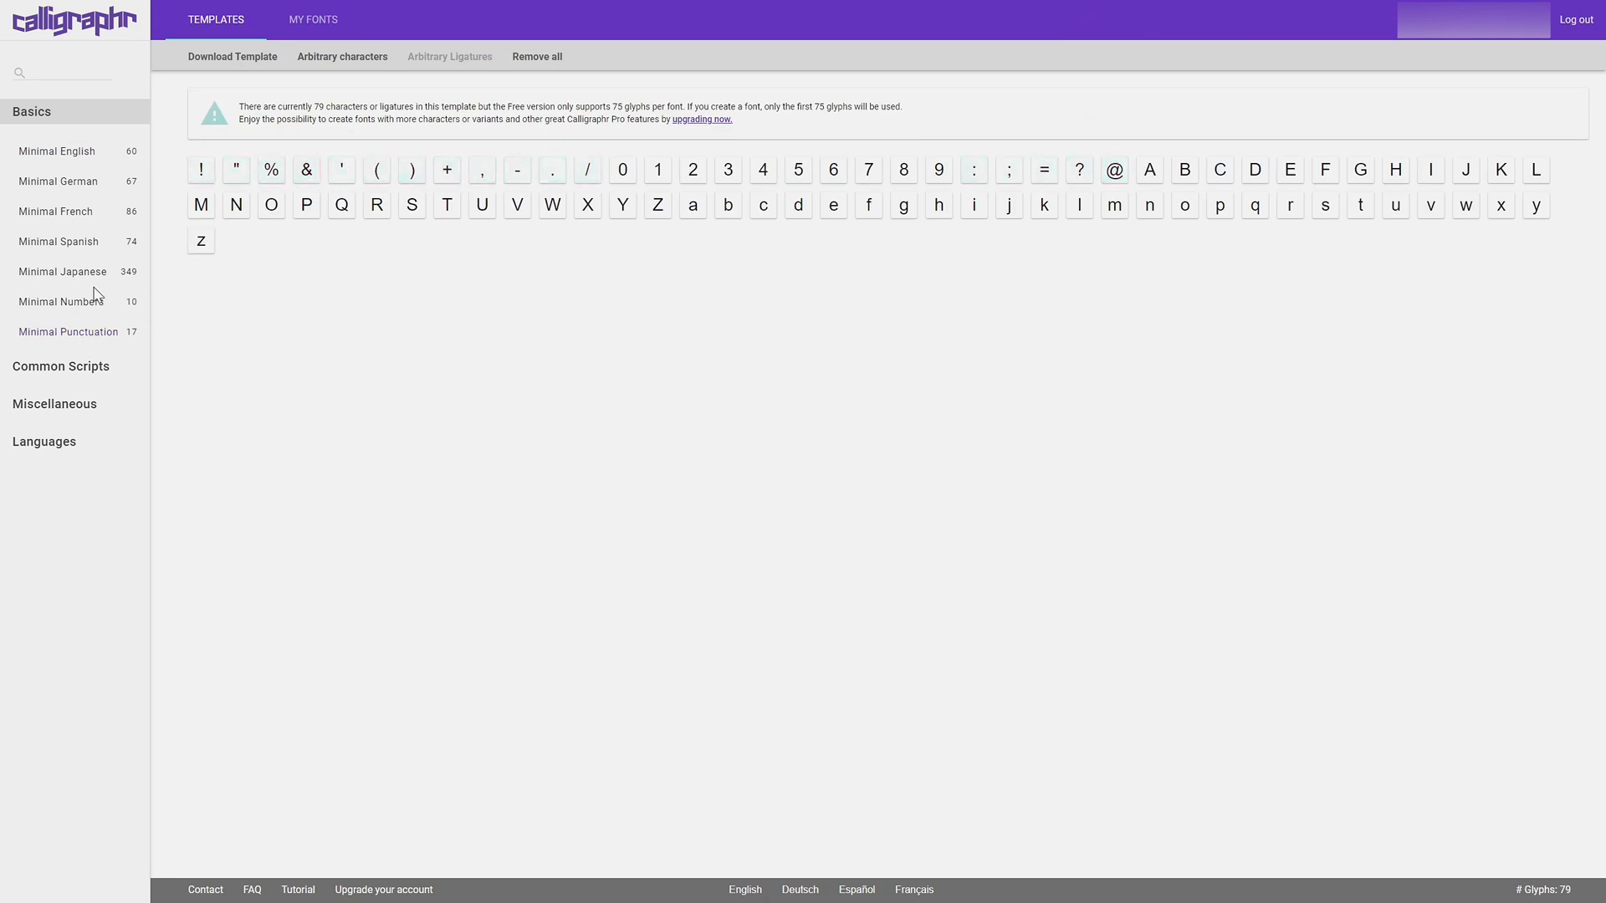
mouse_move(1552, 75)
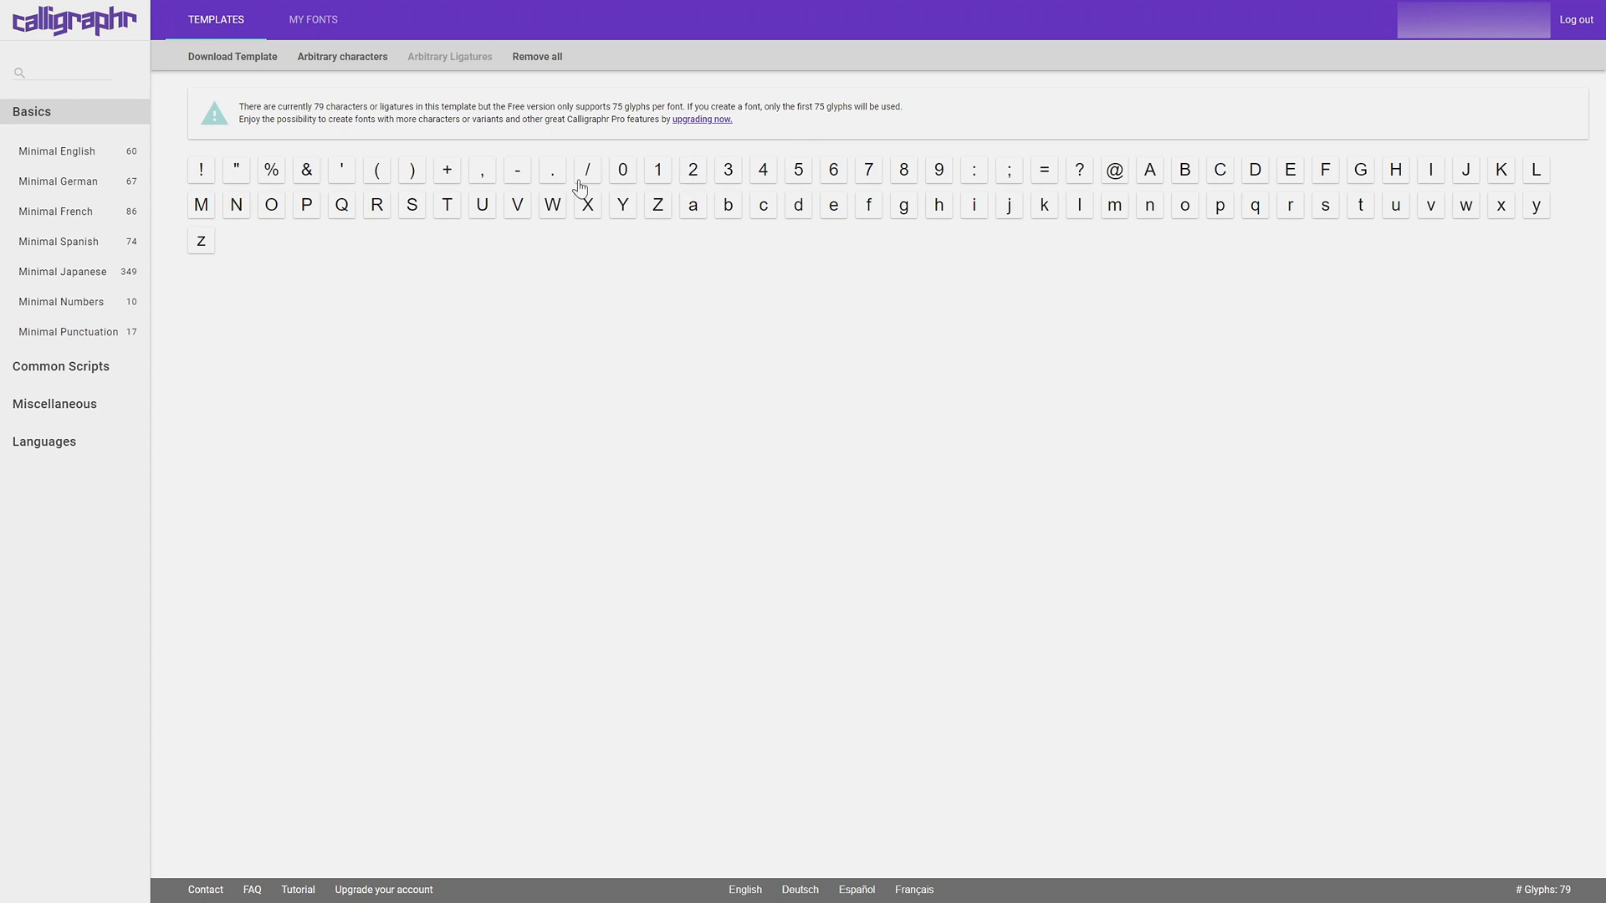
mouse_move(326, 117)
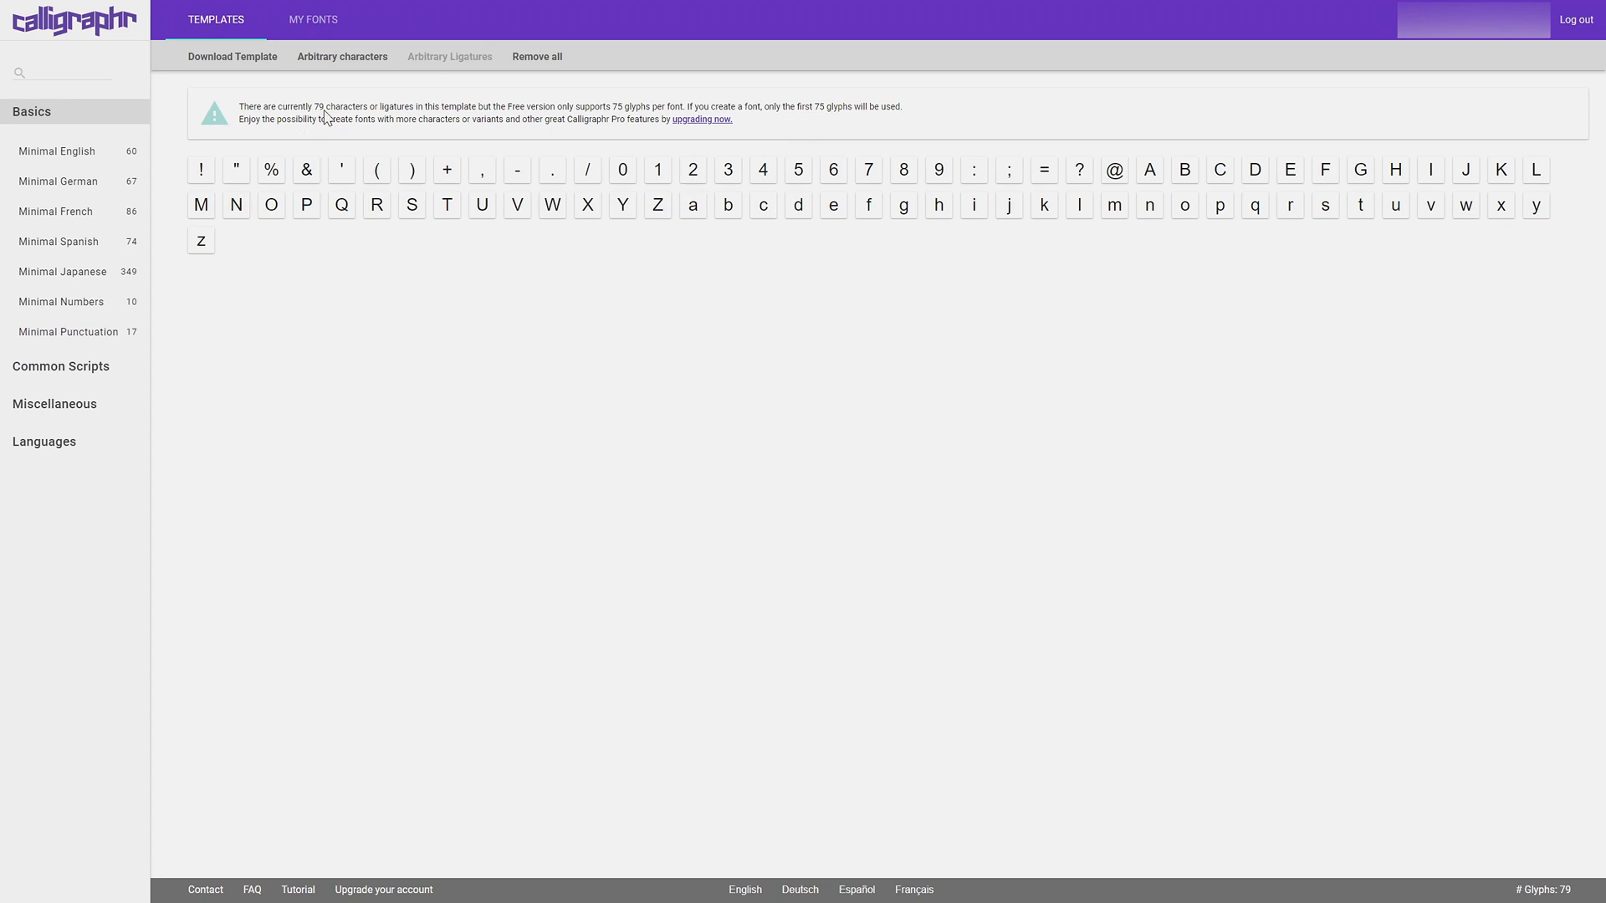
mouse_move(297, 122)
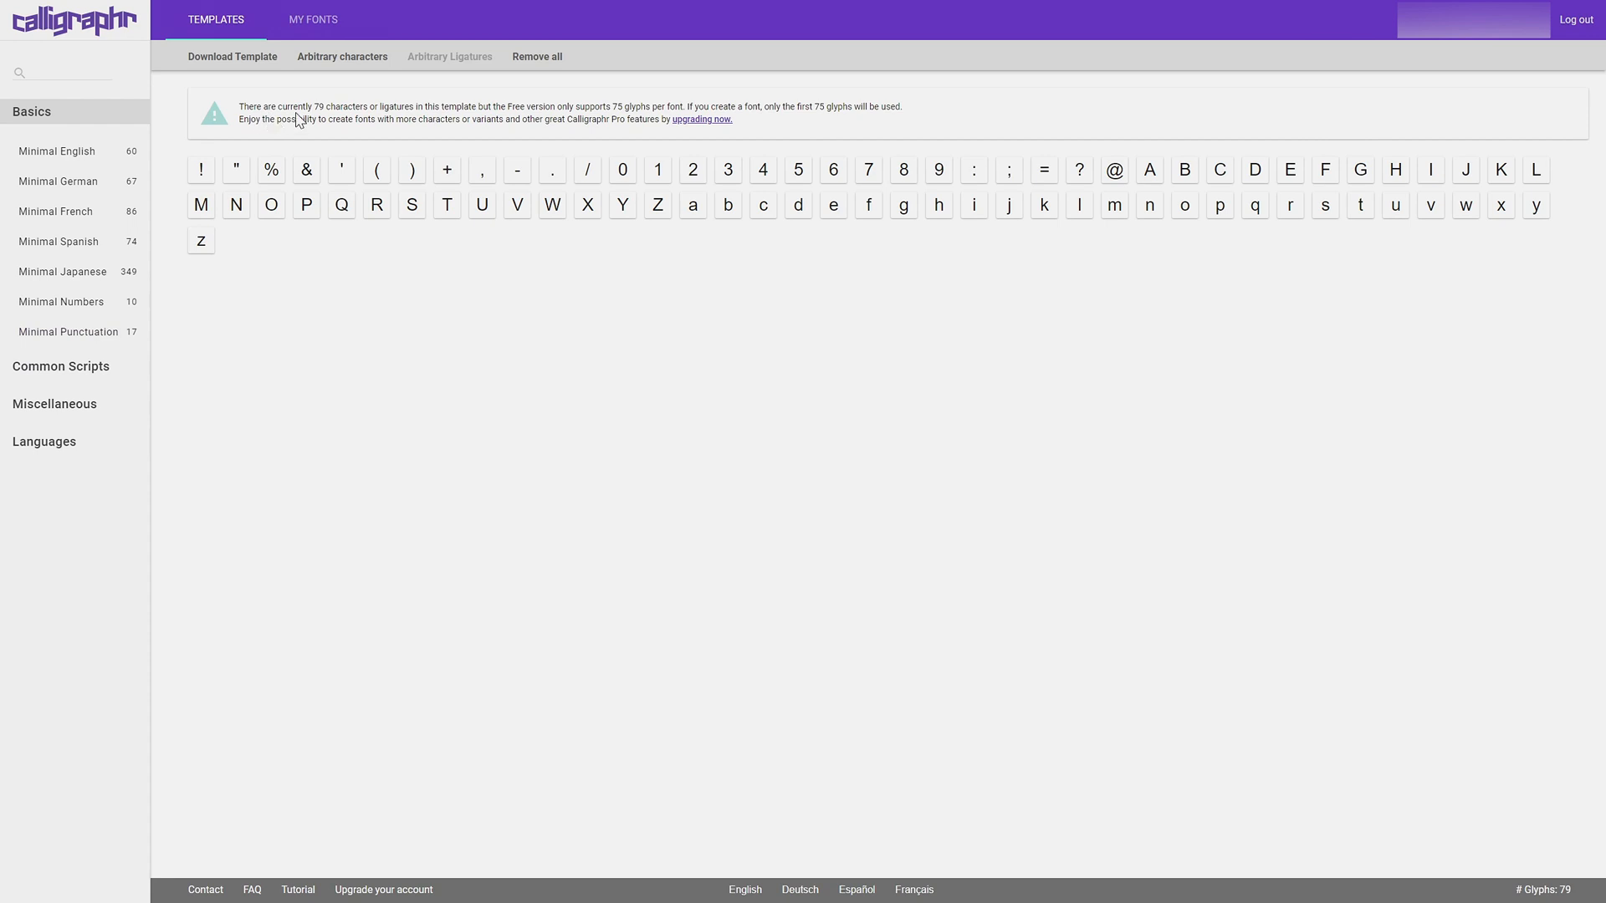
mouse_move(420, 122)
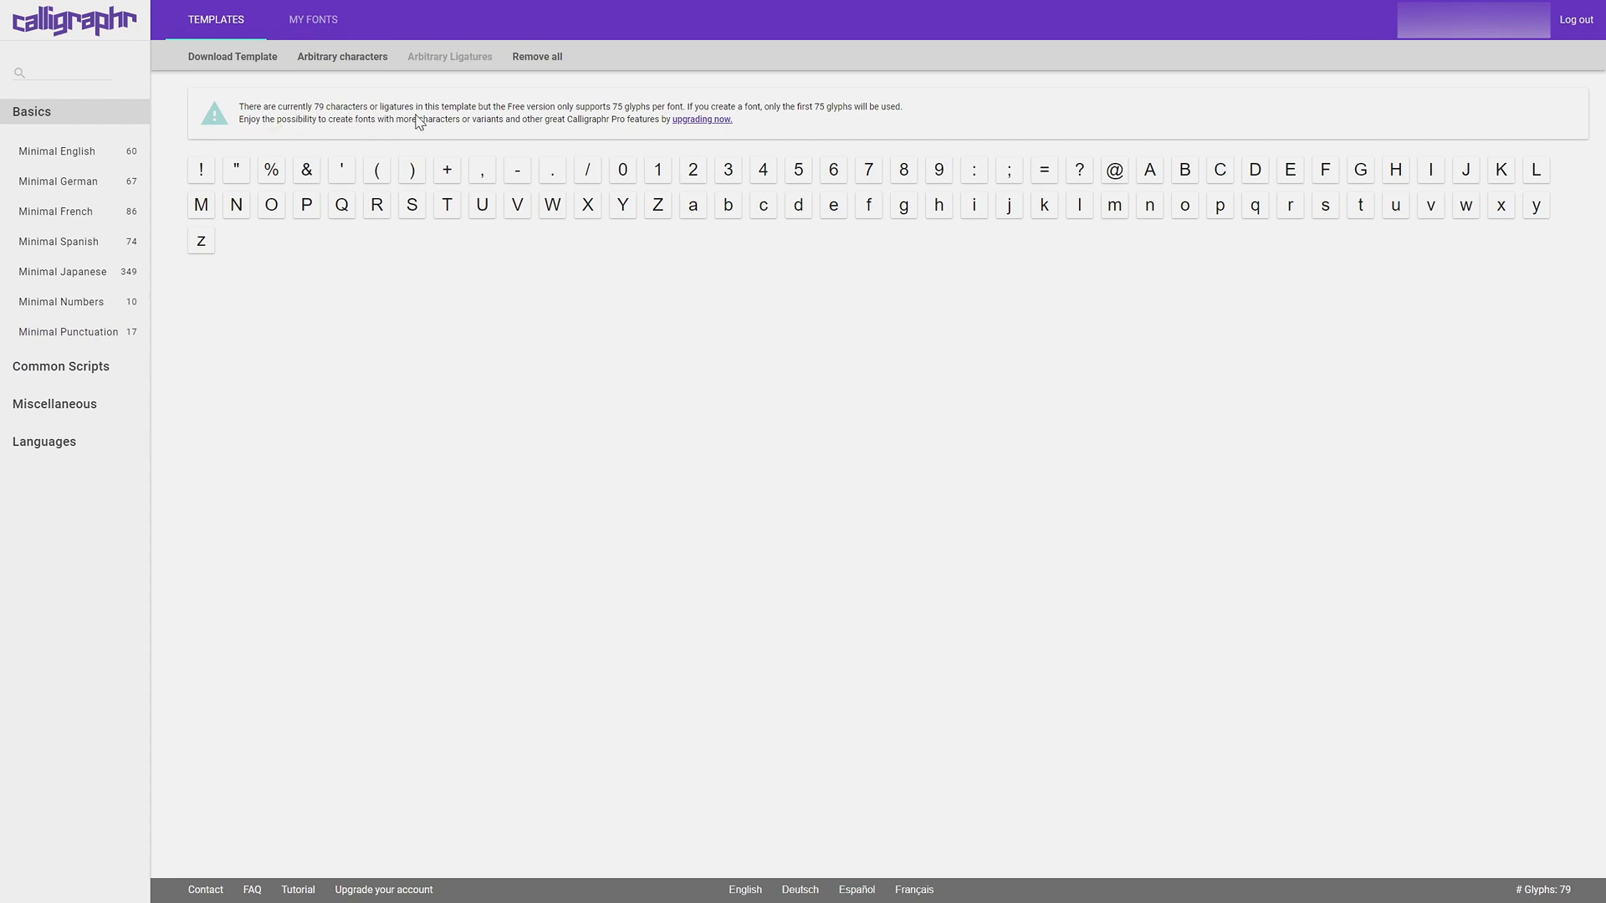
mouse_move(532, 121)
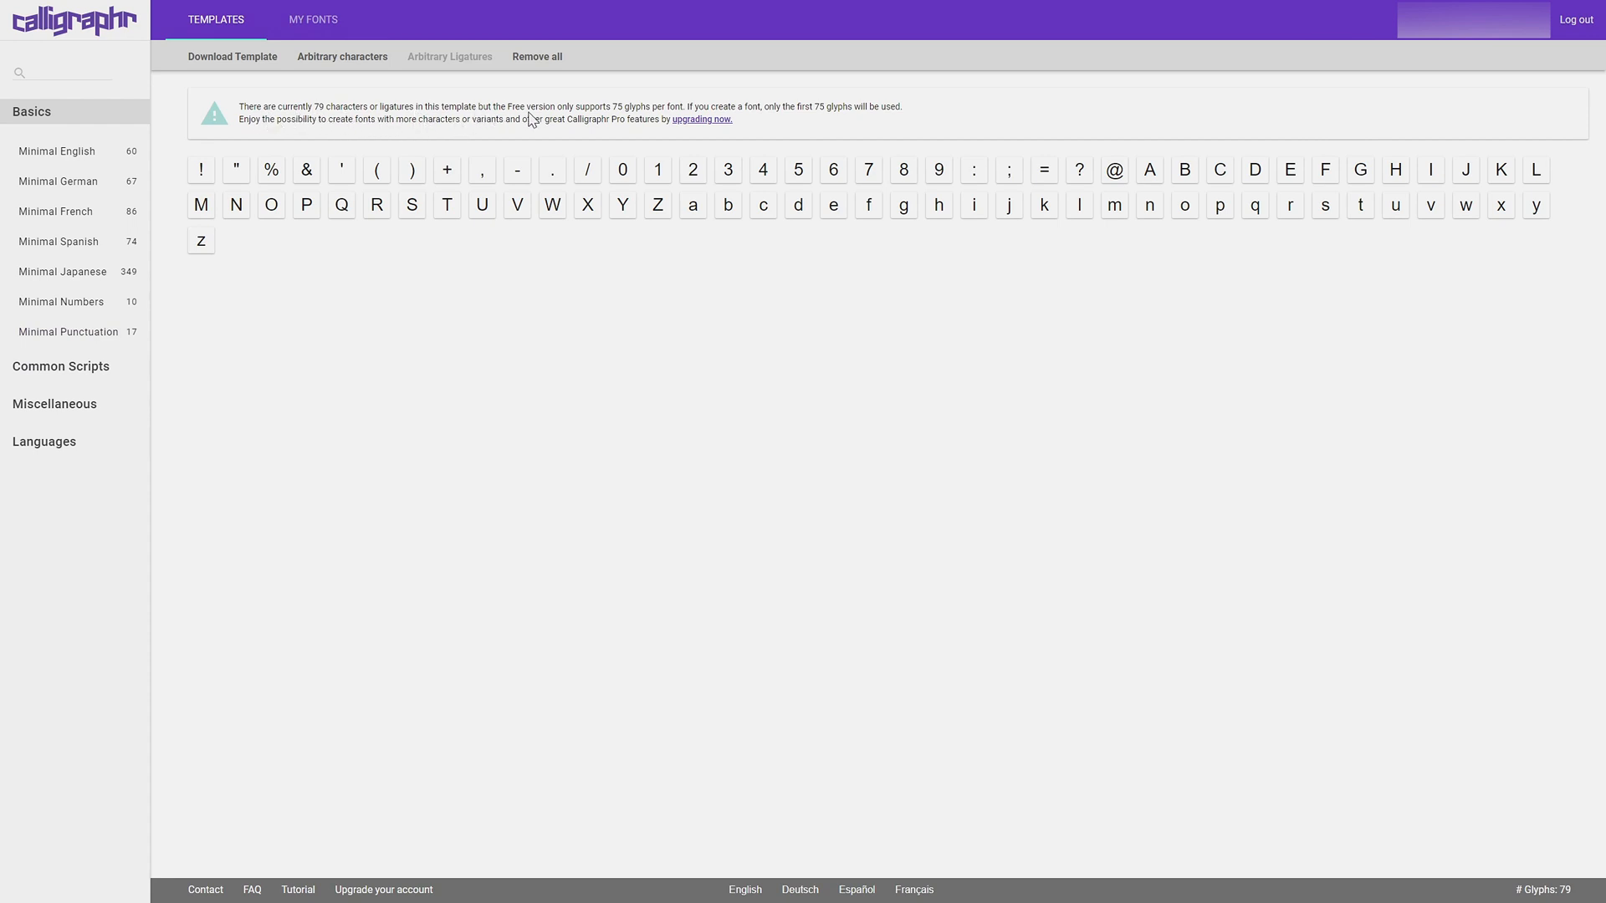
mouse_move(613, 122)
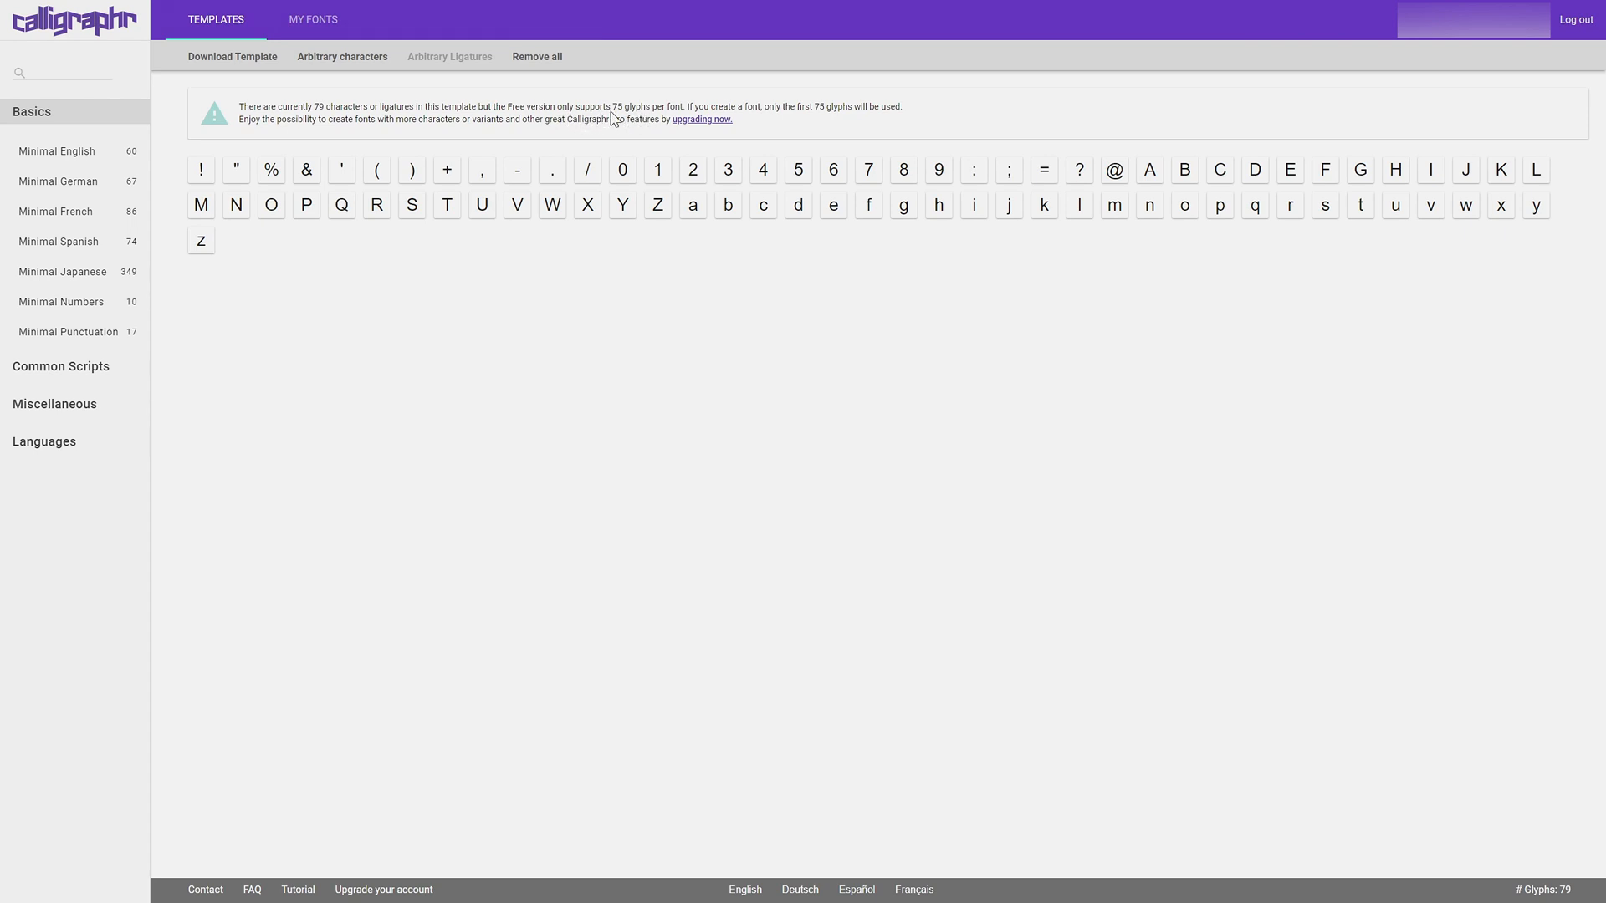
mouse_move(960, 180)
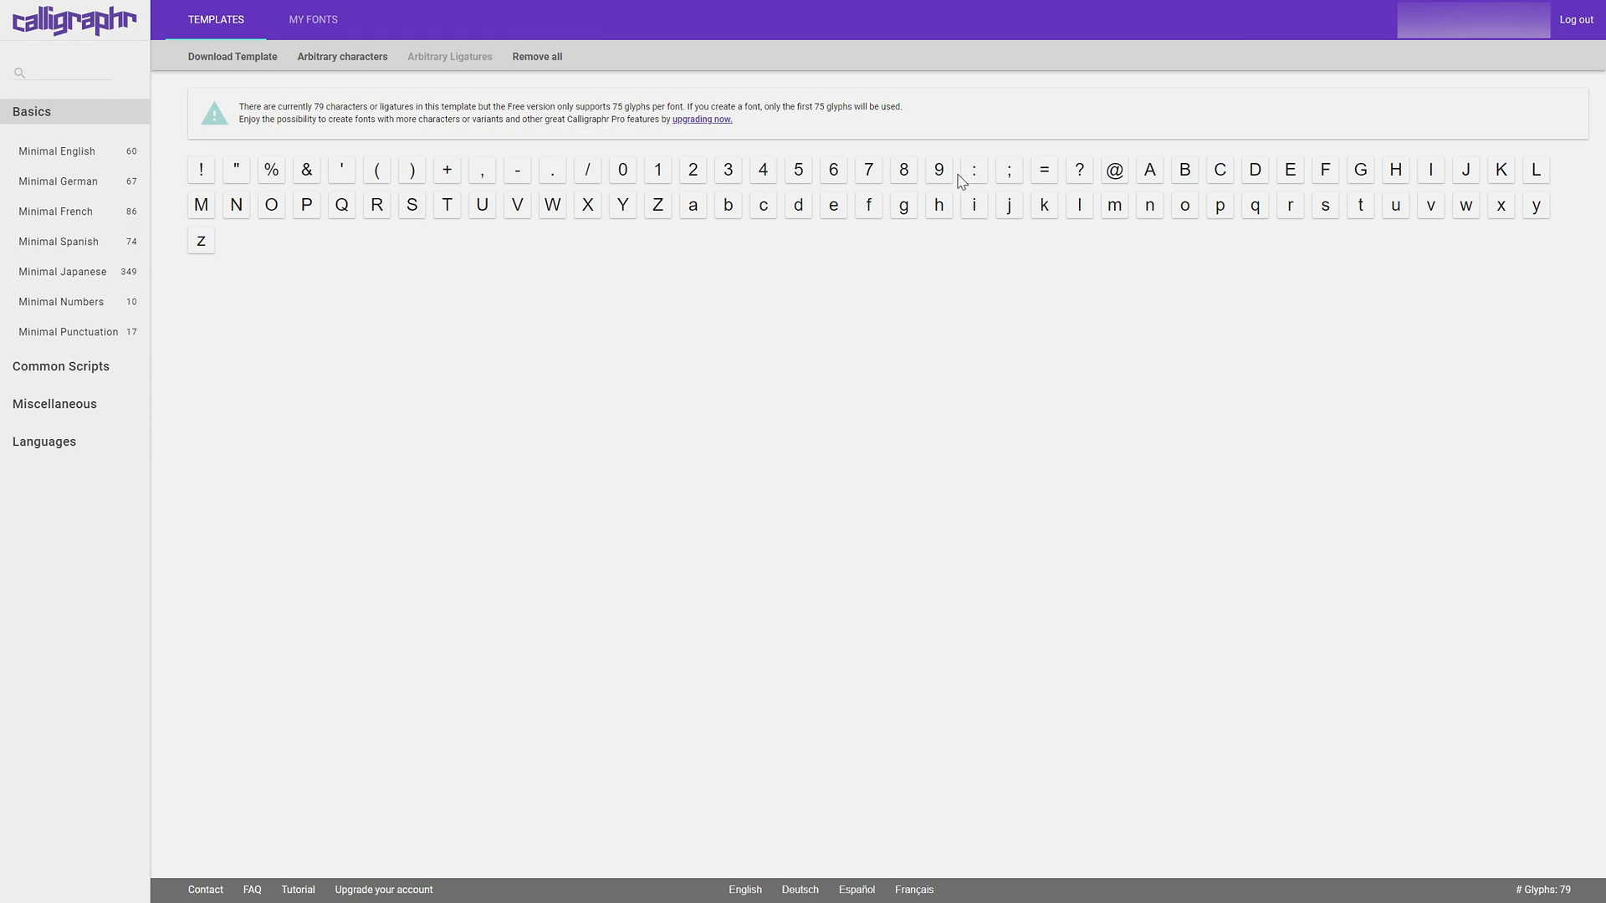
Remove all characters, then re-add Minimal English and Minimal Numbers for 70 glyphs.
left_click(537, 57)
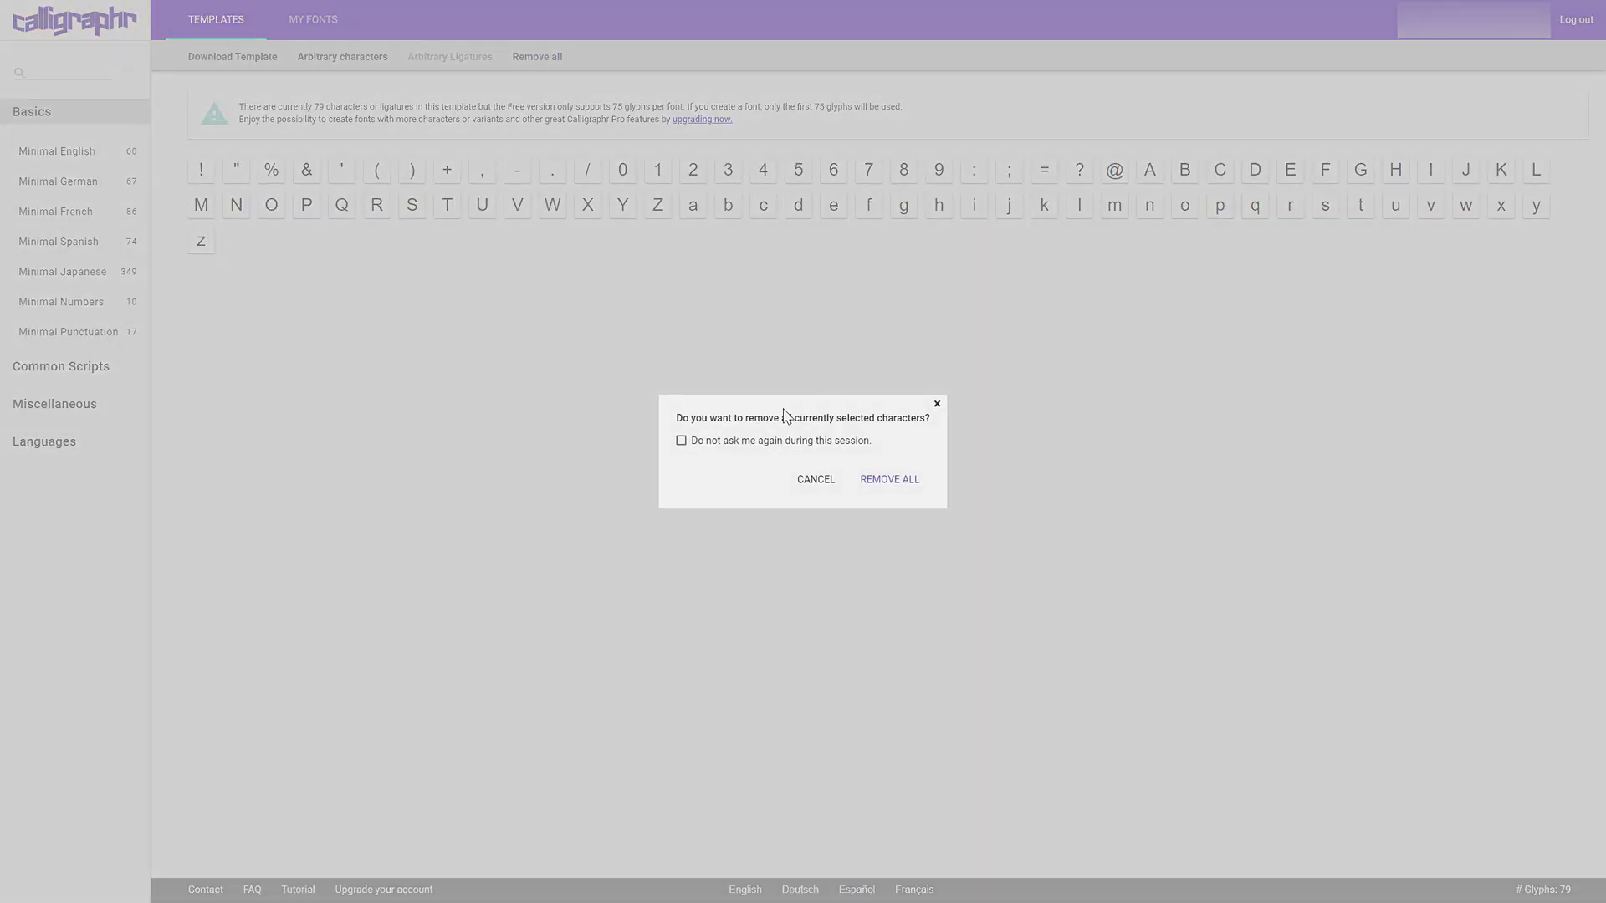
left_click(888, 480)
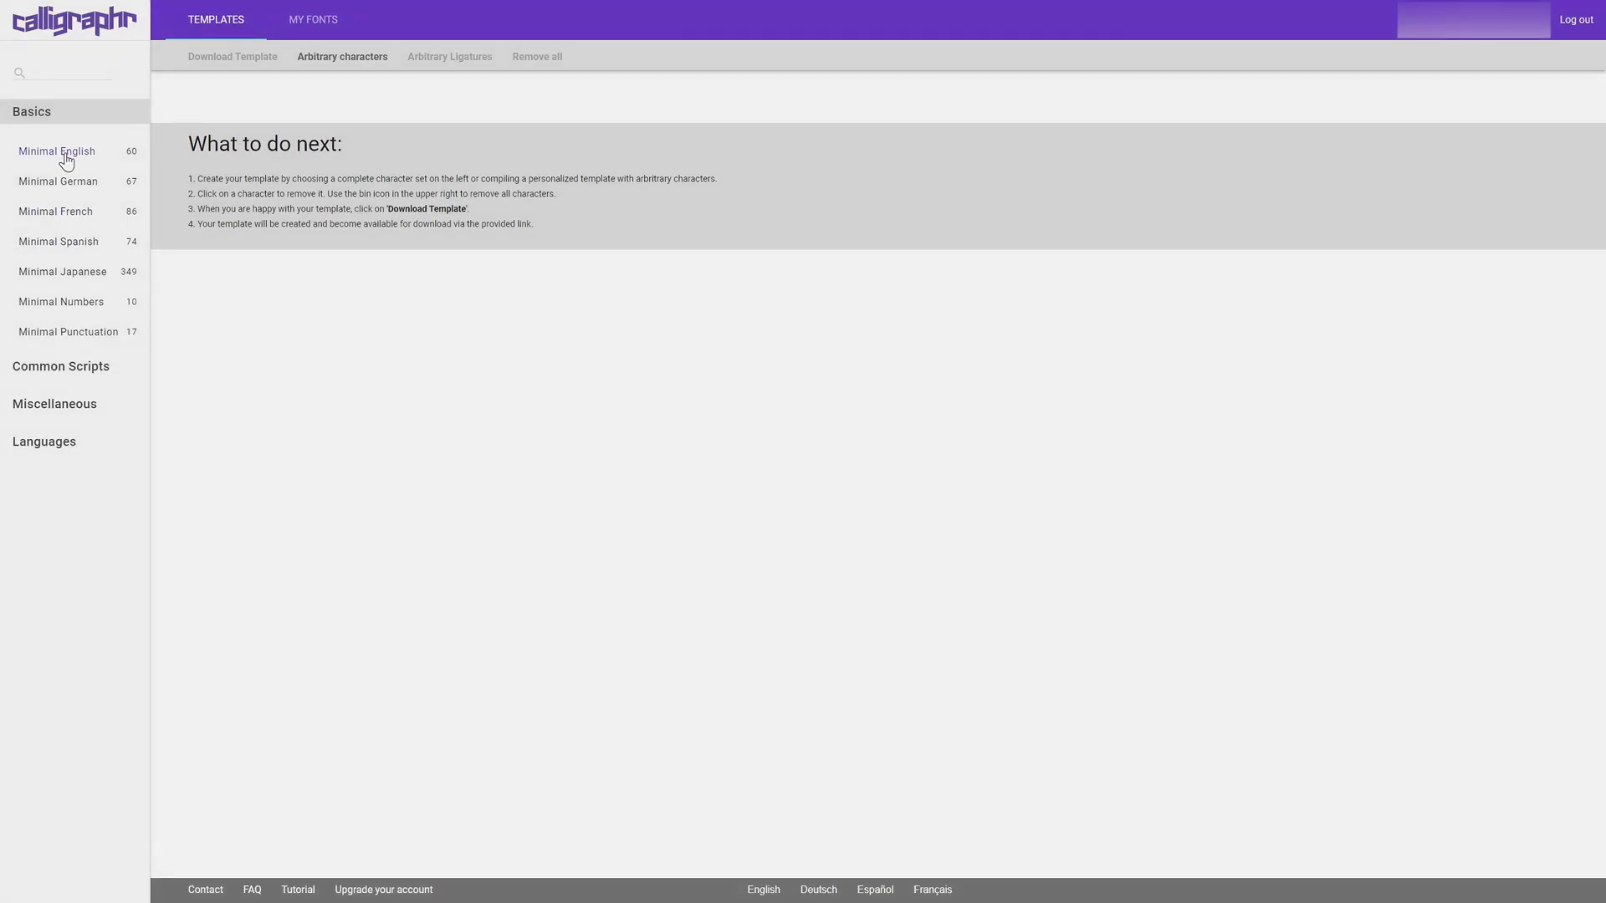
left_click(56, 151)
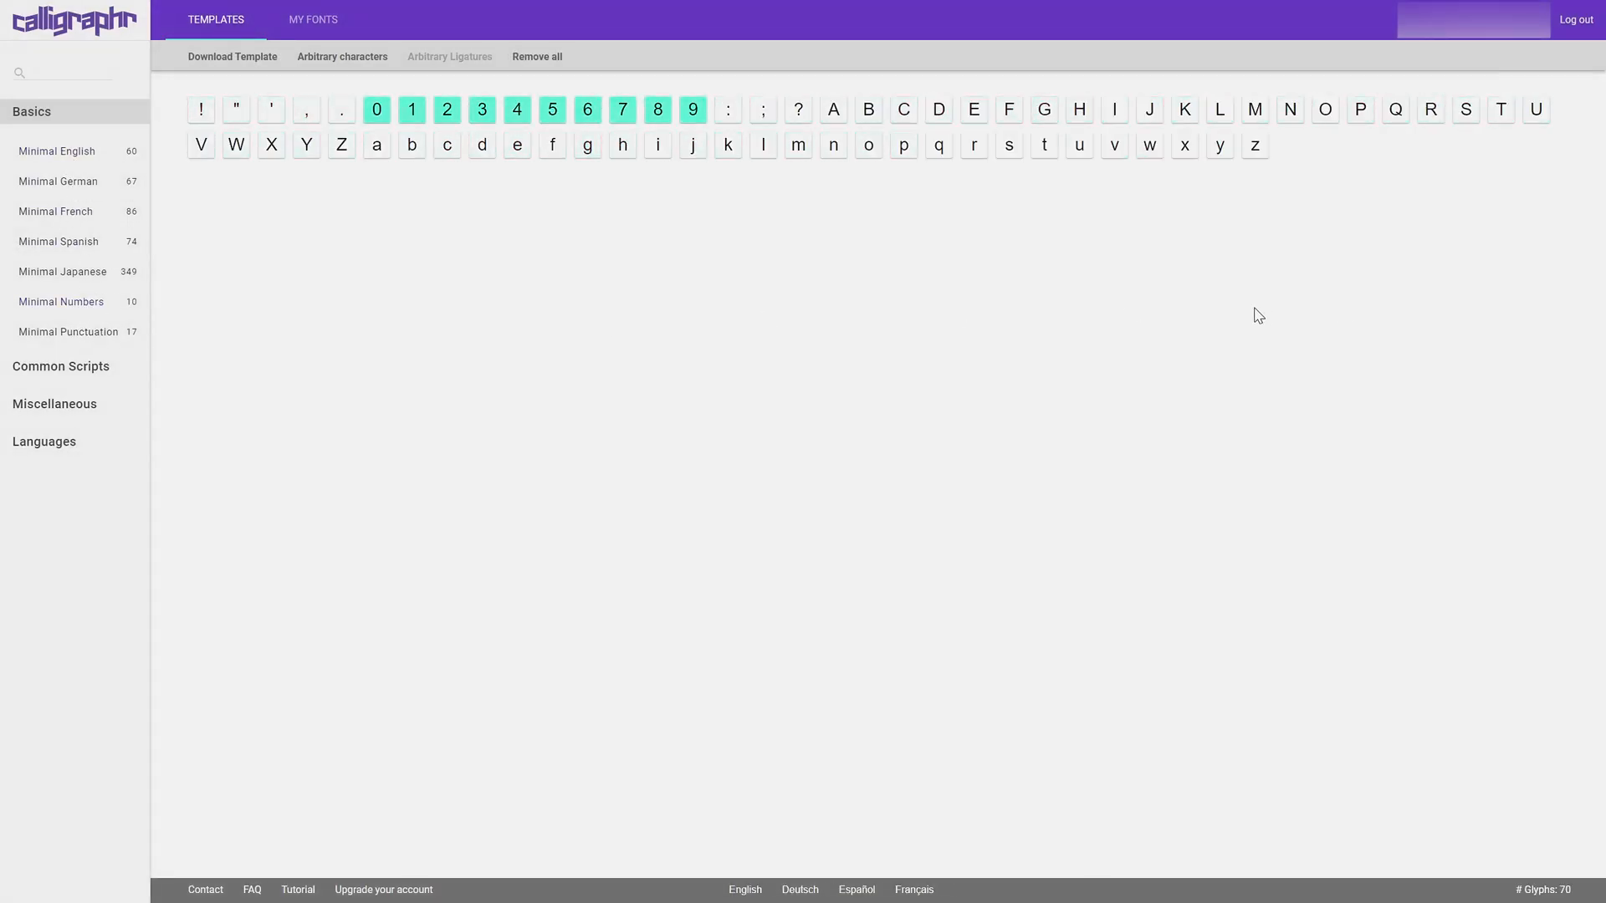
left_click(537, 57)
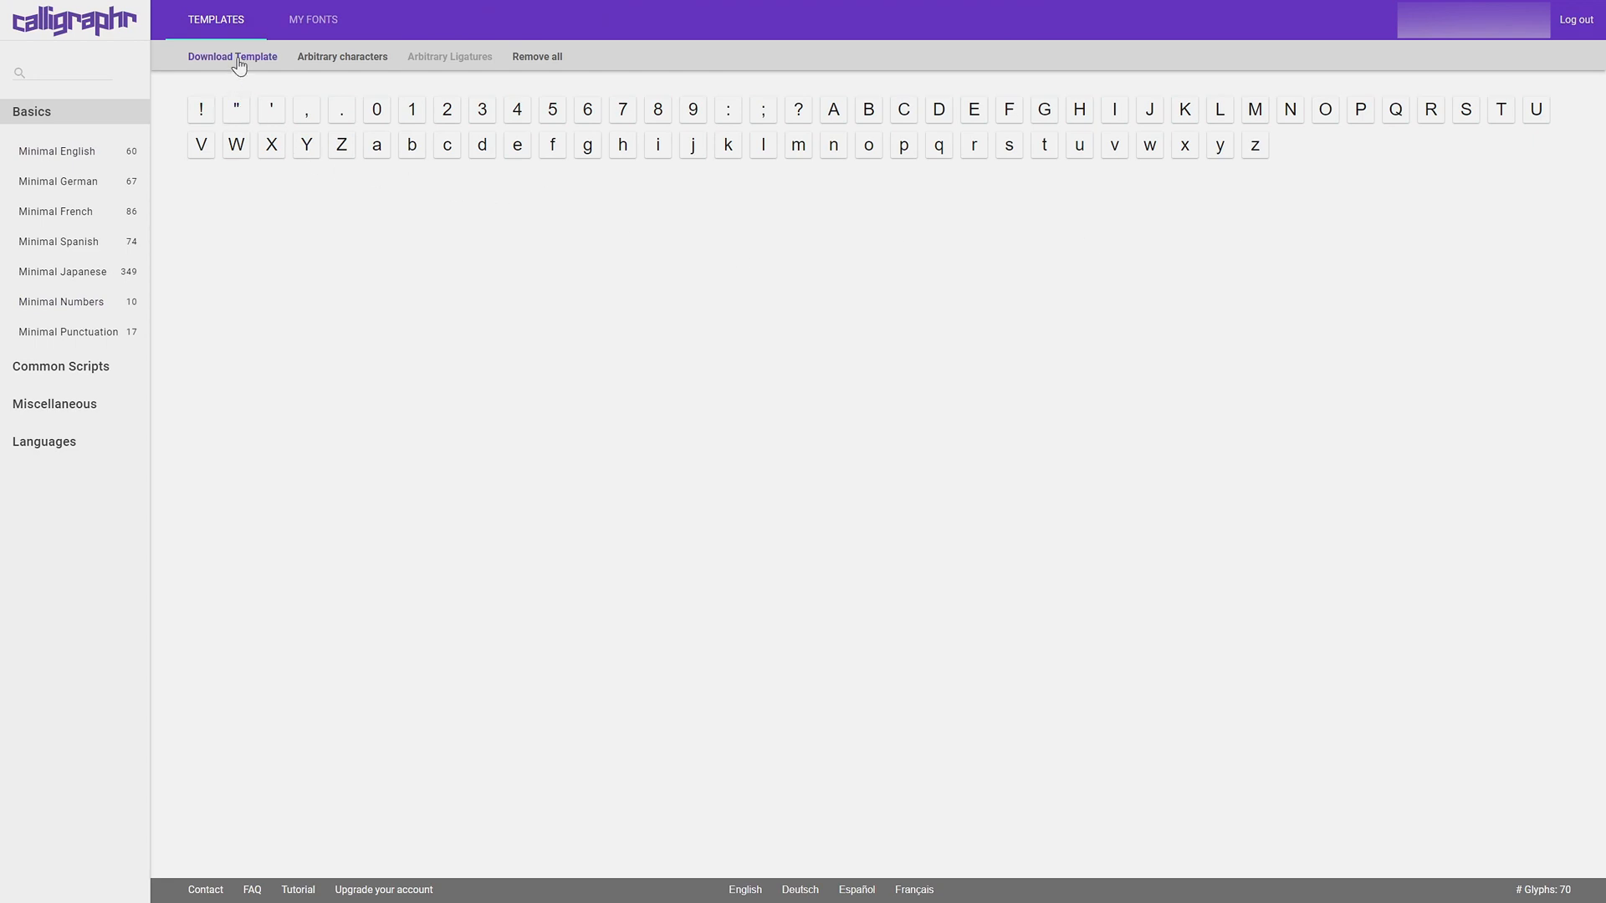
Set the template download to PDF with characters printed as background.
left_click(231, 57)
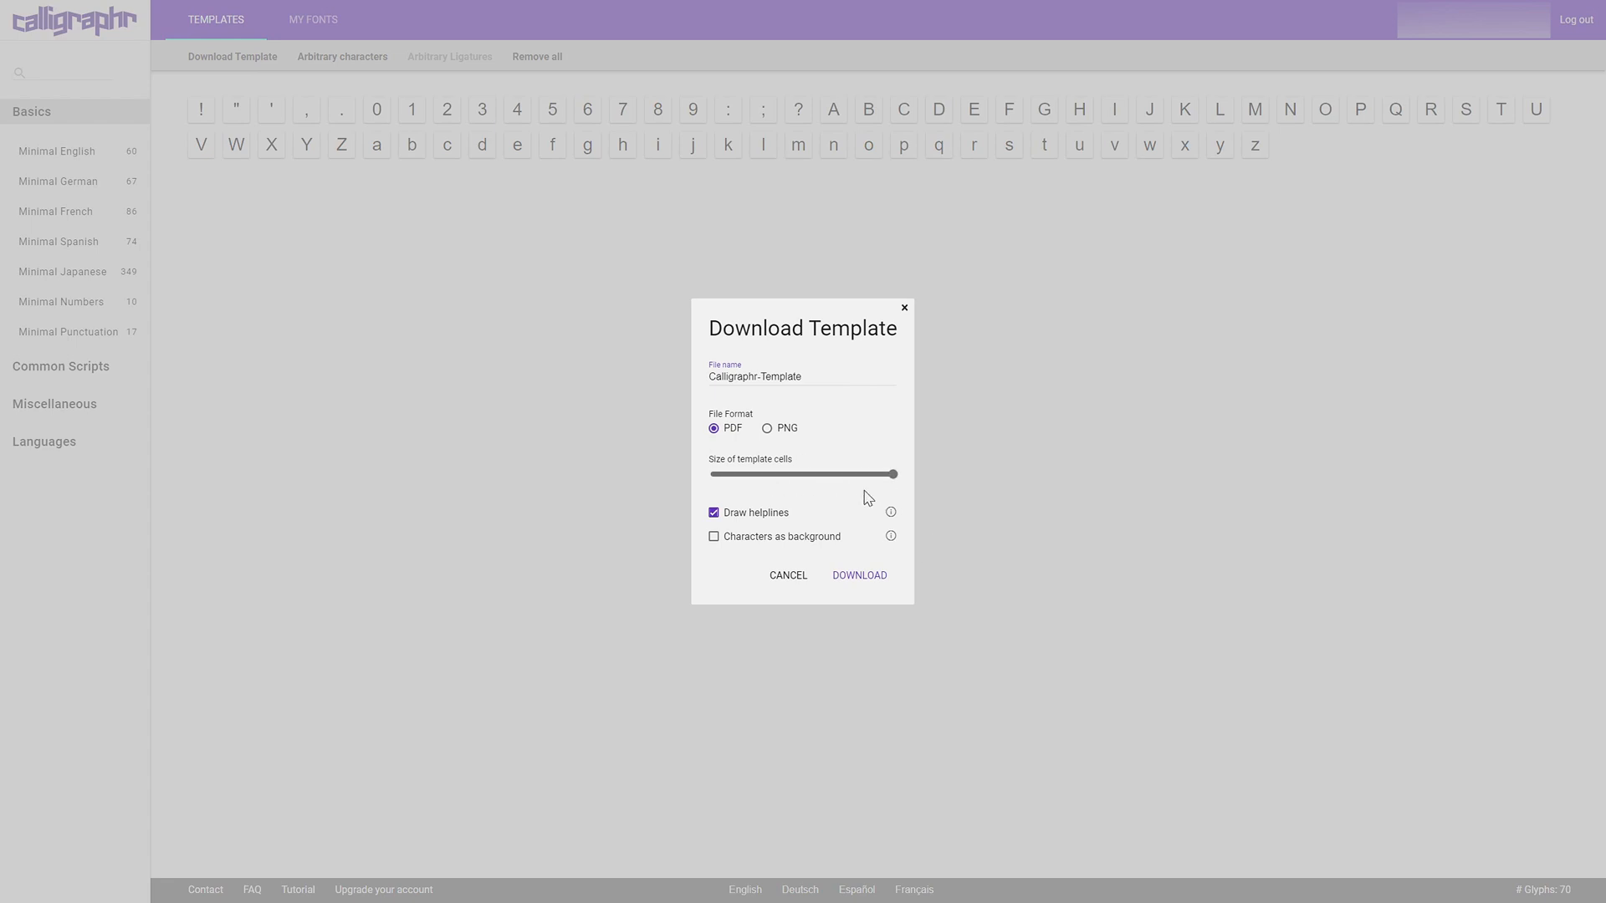
mouse_move(917, 517)
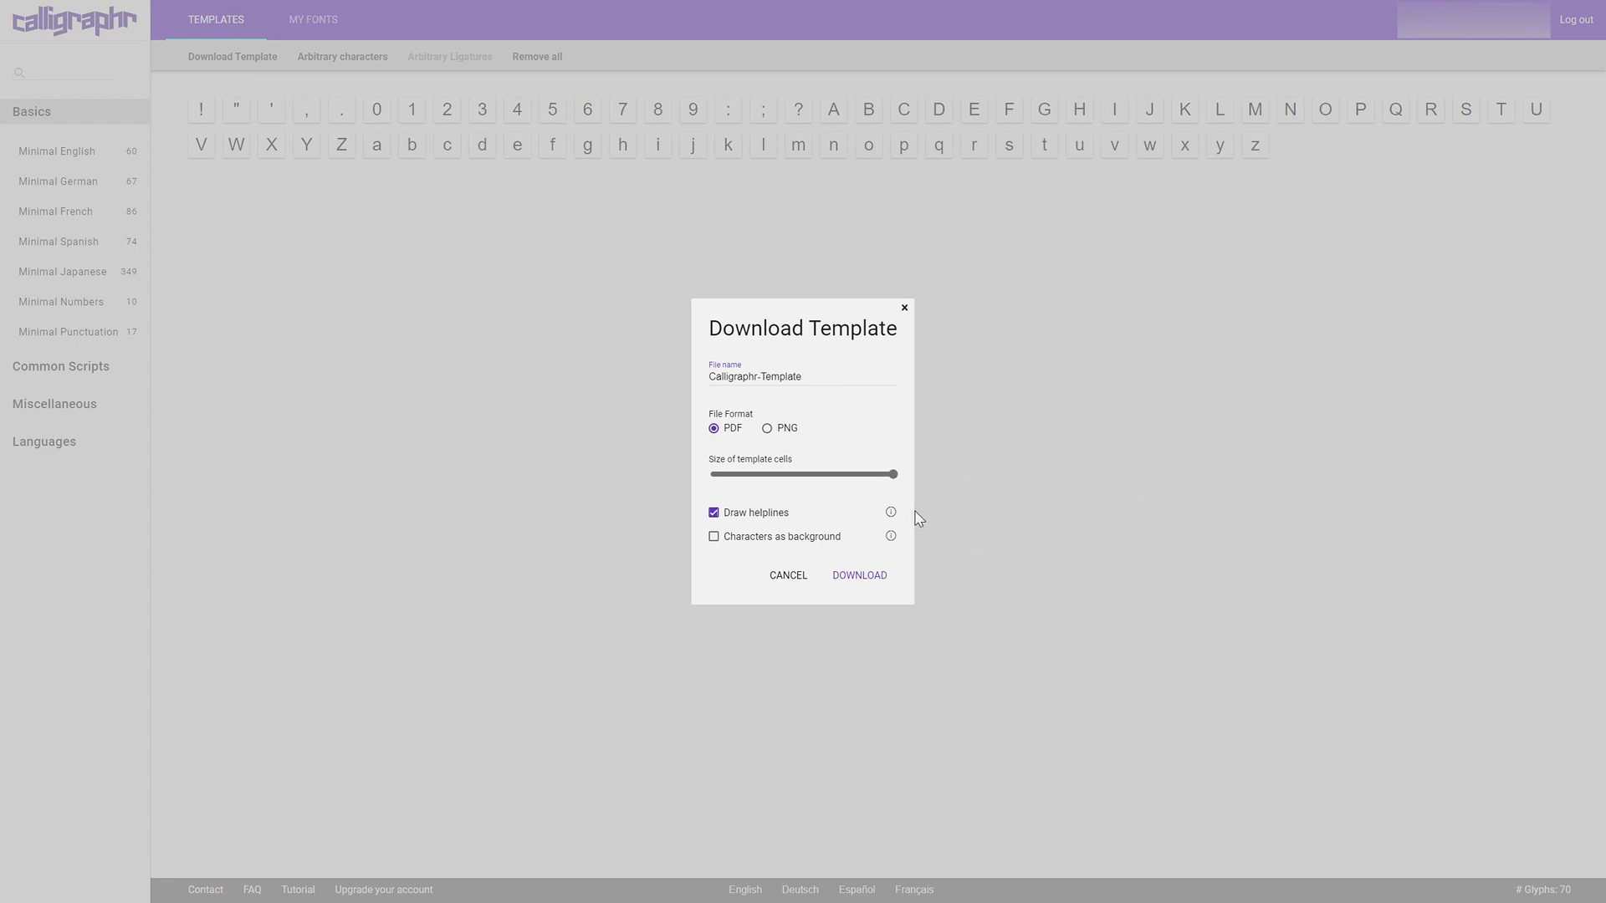
mouse_move(767, 510)
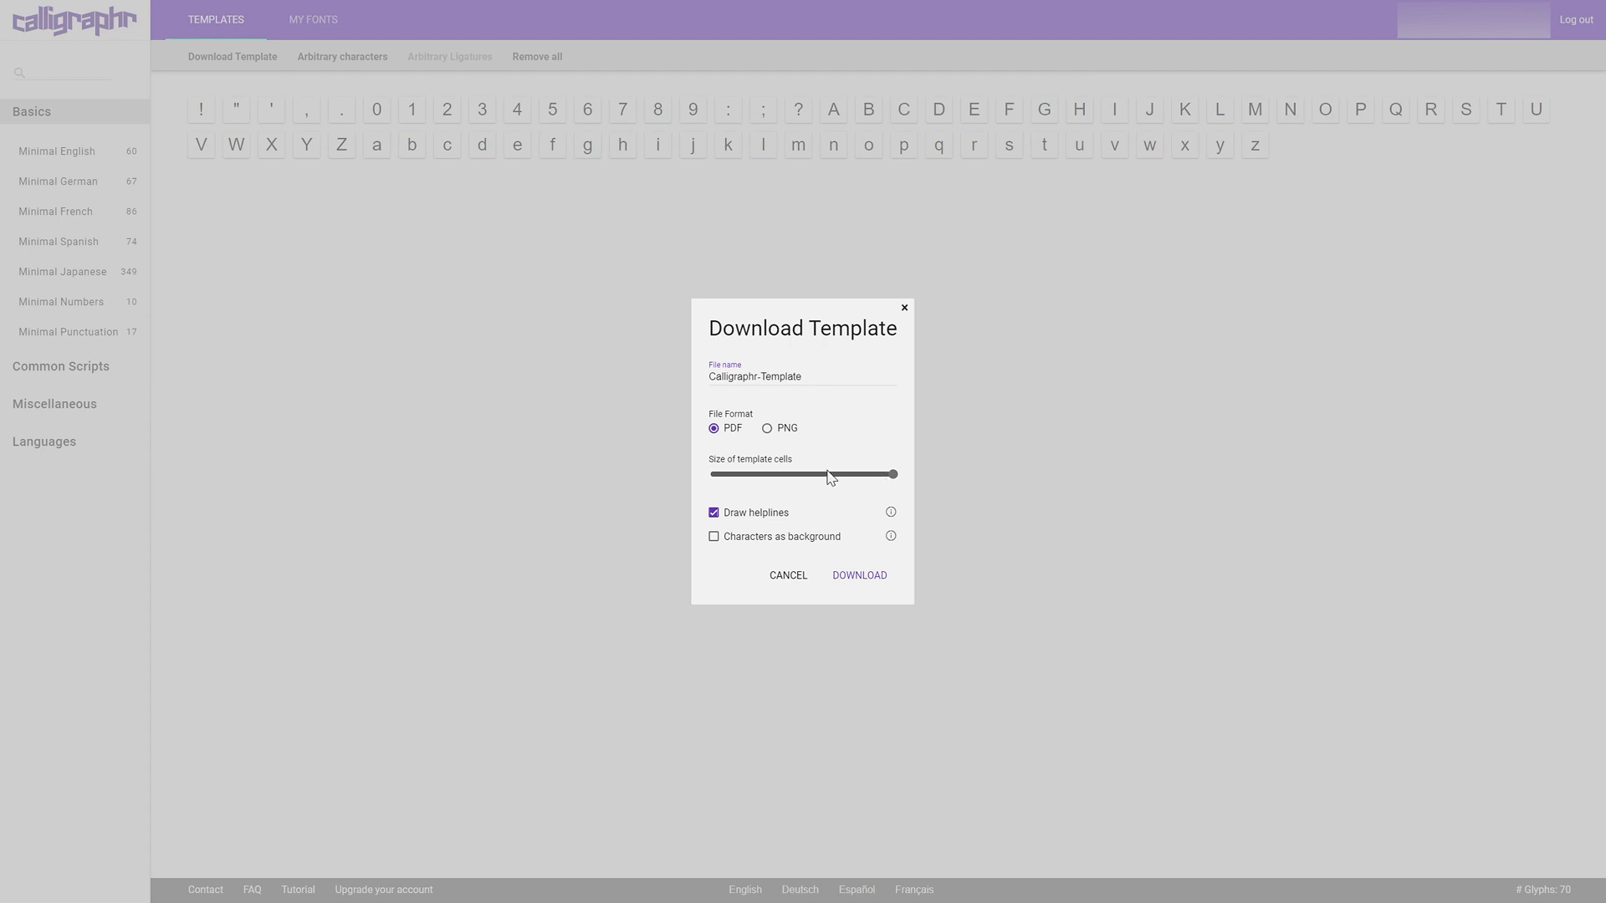
mouse_move(784, 482)
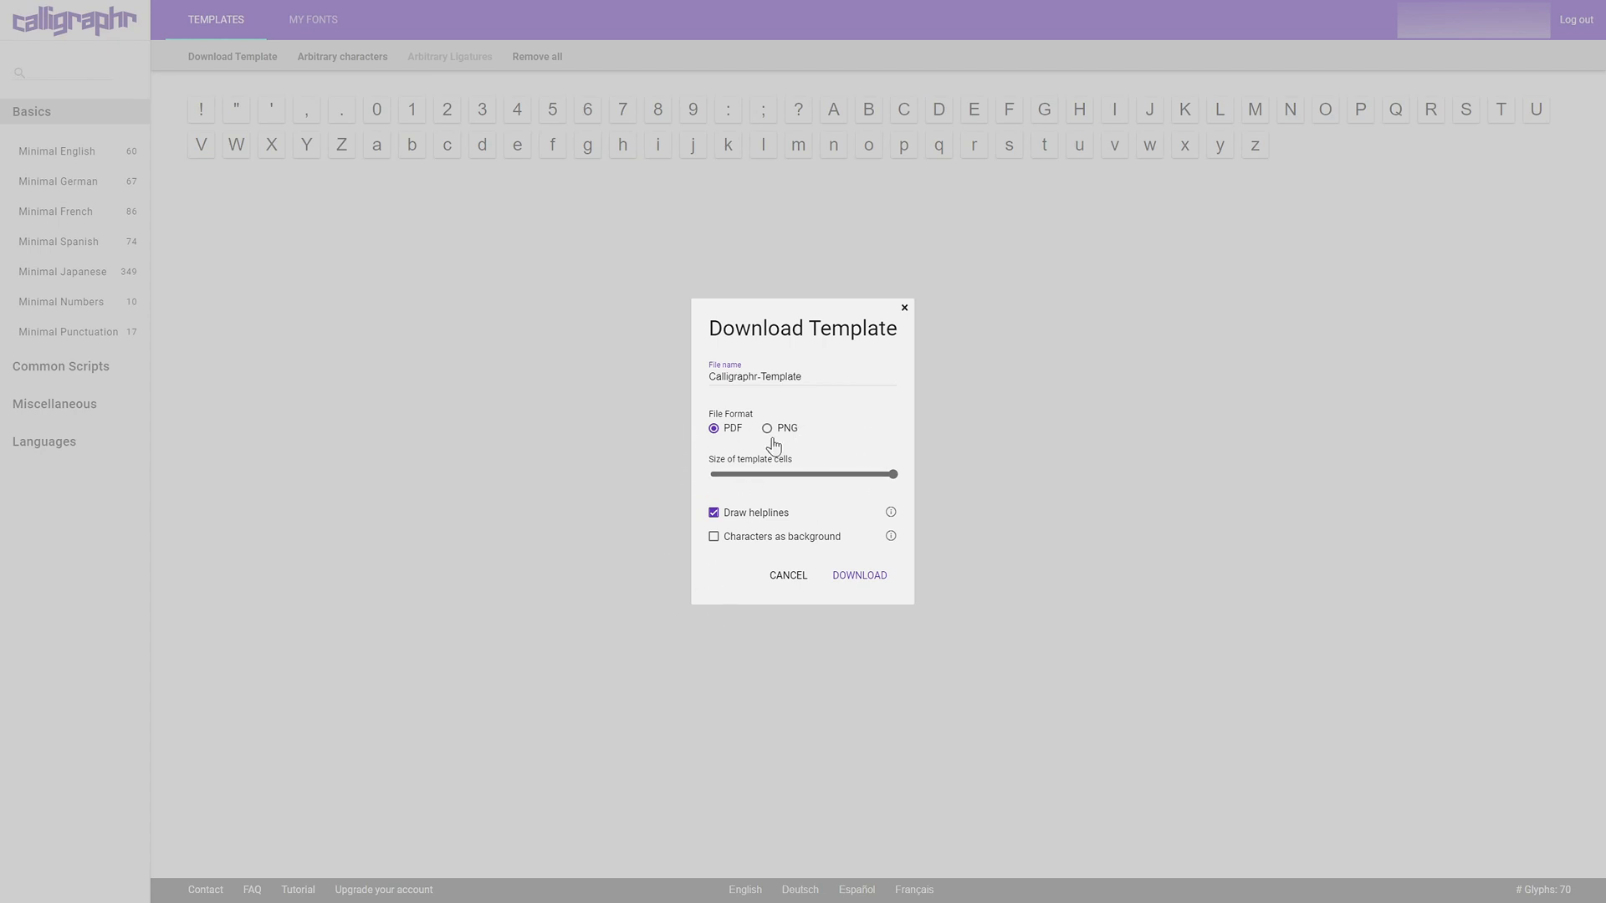
mouse_move(807, 482)
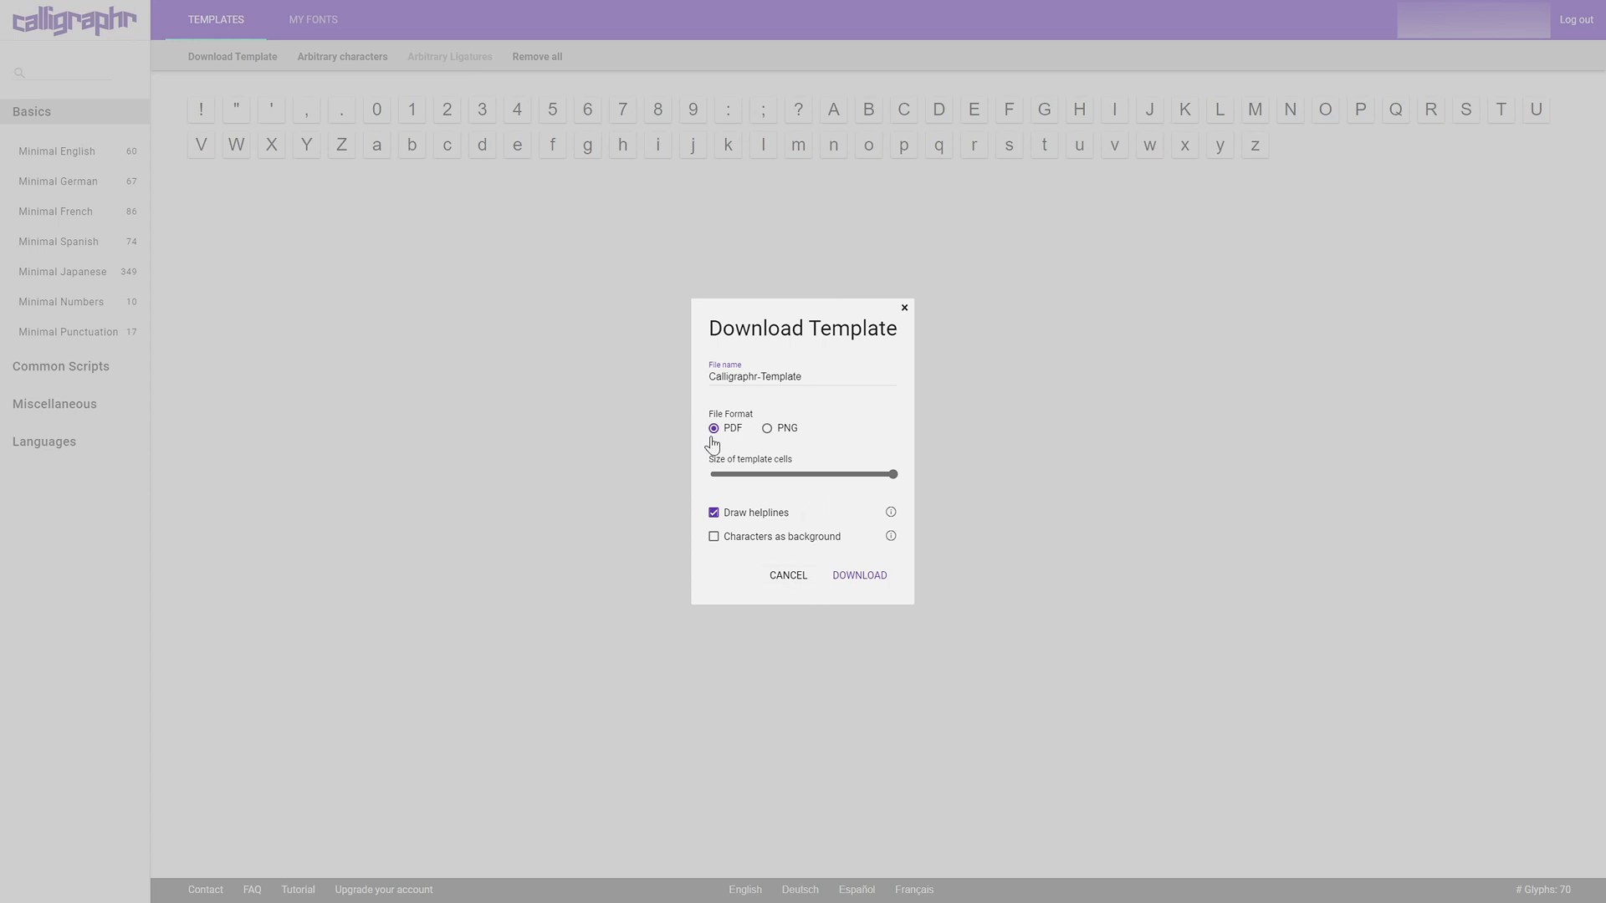
mouse_move(724, 452)
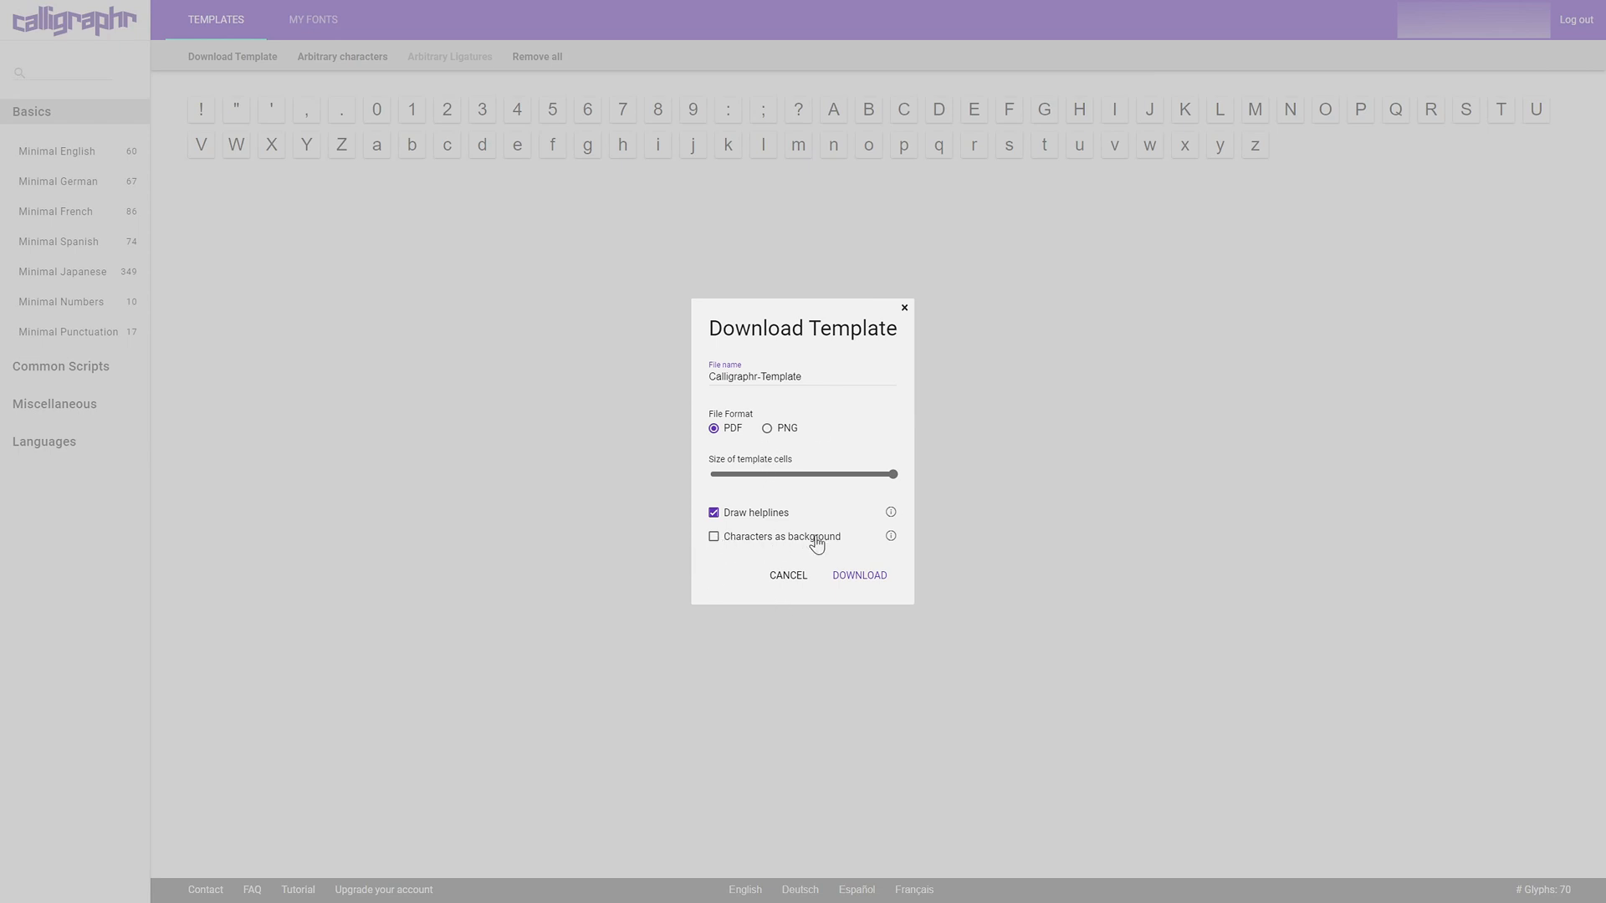
left_click(713, 535)
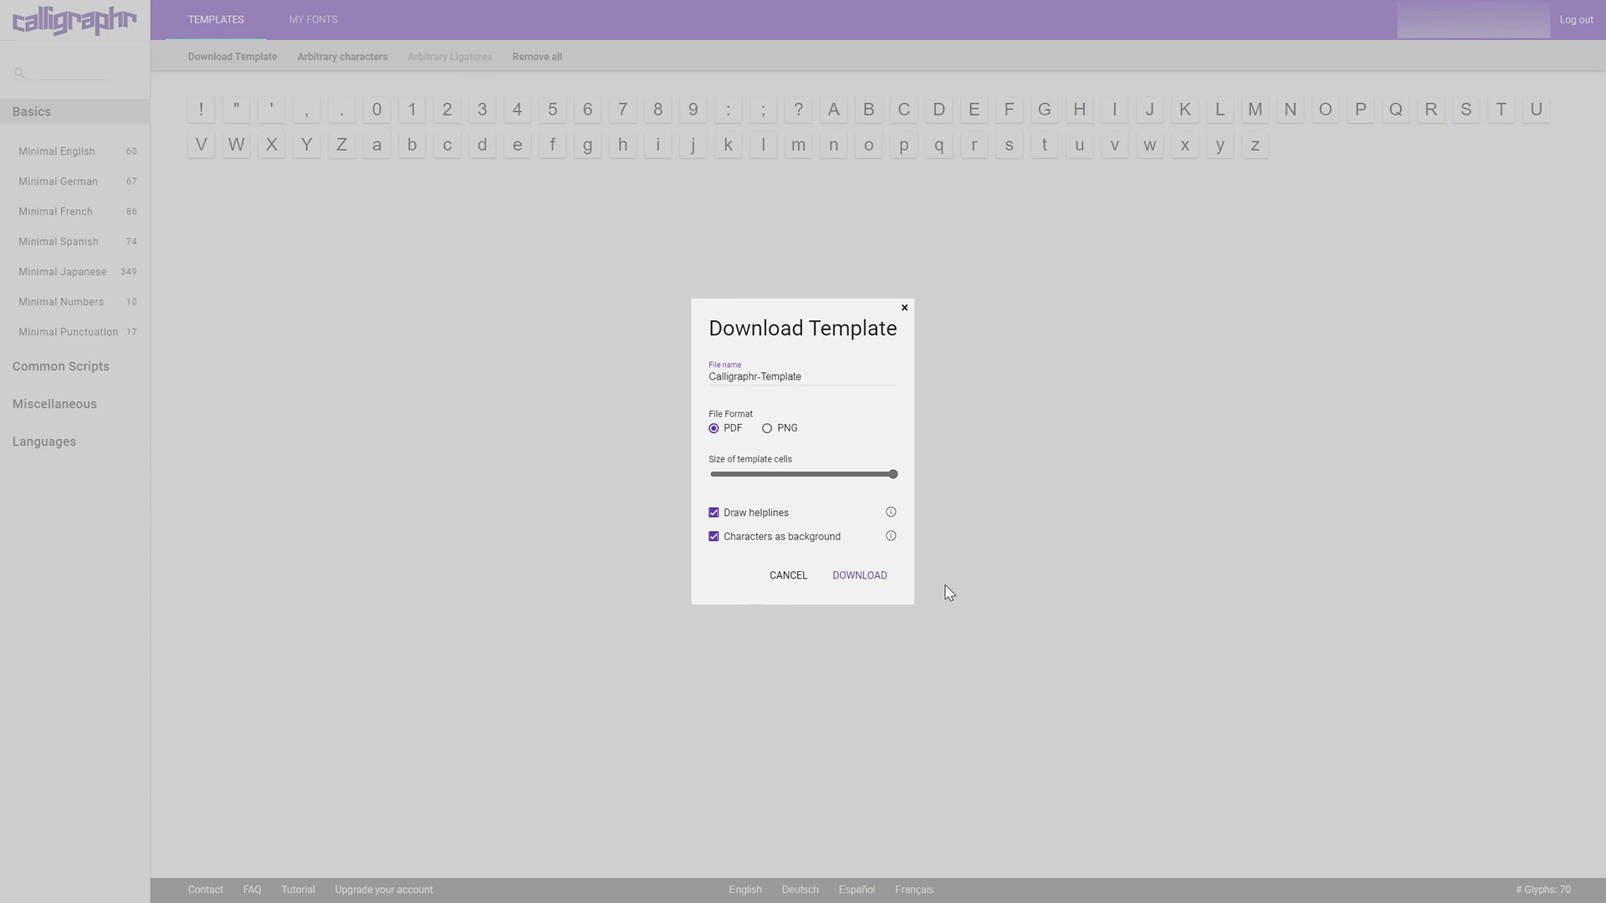
mouse_move(704, 554)
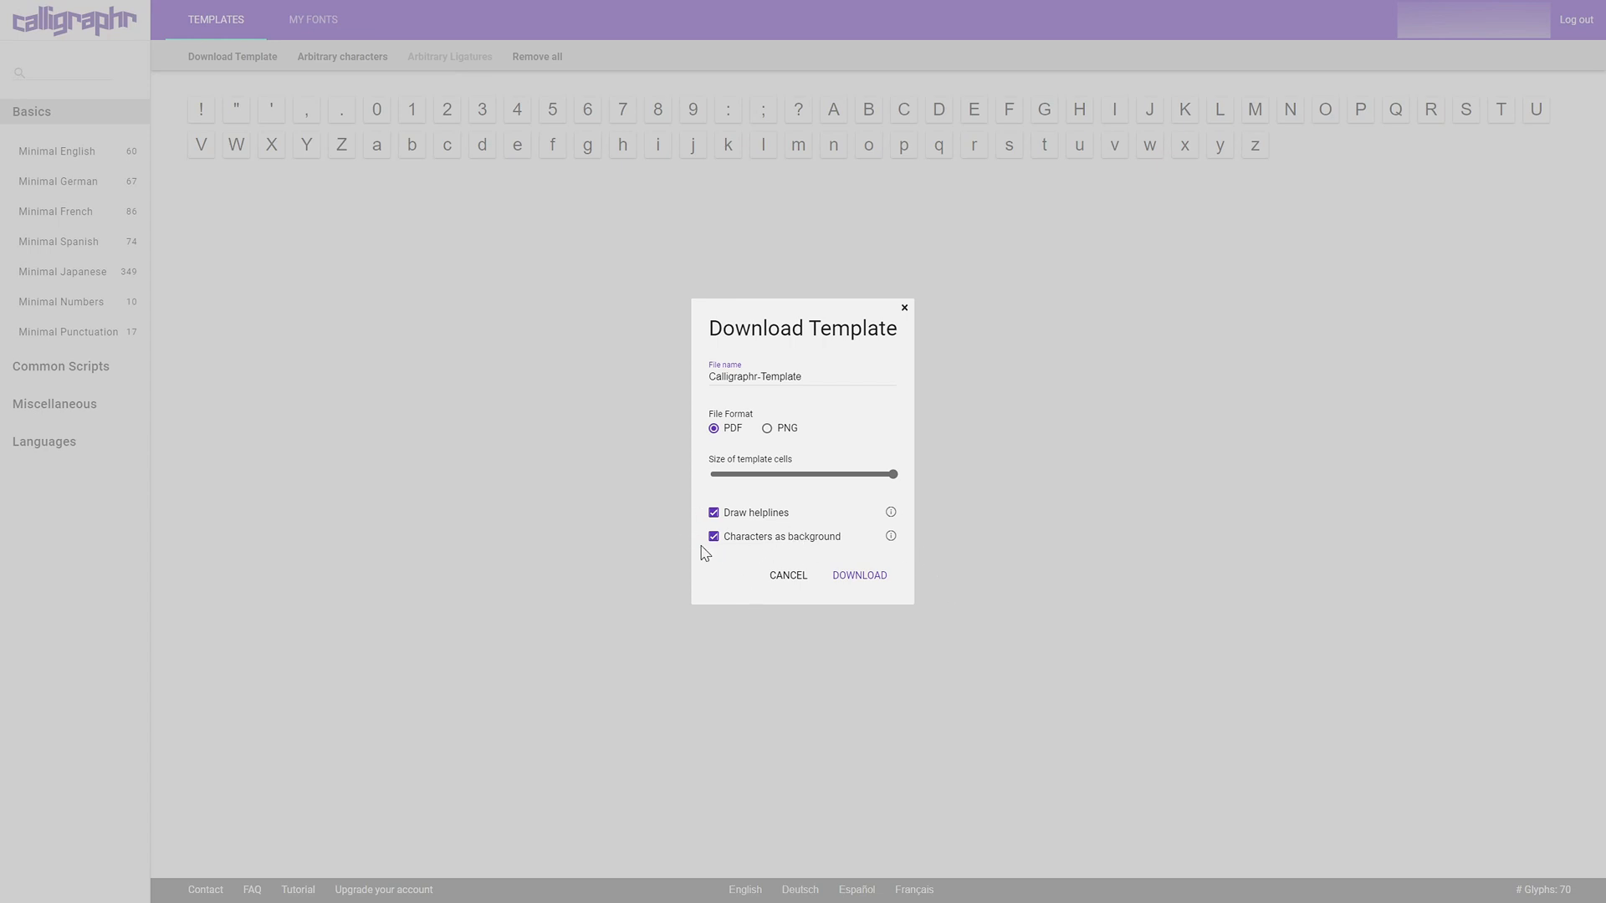
mouse_move(916, 555)
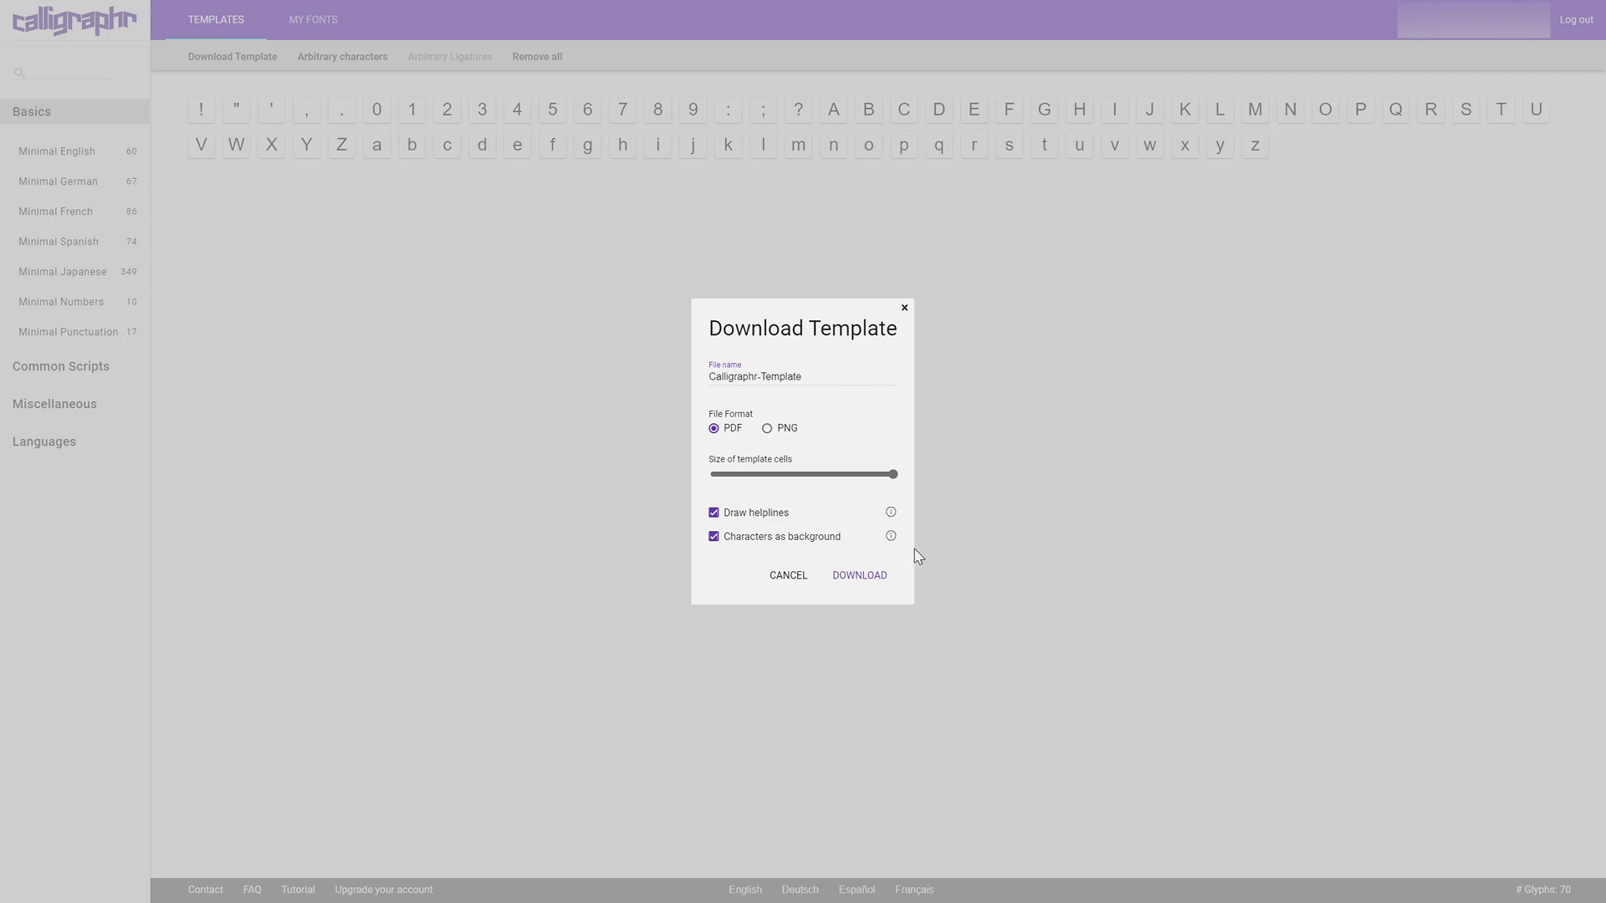
mouse_move(788, 574)
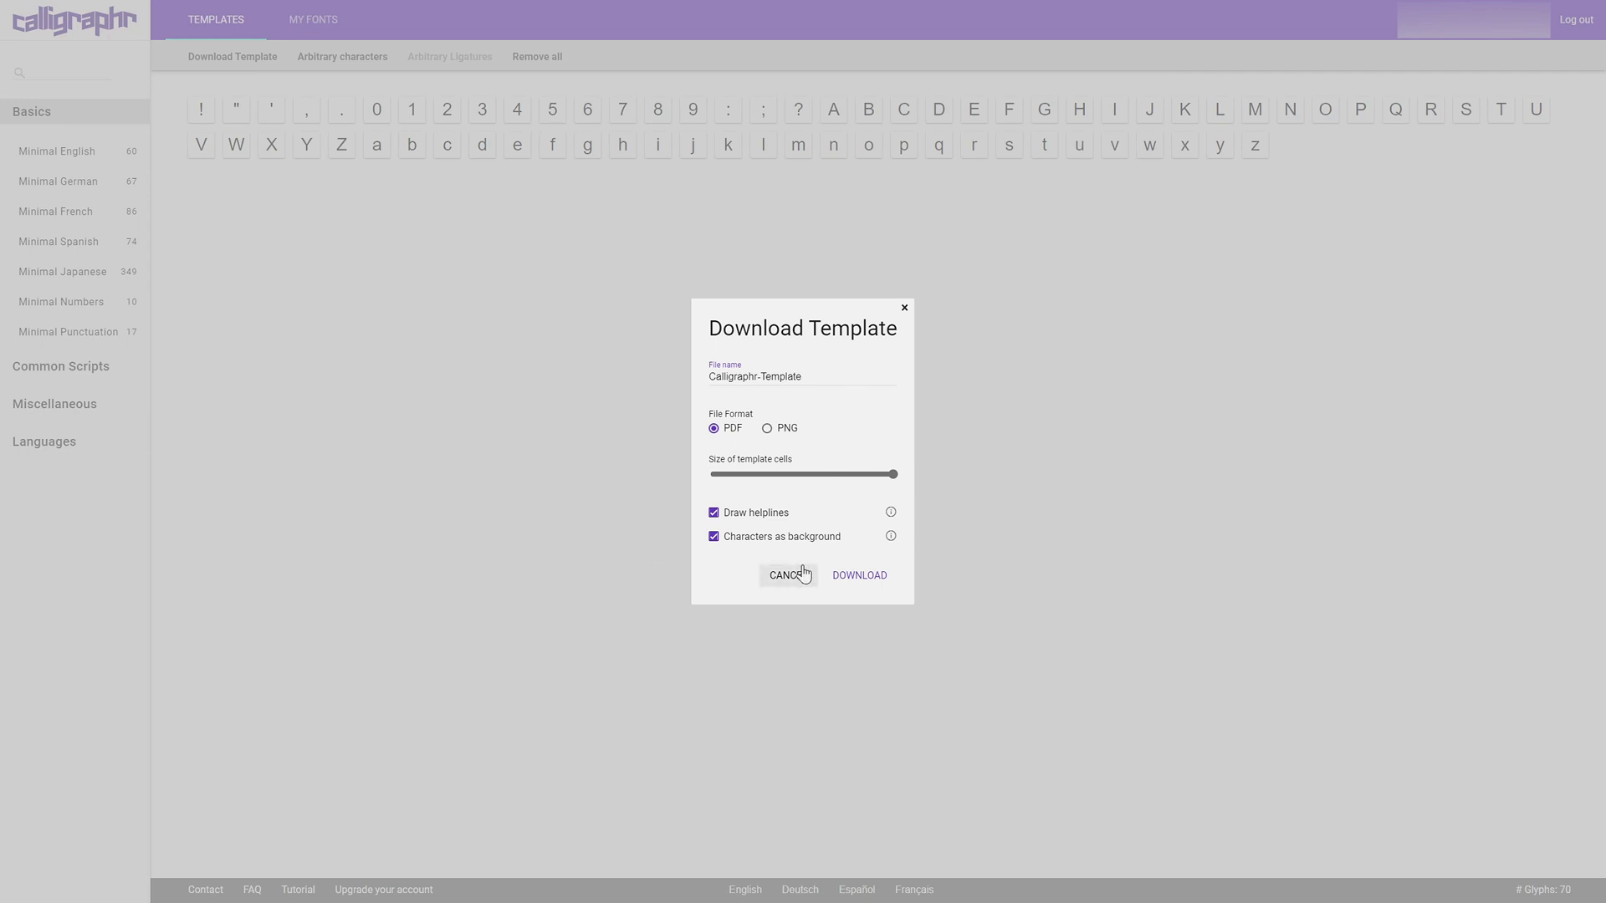
mouse_move(859, 574)
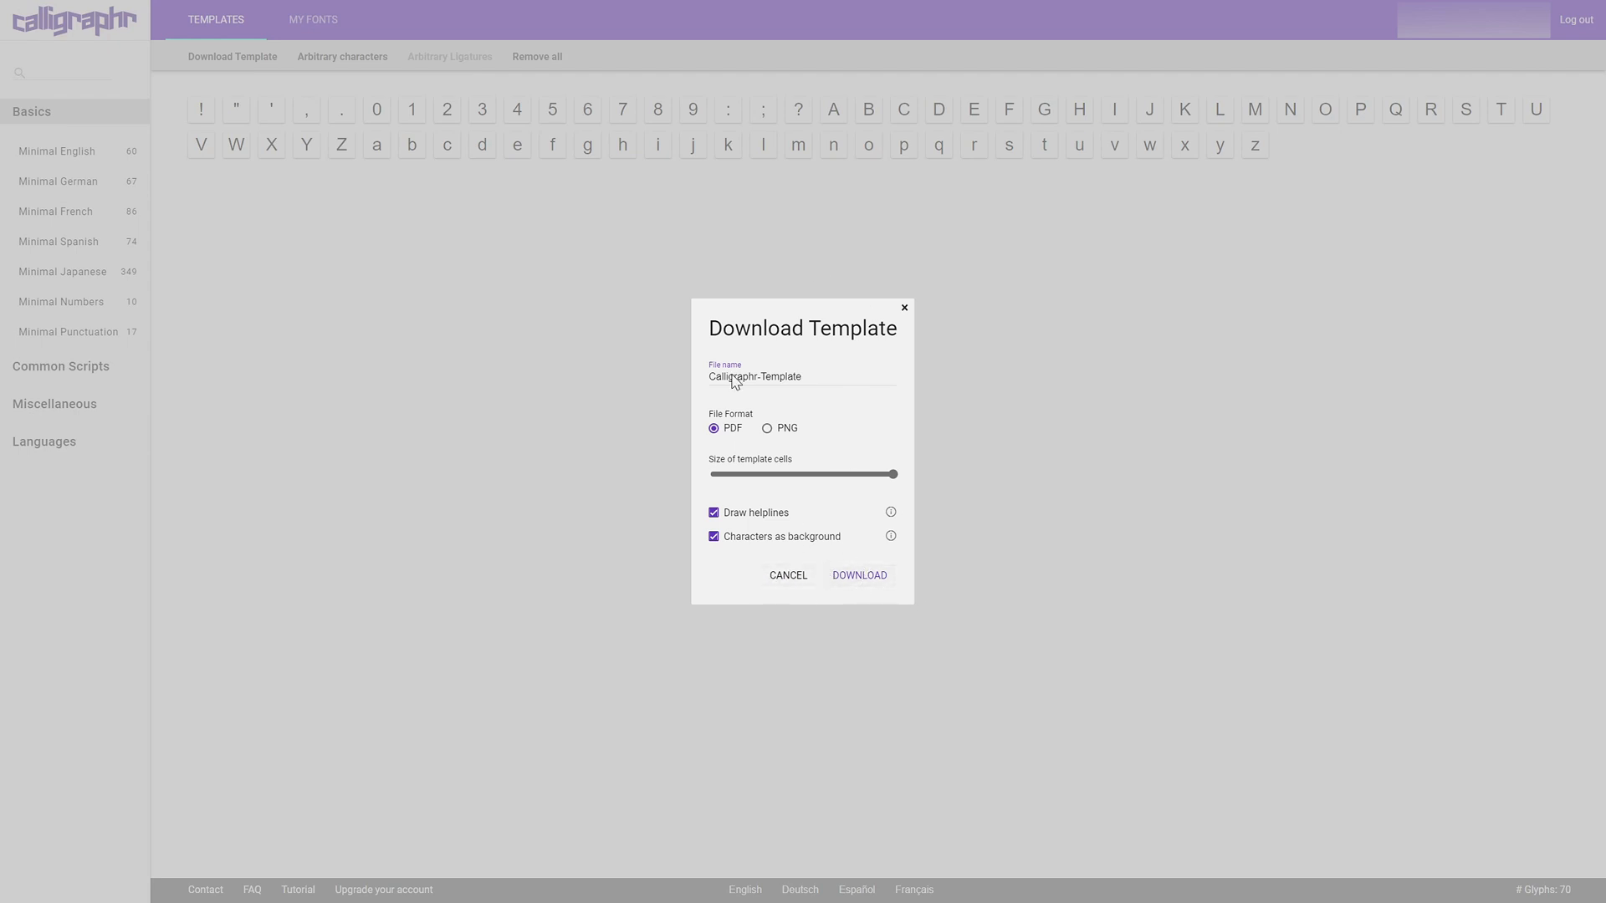
mouse_move(803, 399)
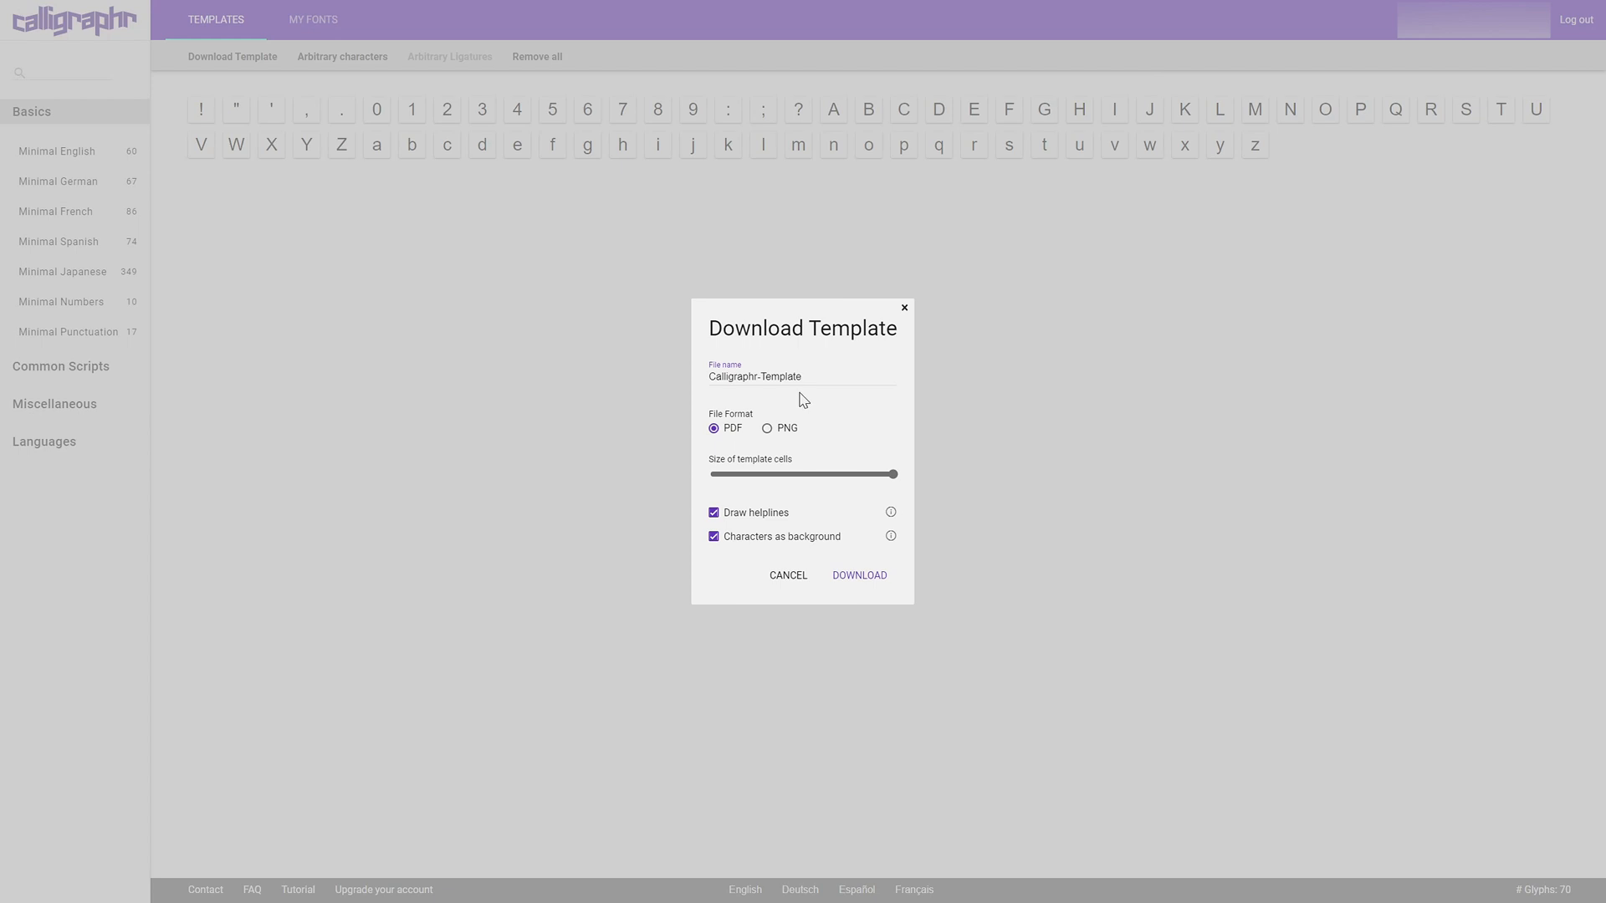
Name the download file 'YouTube Example Font Template'.
triple_click(755, 376)
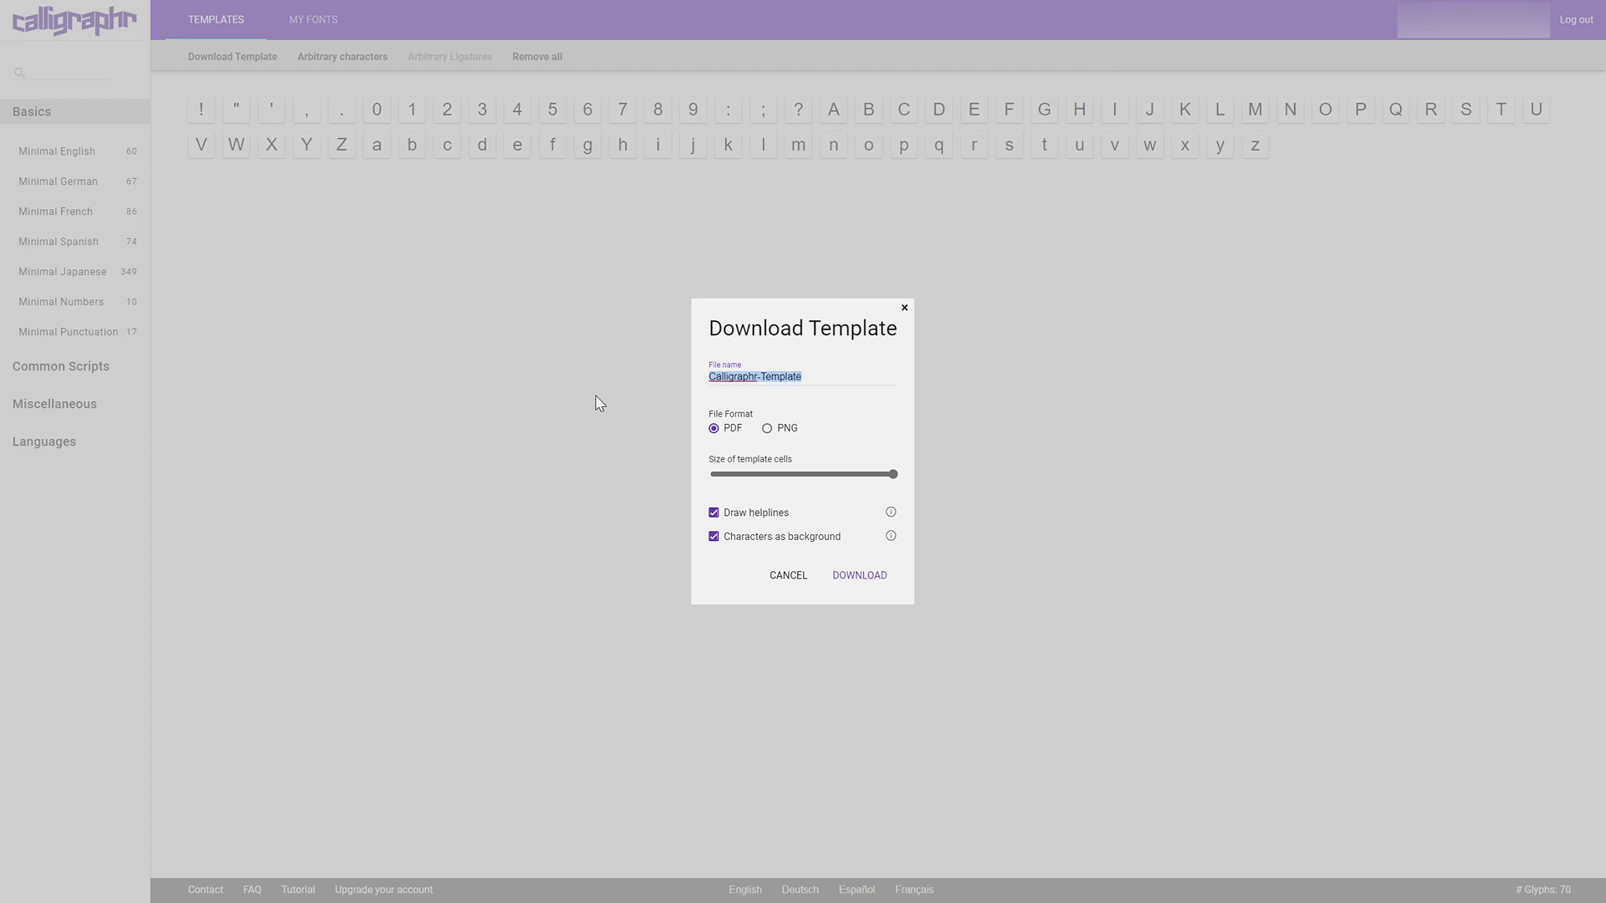
type("YouTube Exa")
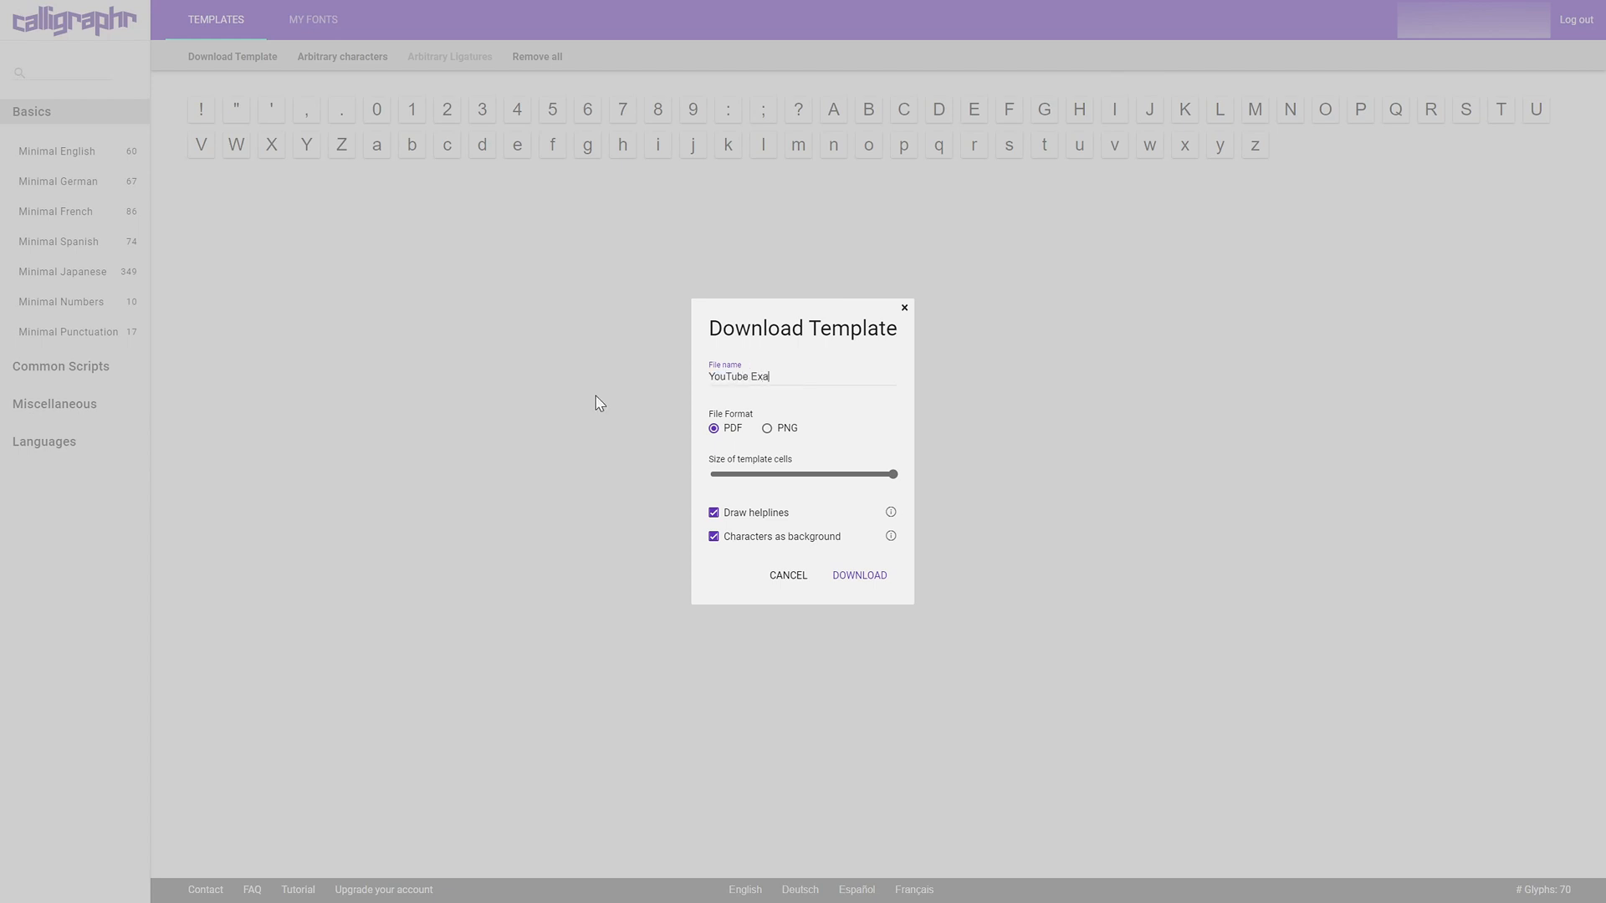
type("mple Font")
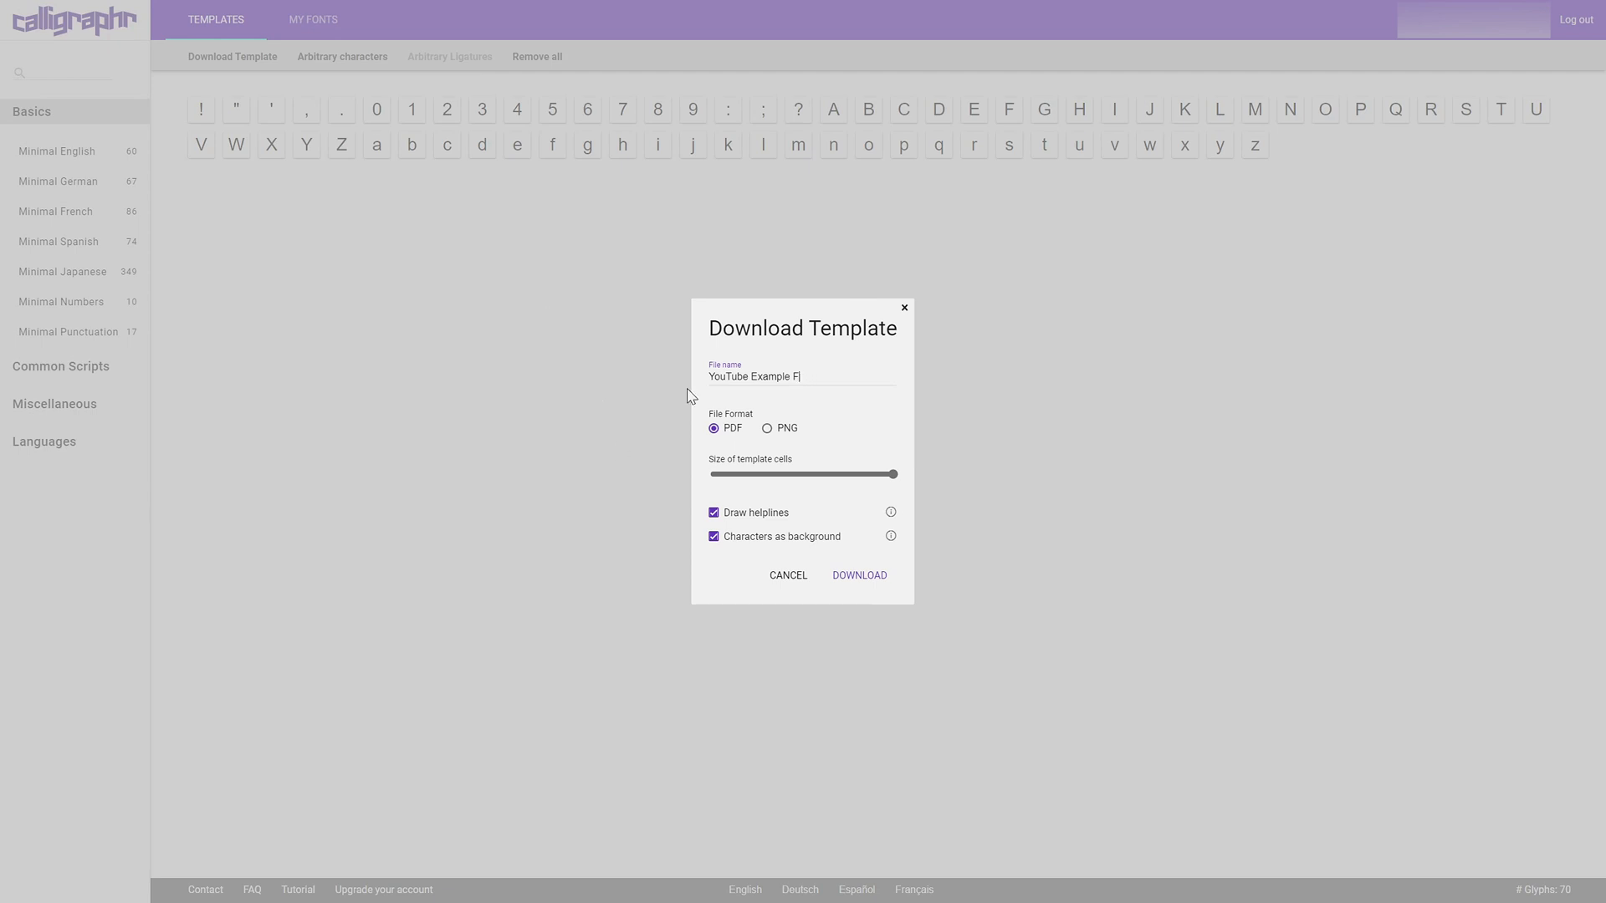
type("ont Template")
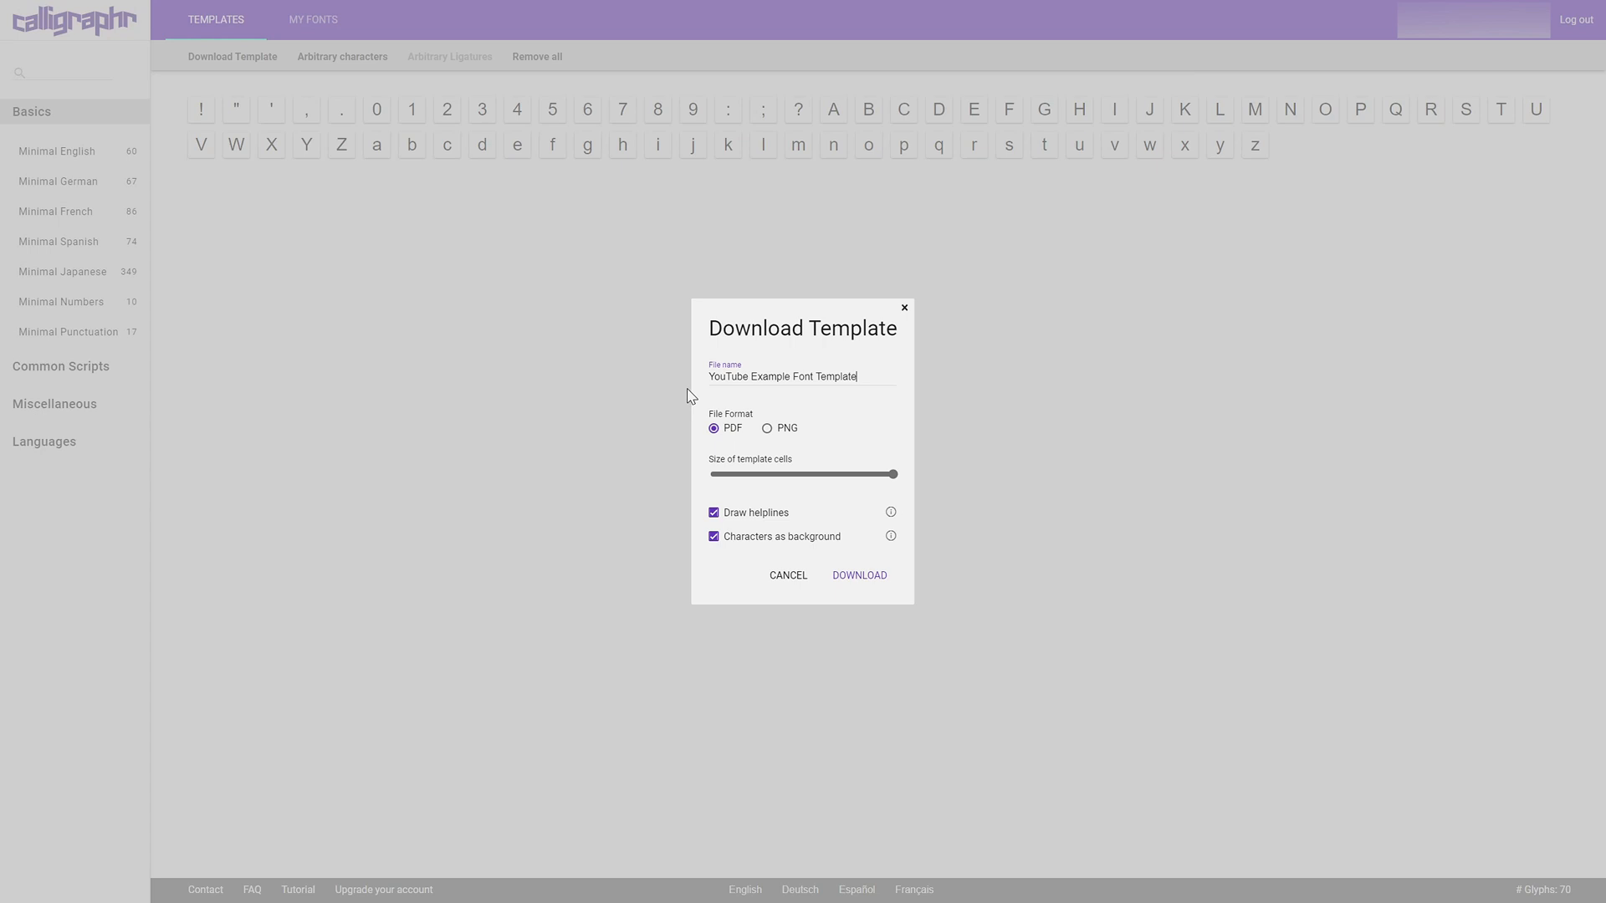
Generate the template and open the resulting PDF.
left_click(860, 573)
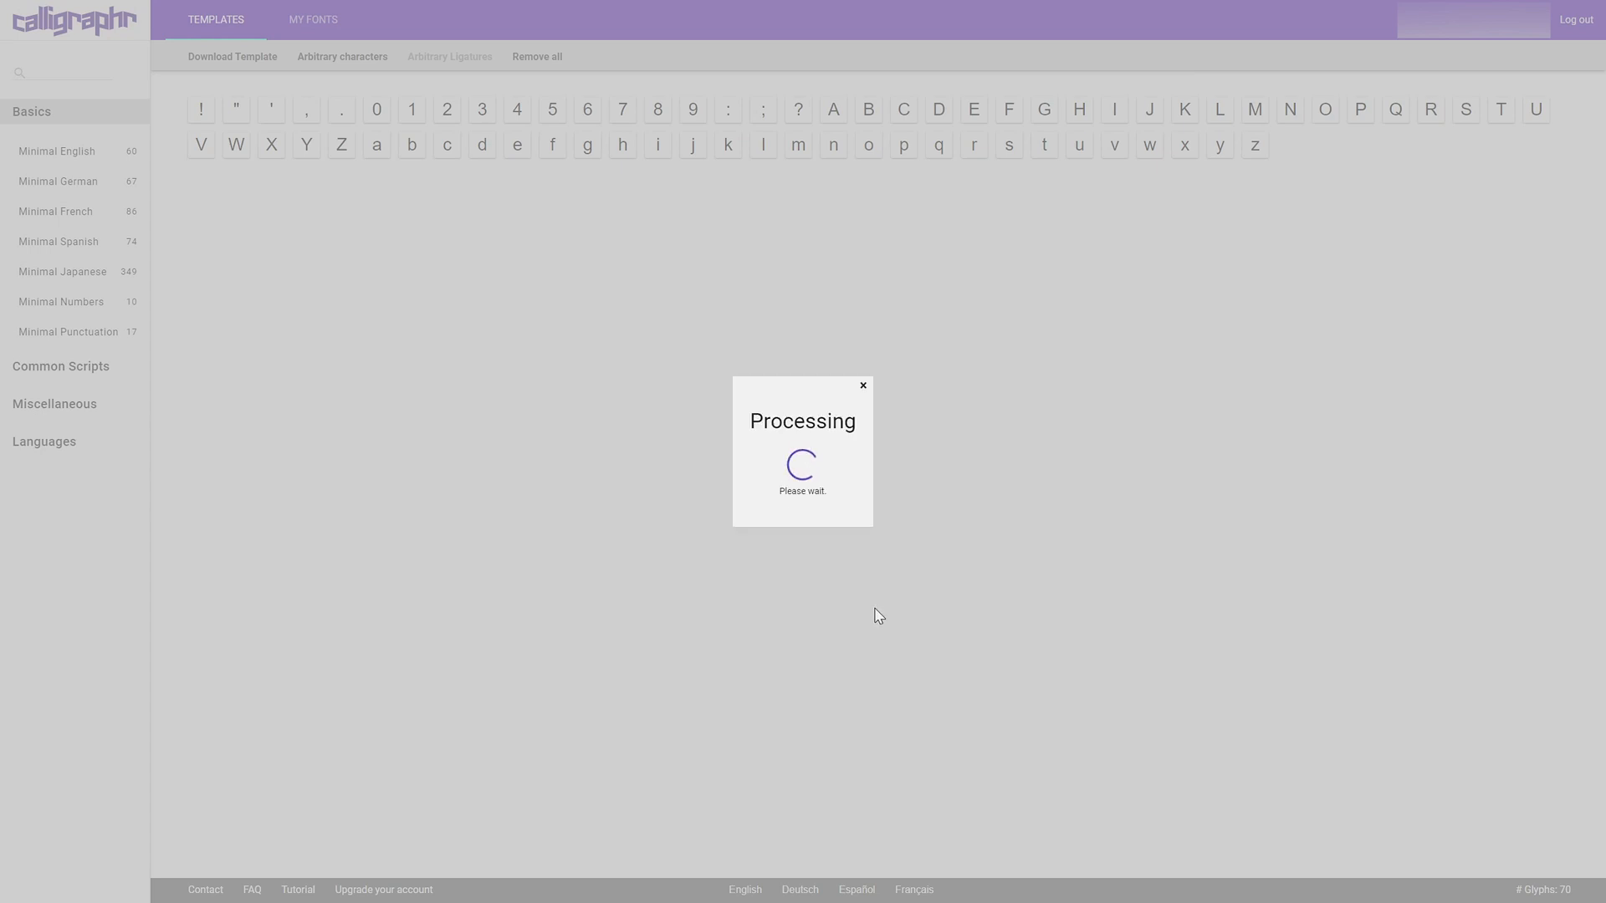
mouse_move(1090, 445)
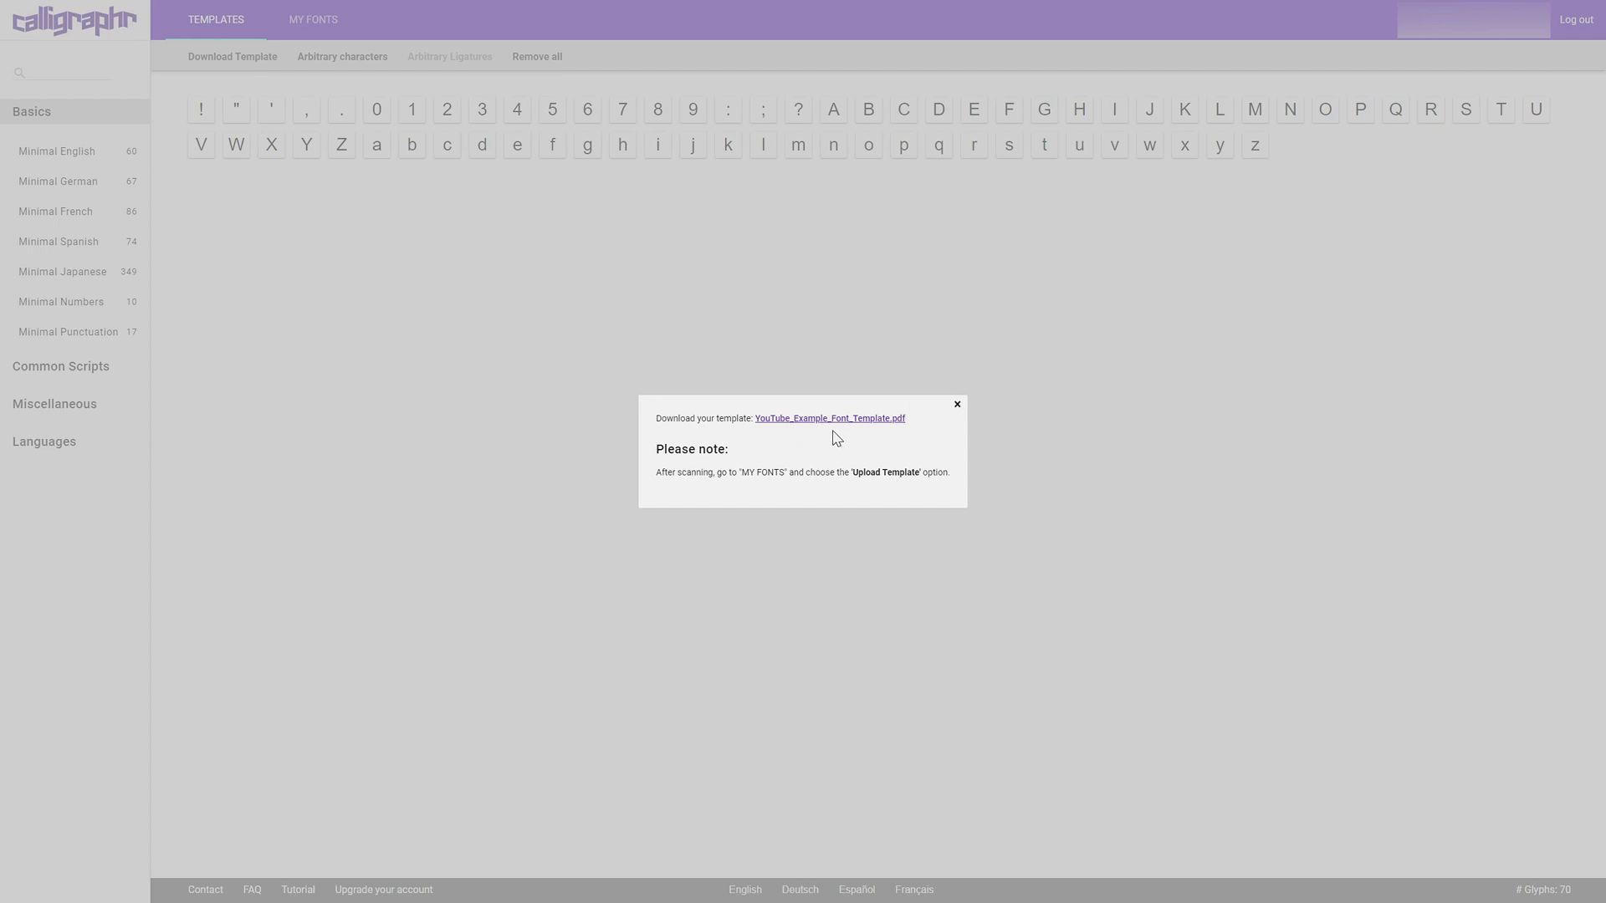
left_click(830, 418)
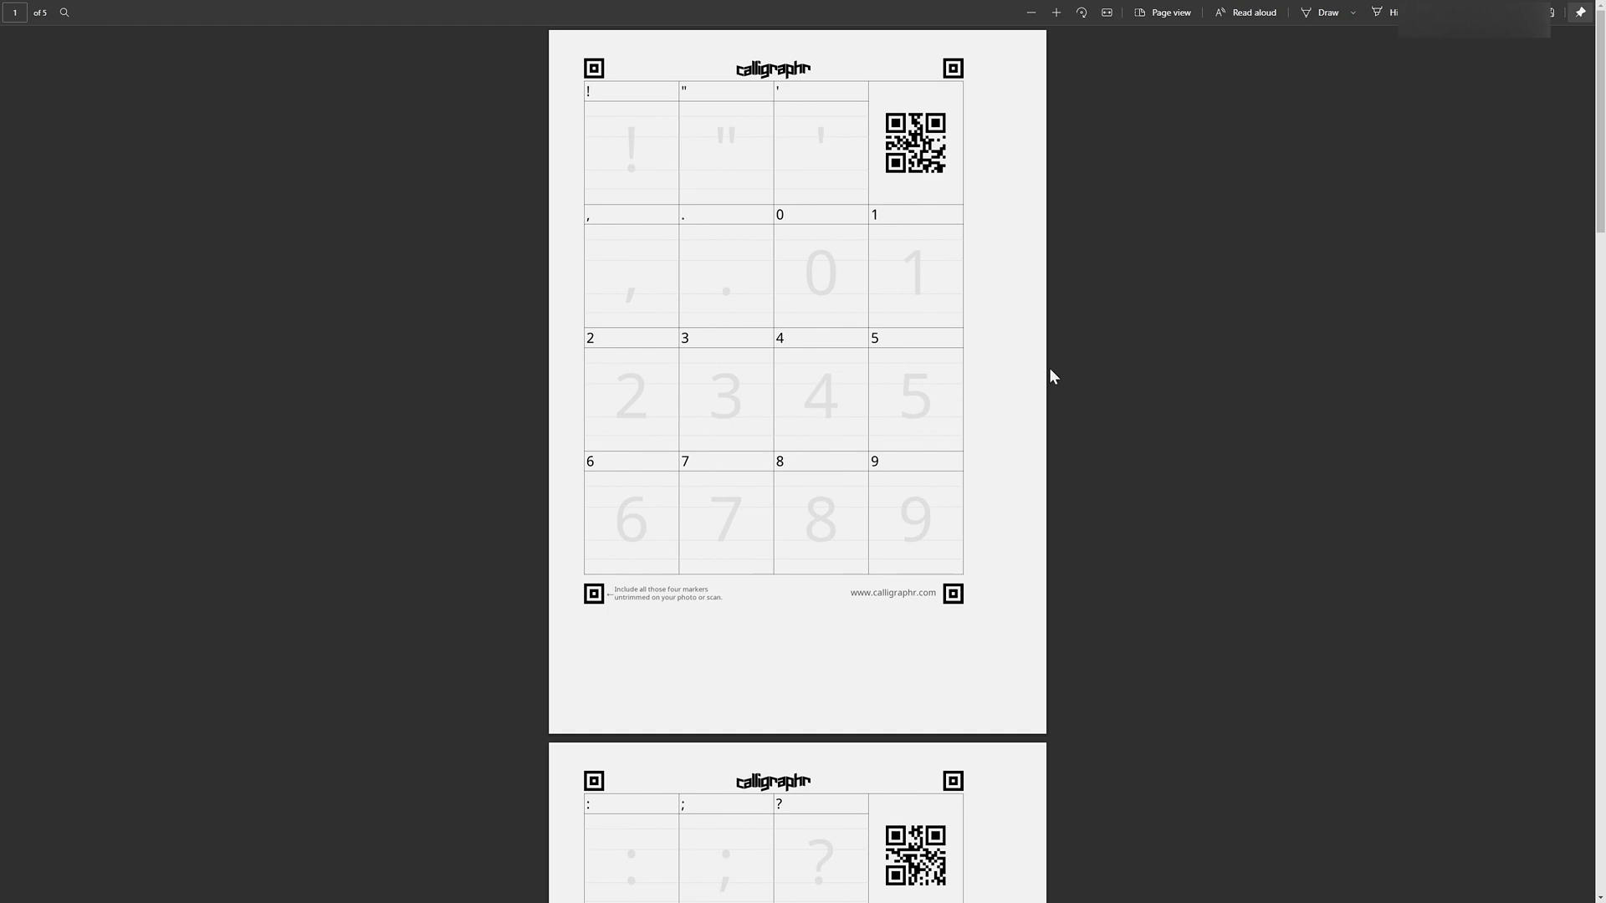
scroll("down", 3)
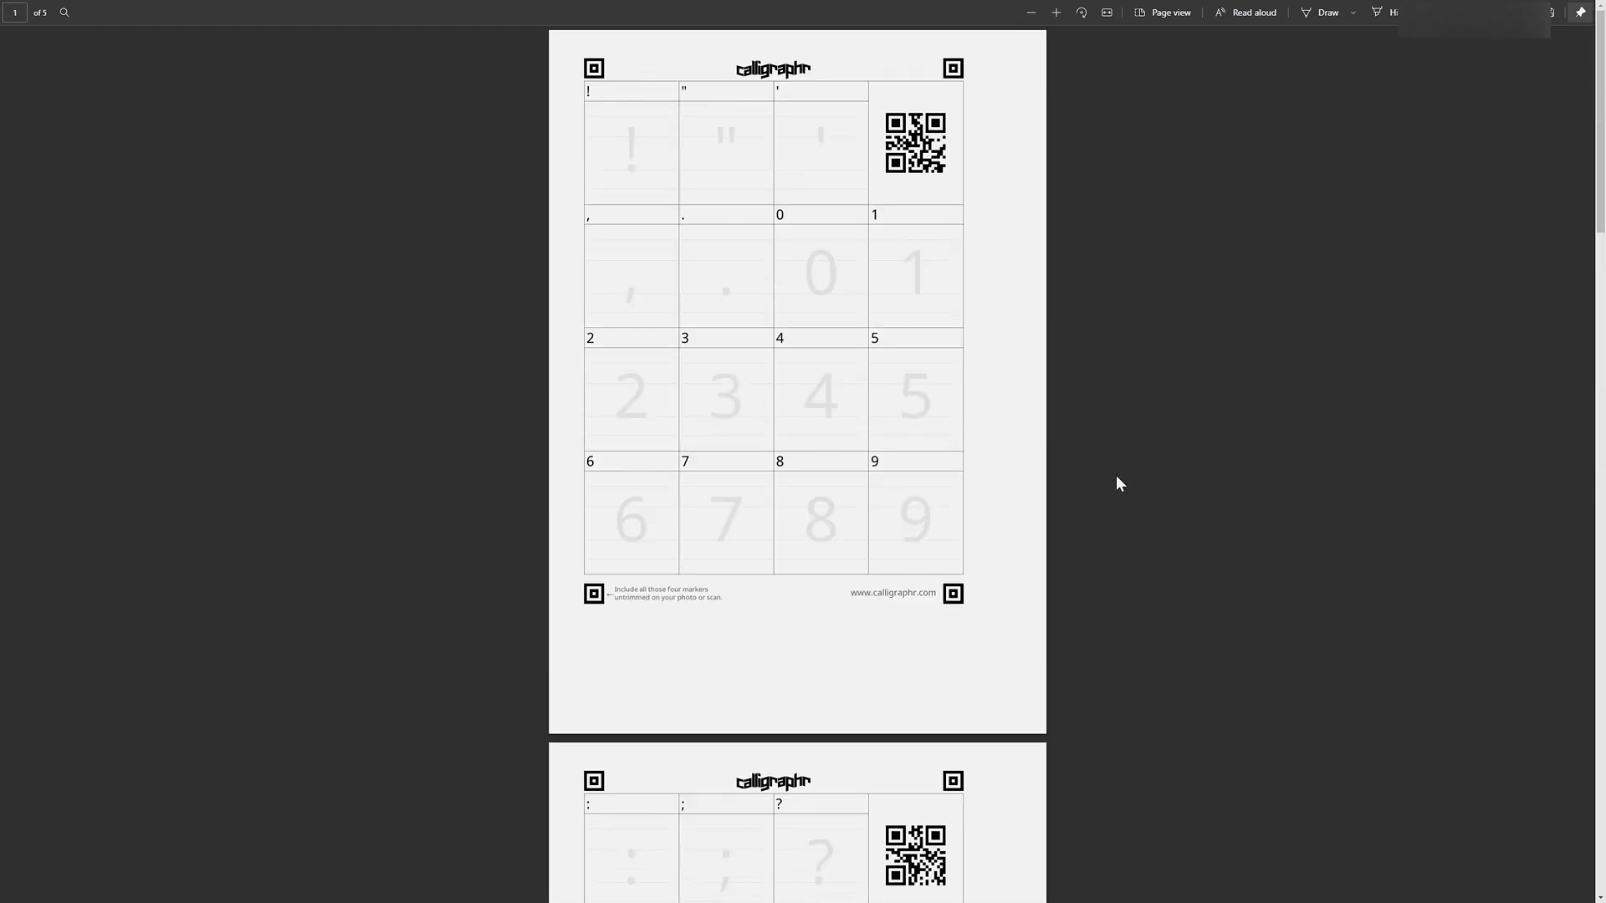
scroll("down", 3)
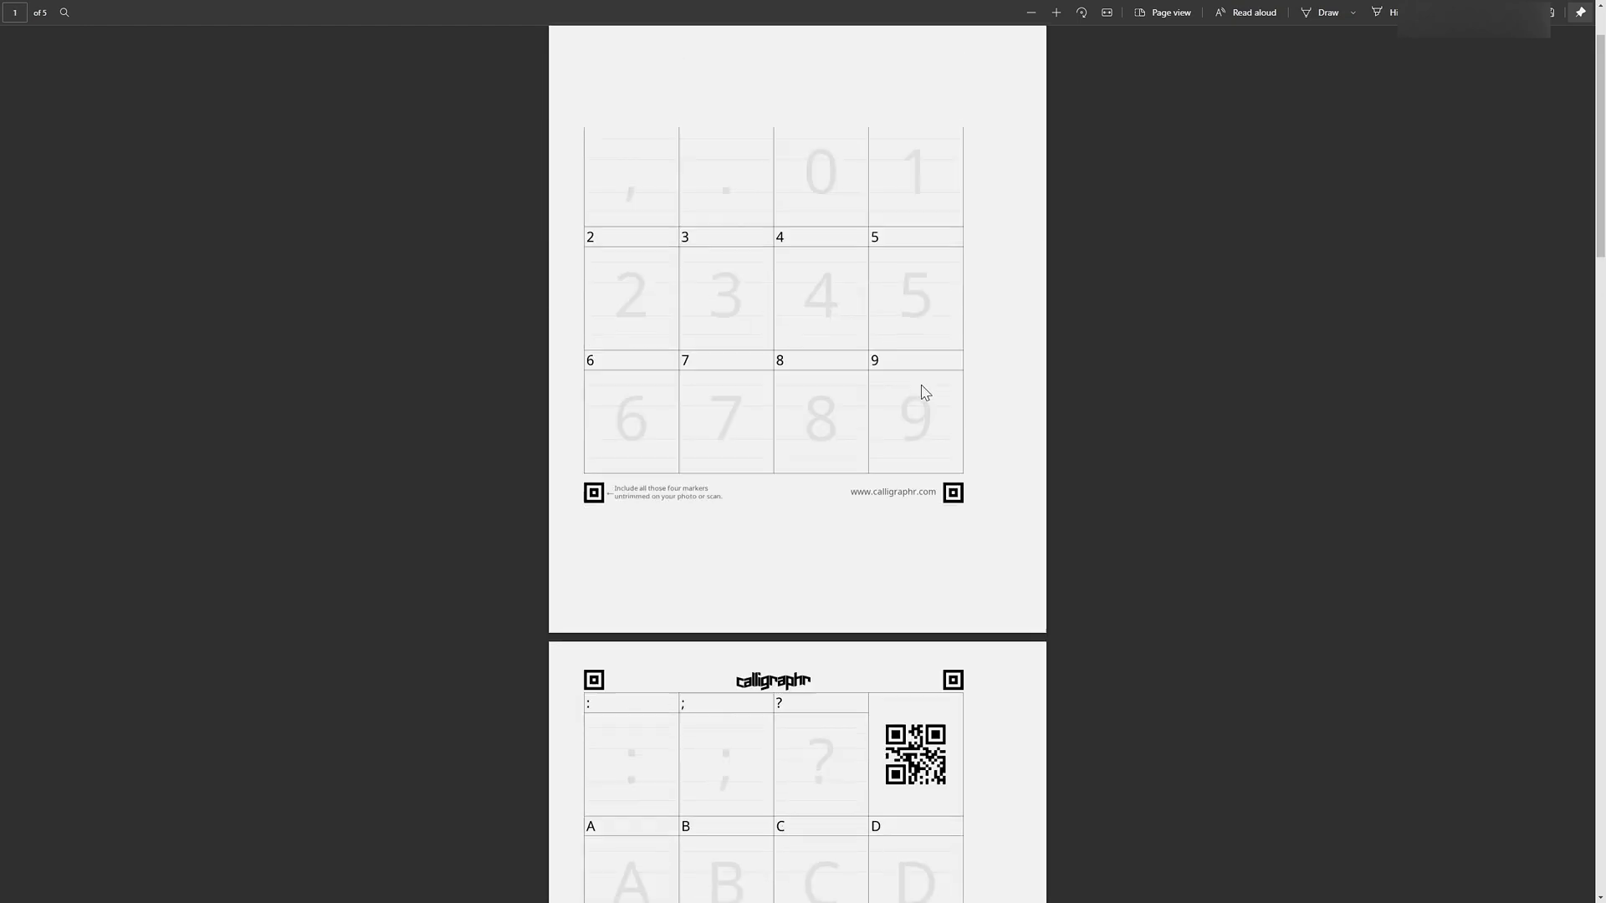
scroll("up", 3)
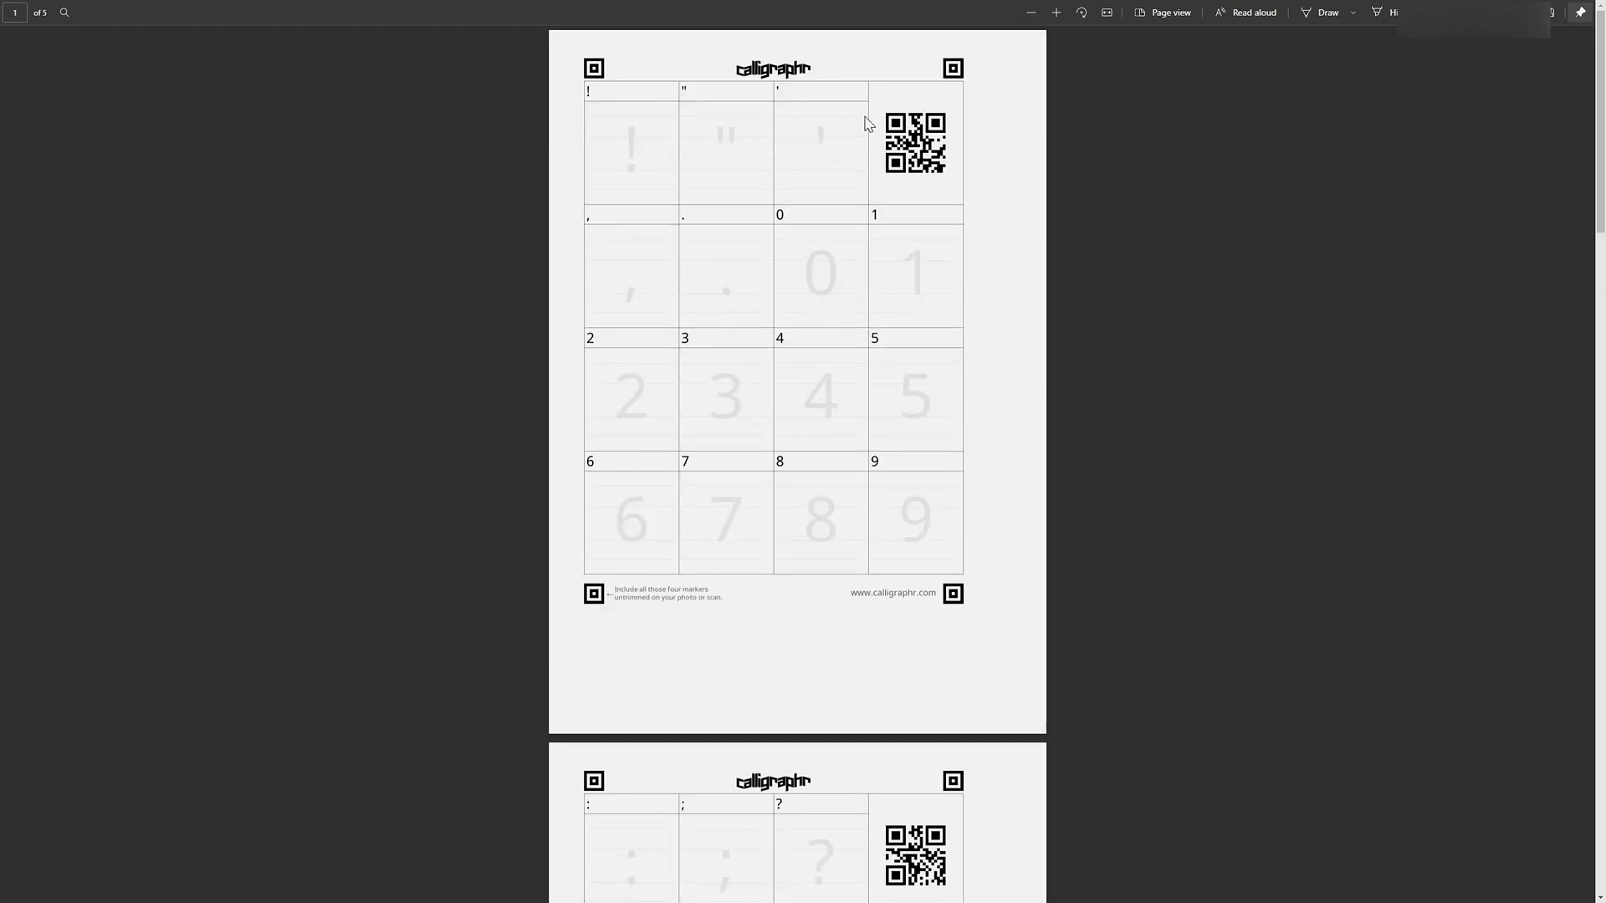